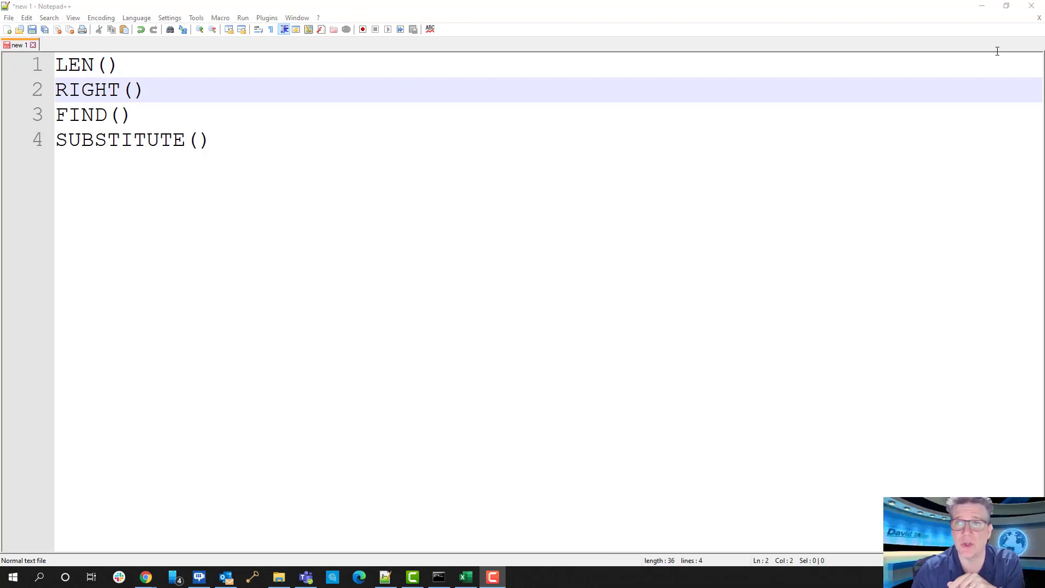
Step: Switch from Notepad++ back to the Book1 workbook and select an empty cell below the table
click(465, 577)
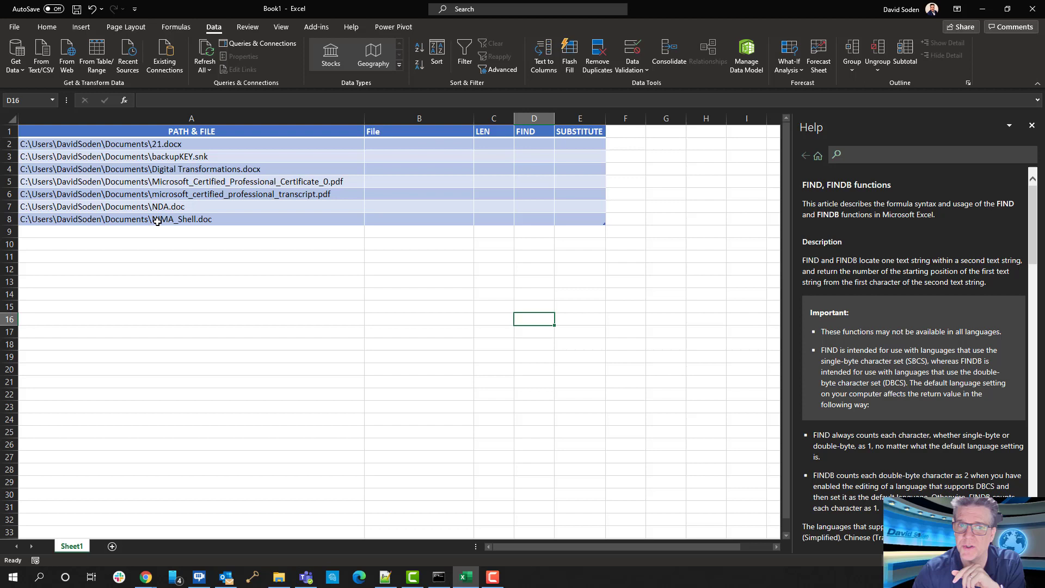
click(192, 307)
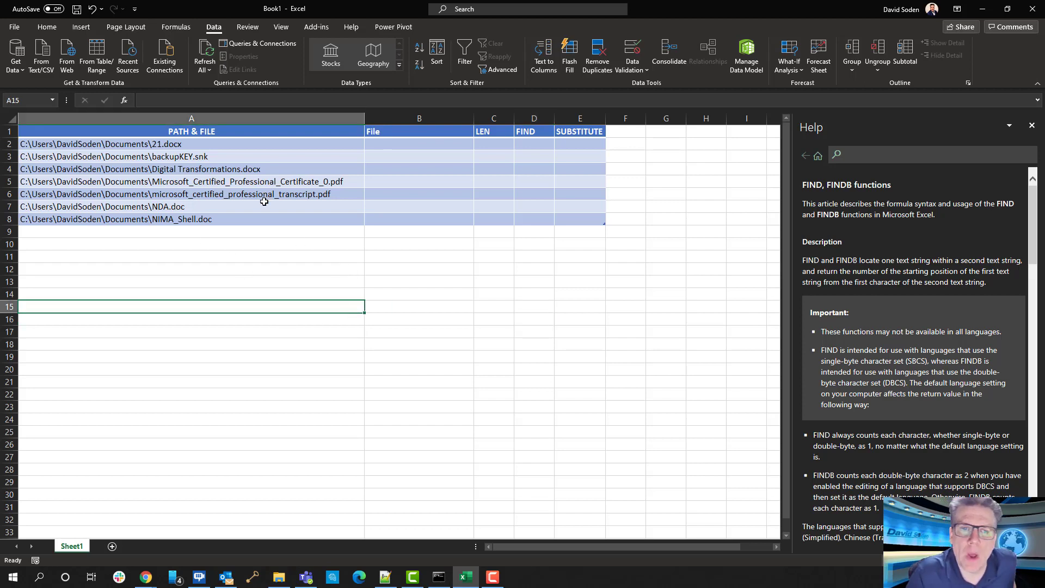
mouse_move(194, 137)
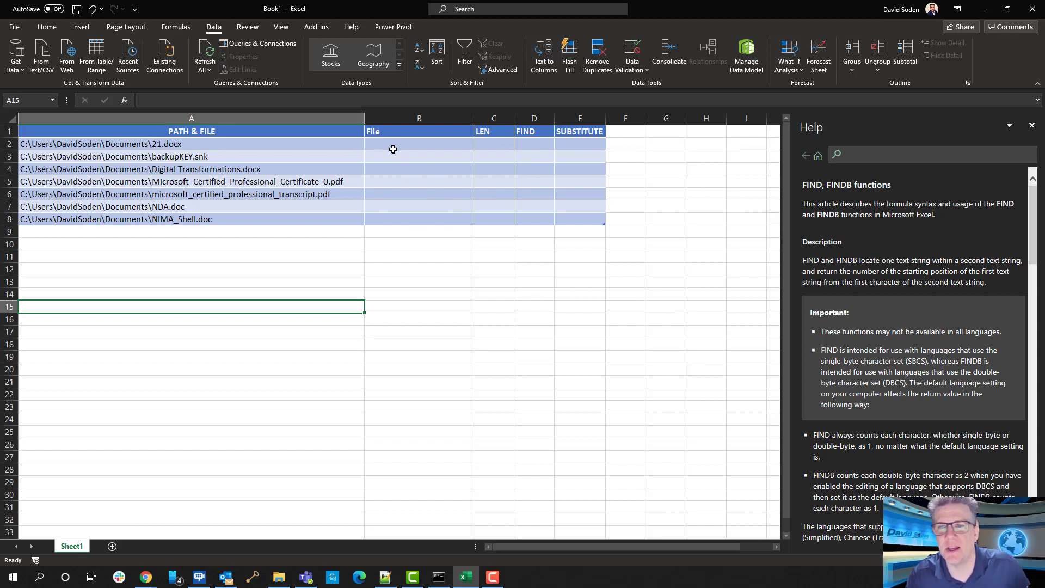
click(419, 144)
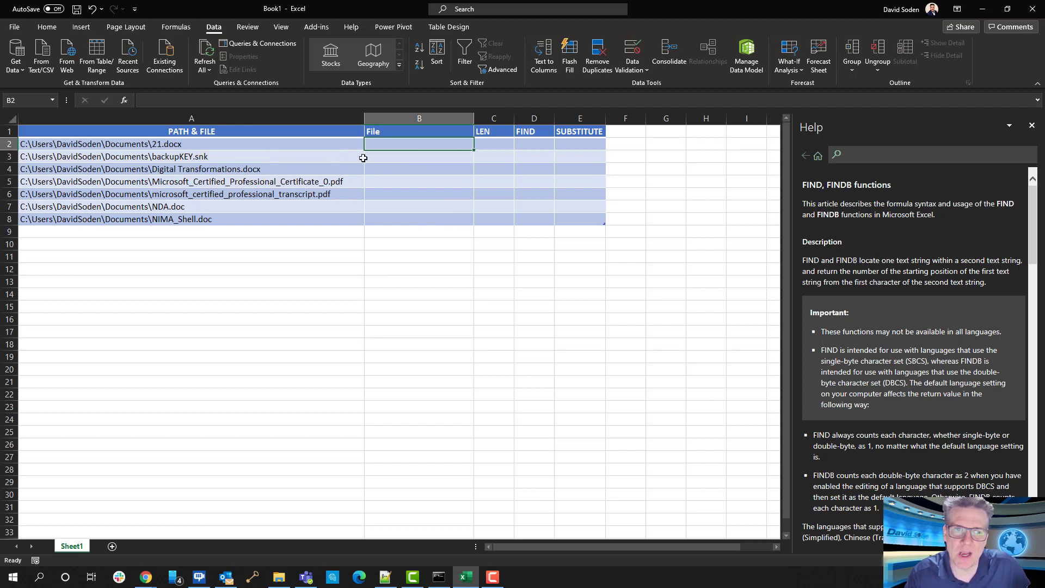
text(21)
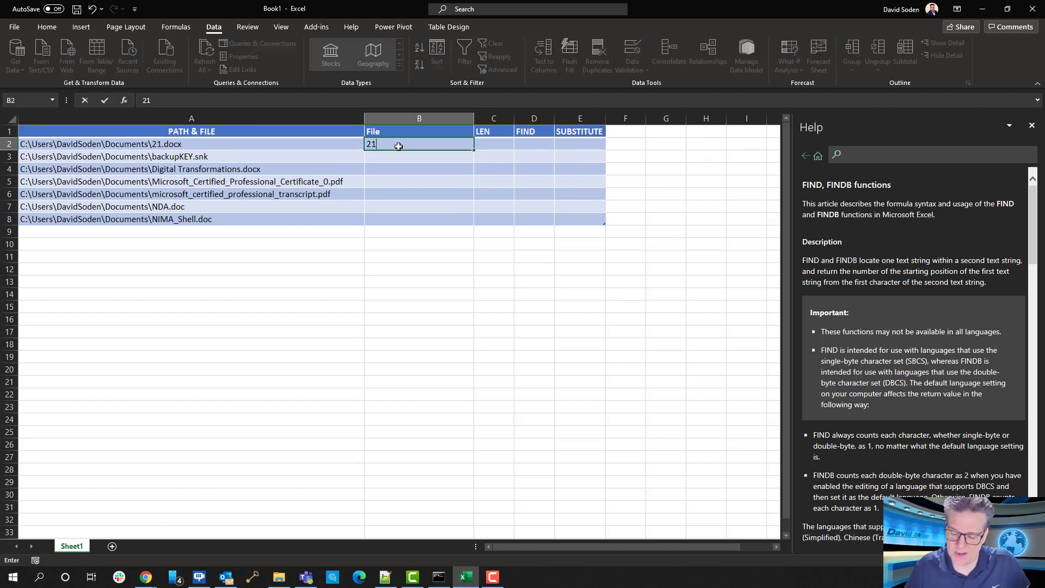
text(.docx)
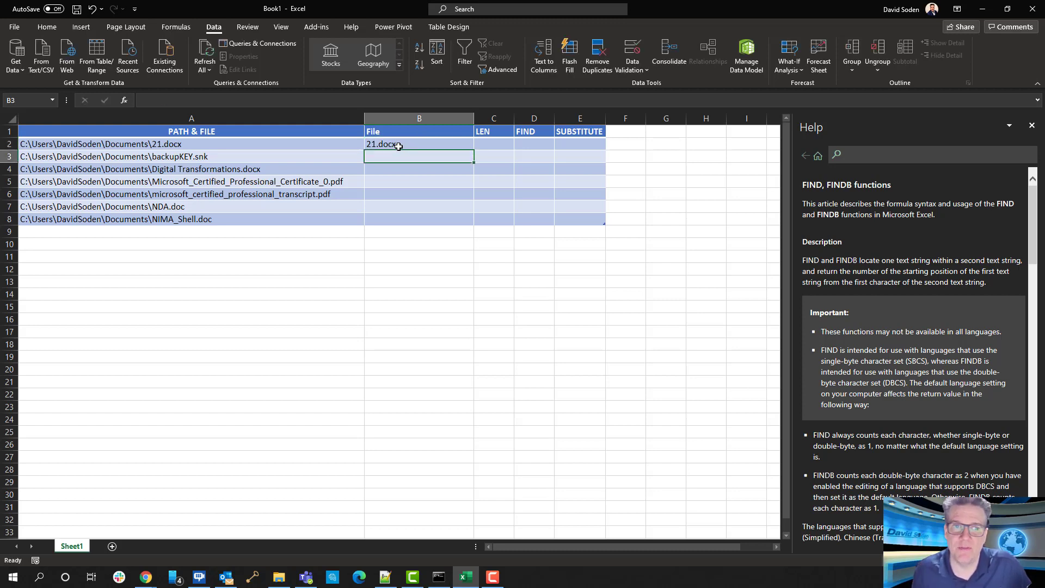
click(418, 144)
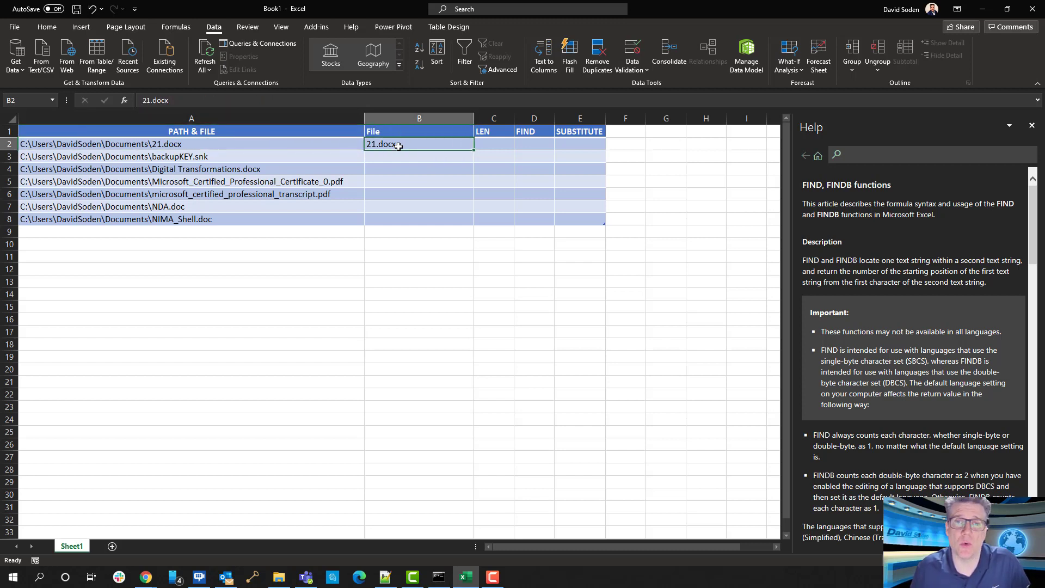
click(493, 144)
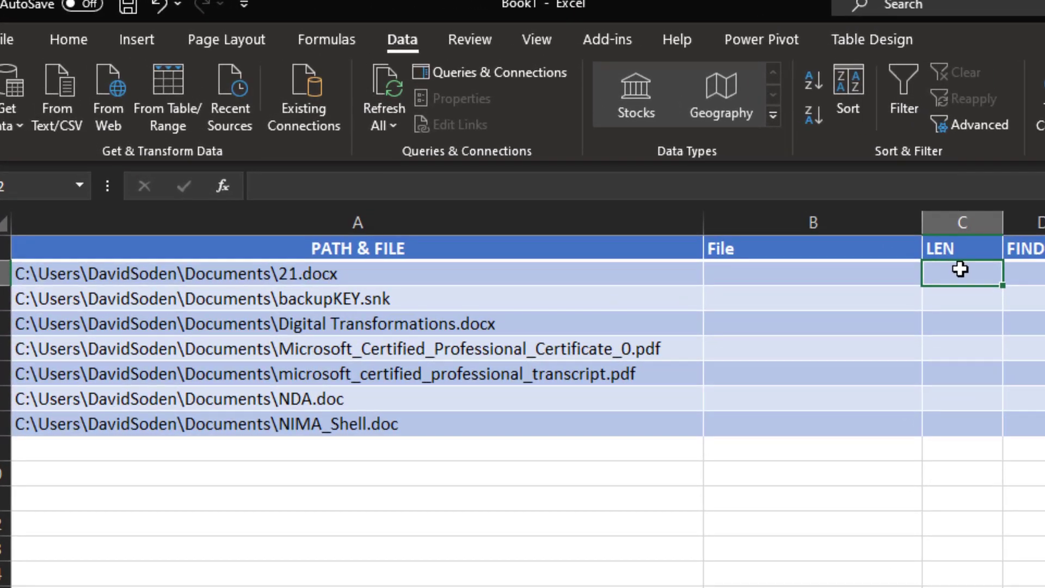
mouse_move(460, 194)
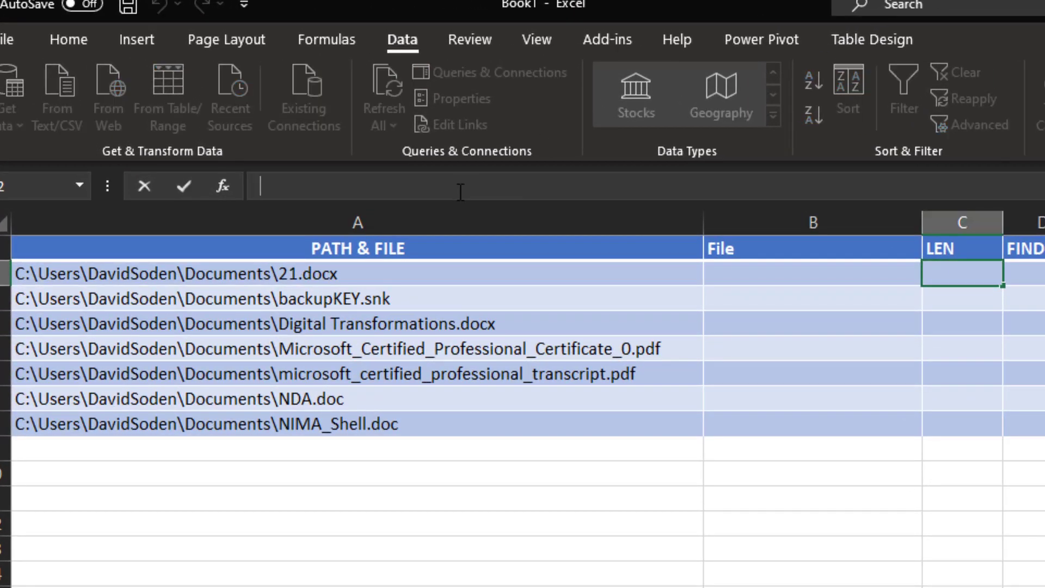
Step: Enter =LEN(a2) in C2 to count the characters of the first path
text(=)
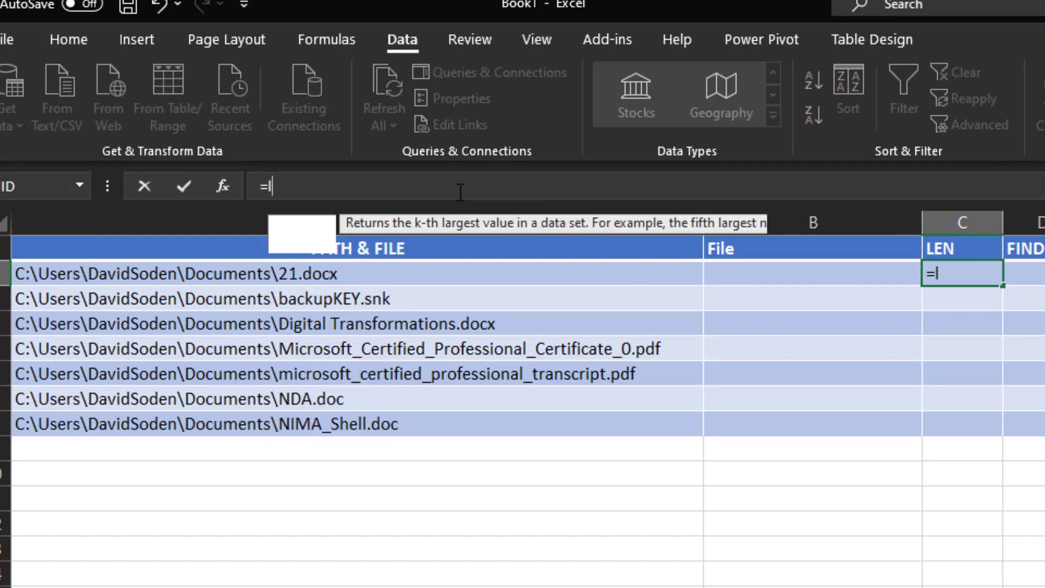
text(len)
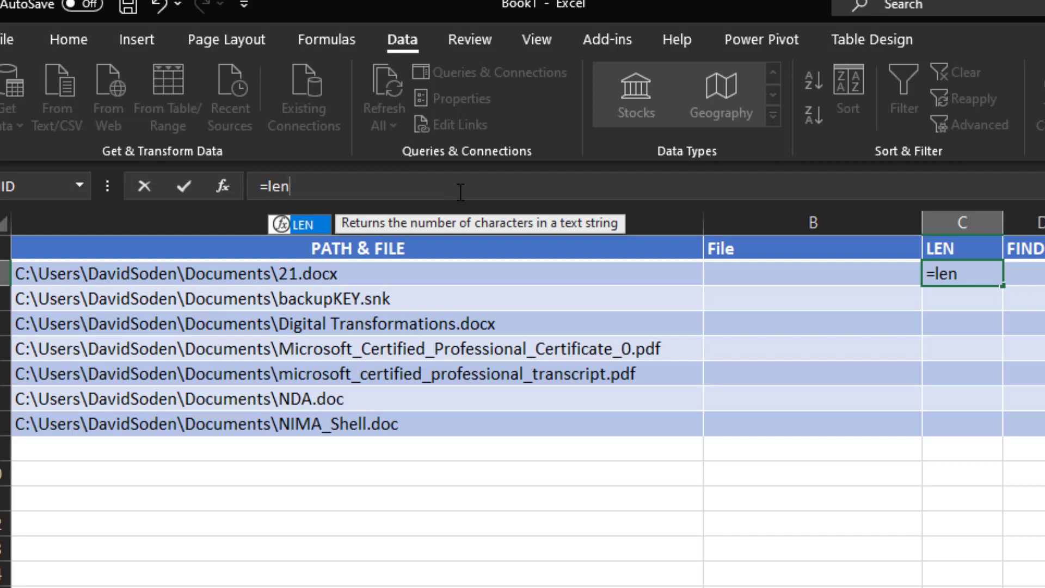
text(()
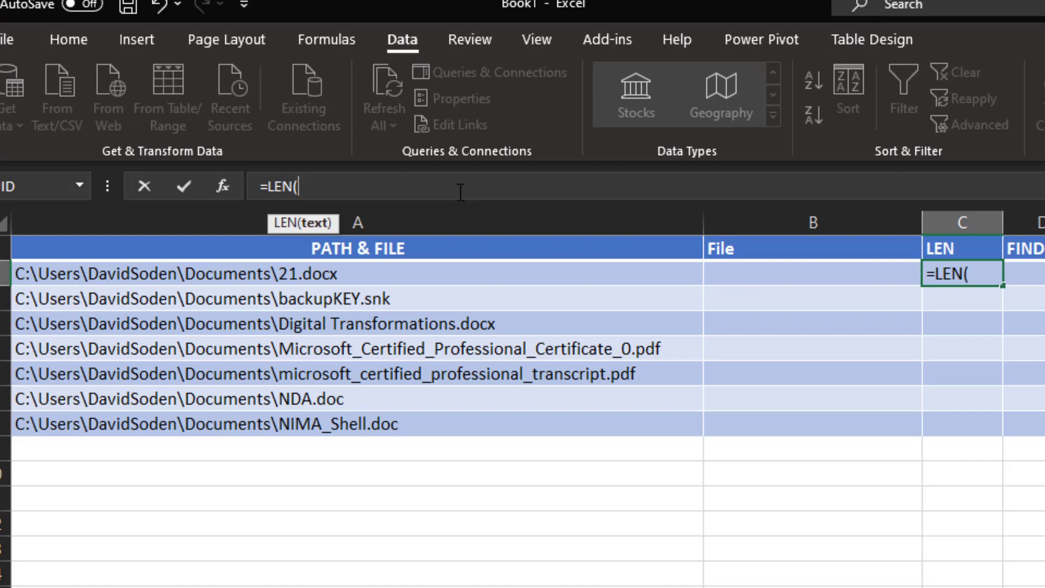
mouse_move(293, 230)
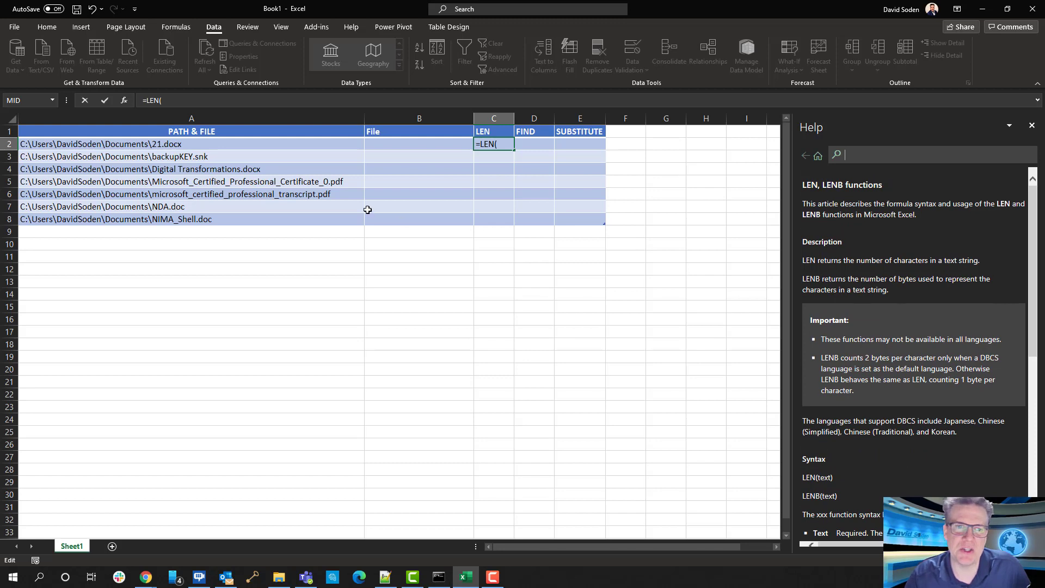
mouse_move(169, 126)
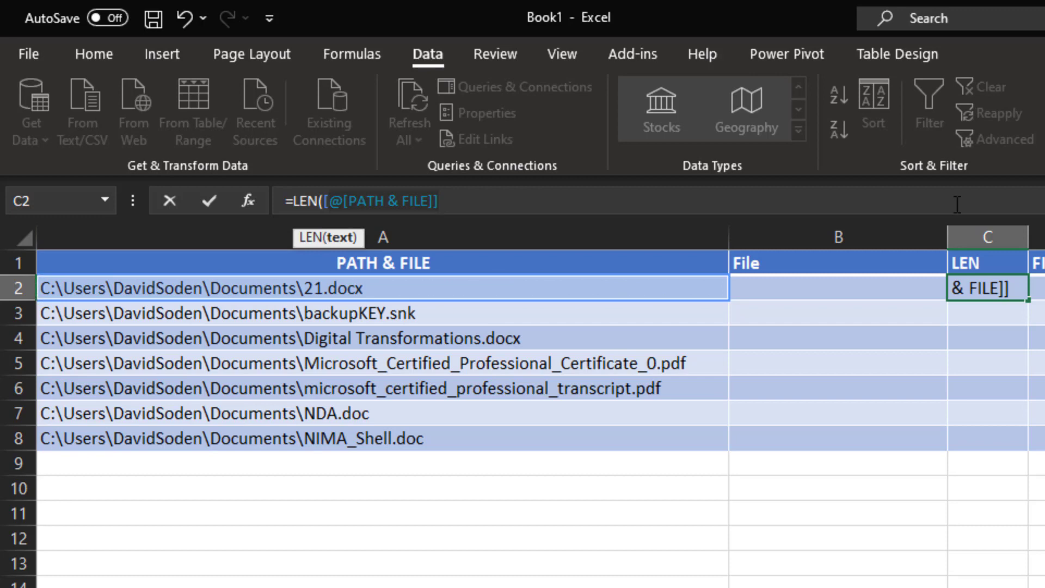
text(a)
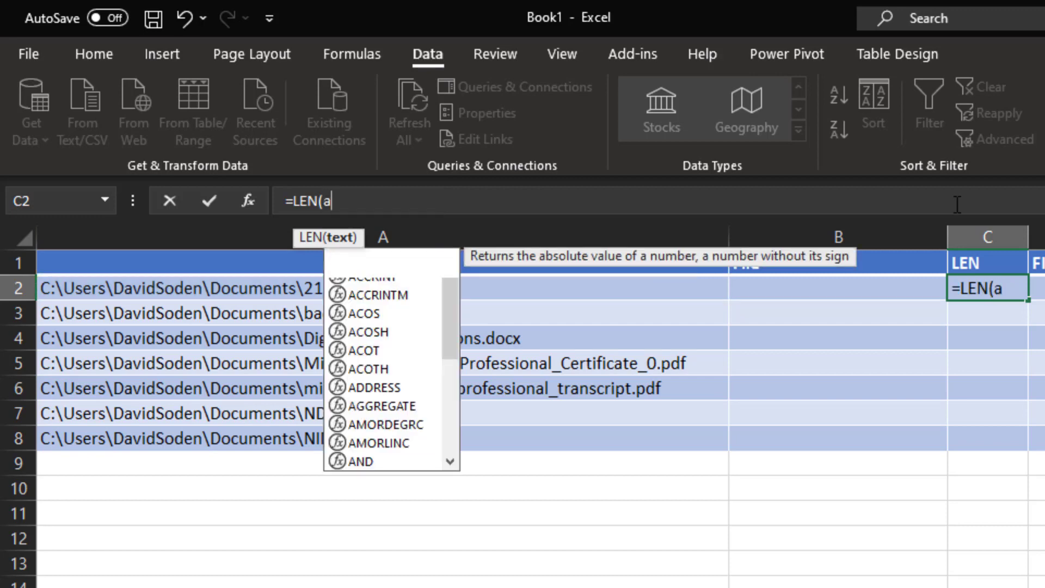
text(2)
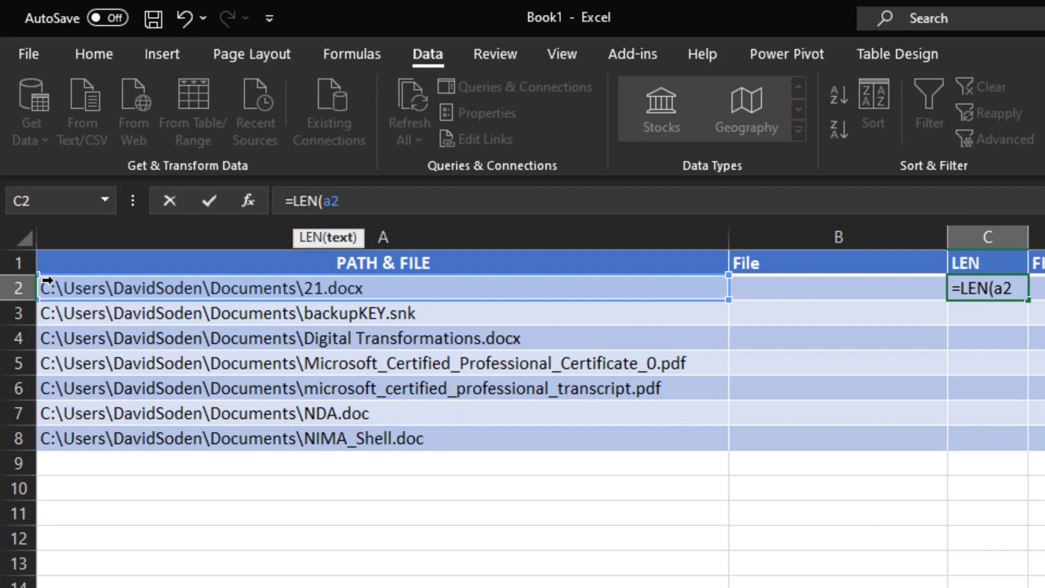
text())
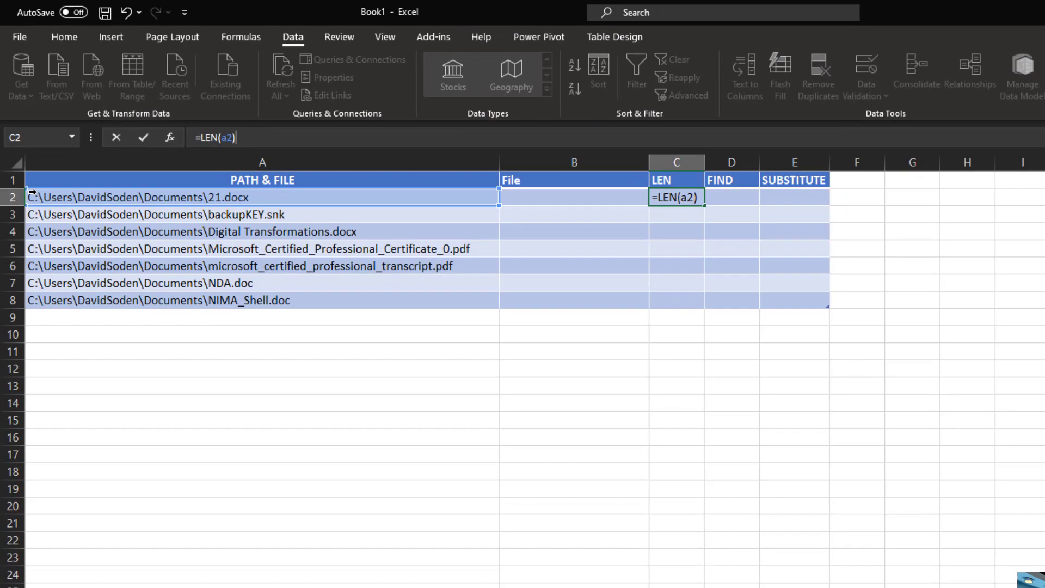
key(f1)
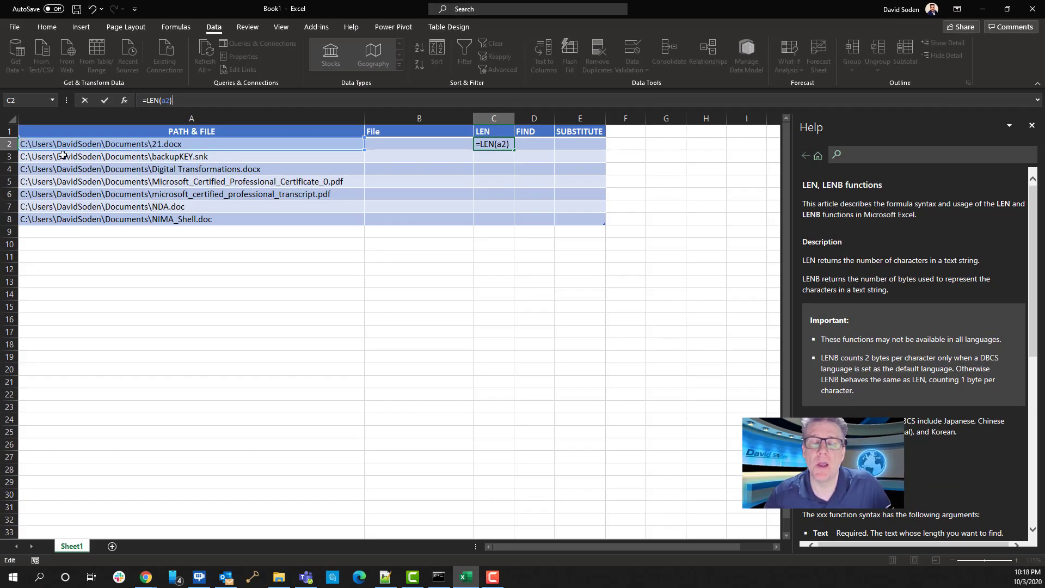
Step: Commit the LEN formula so the column fills with counts 37, 43, 58, 80, 77, 37, 44 and review them
key(Return)
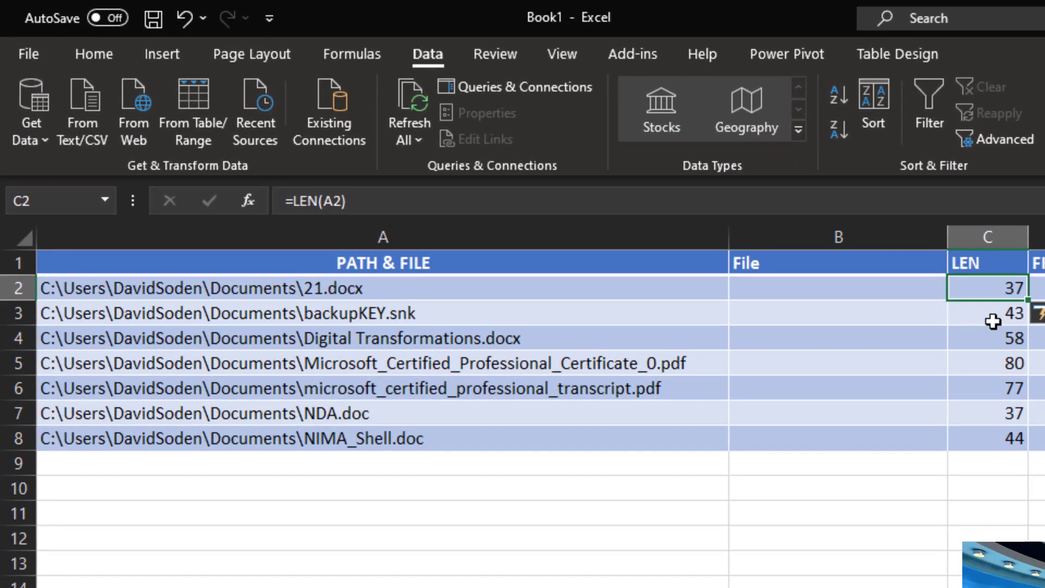
click(989, 364)
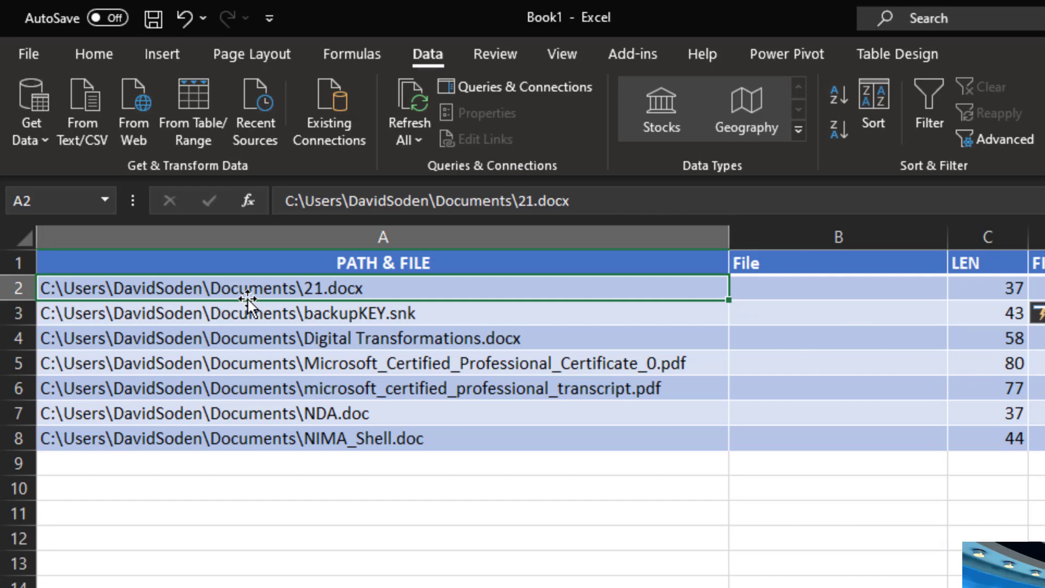
mouse_move(263, 290)
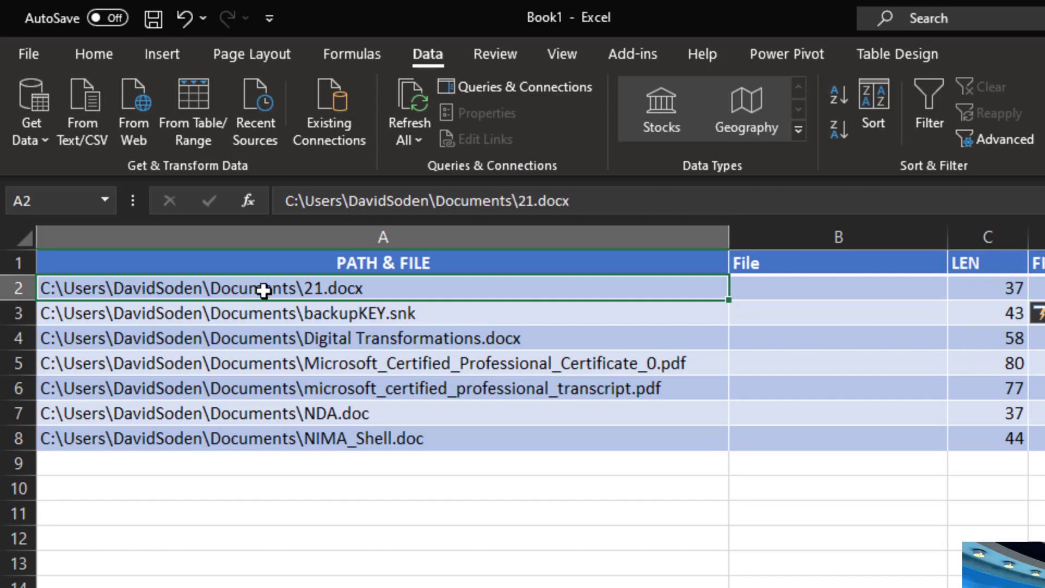
click(989, 306)
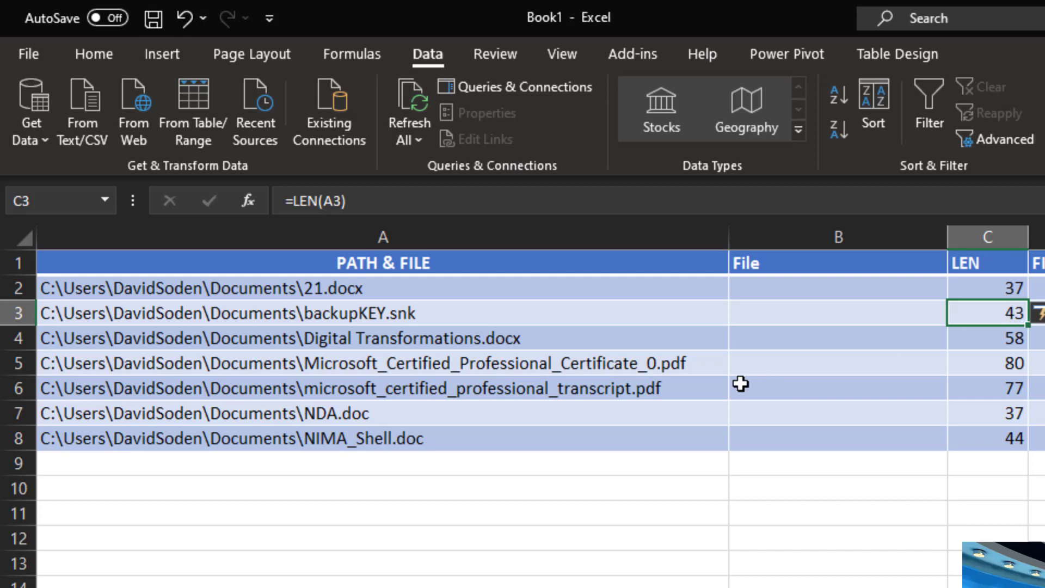
mouse_move(244, 340)
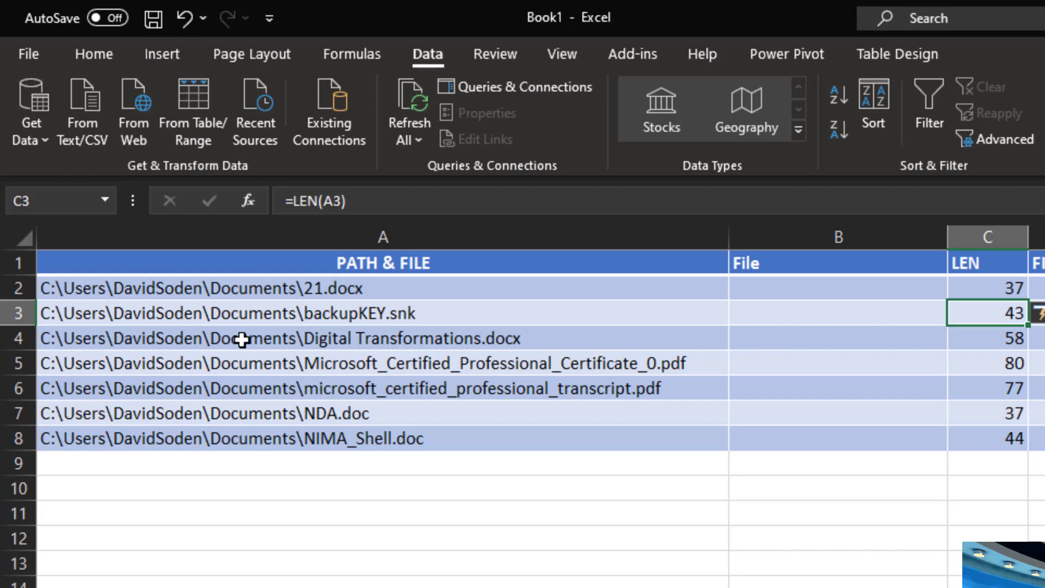
mouse_move(659, 329)
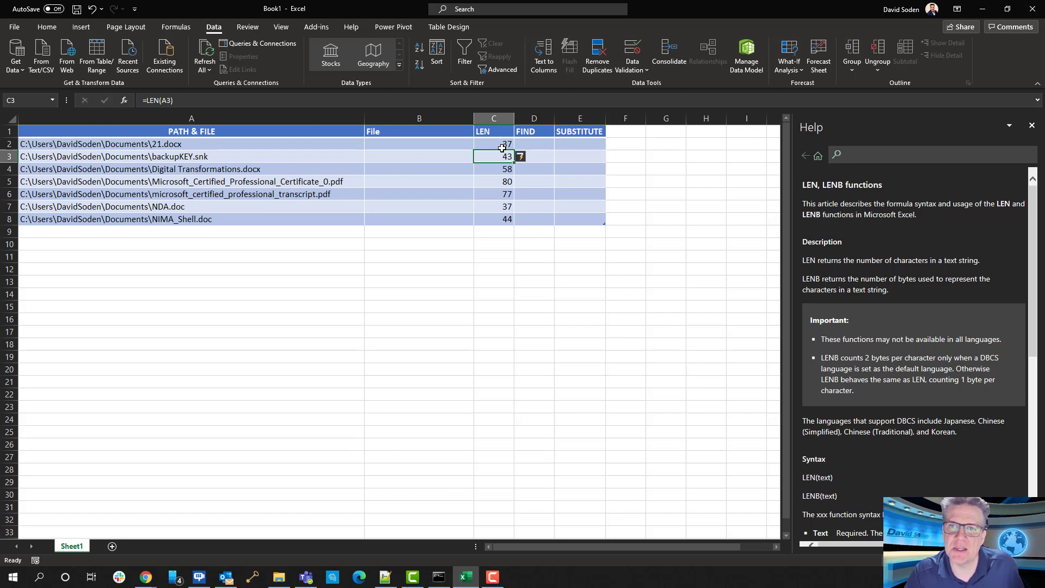
click(493, 181)
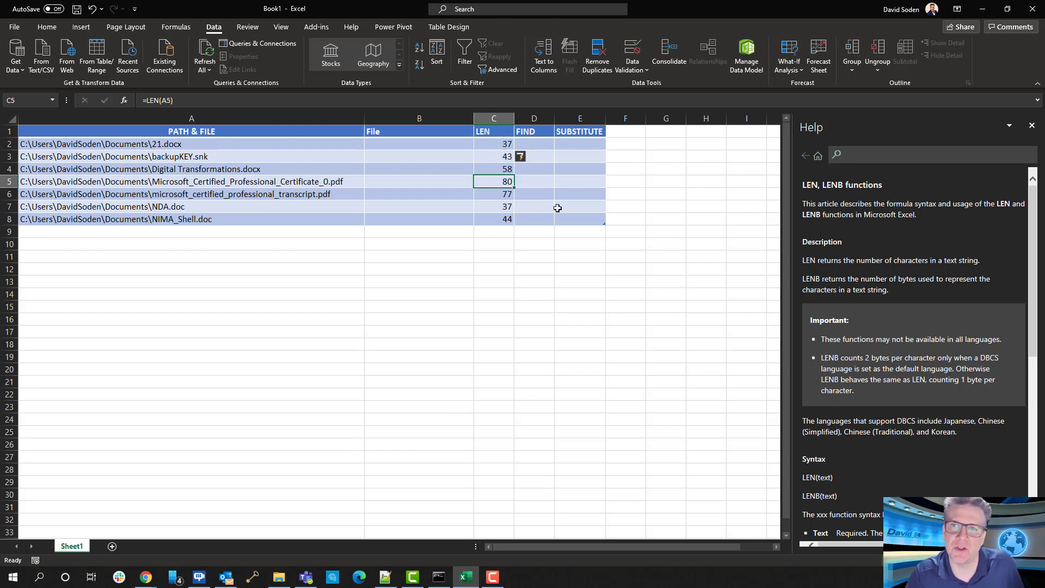
mouse_move(551, 156)
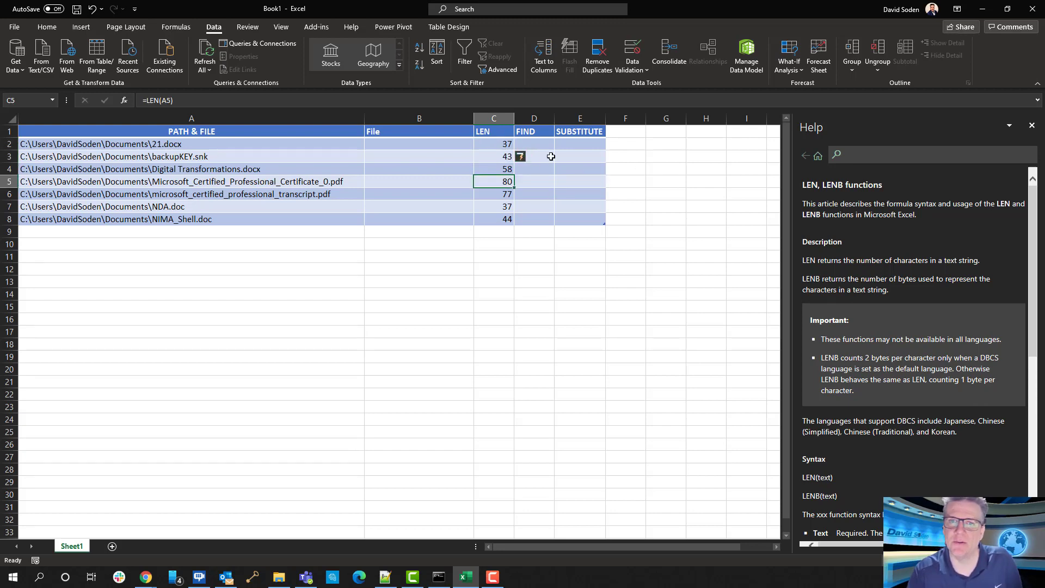
Step: Move to D2, the first cell of the FIND column, to start the next formula
click(418, 144)
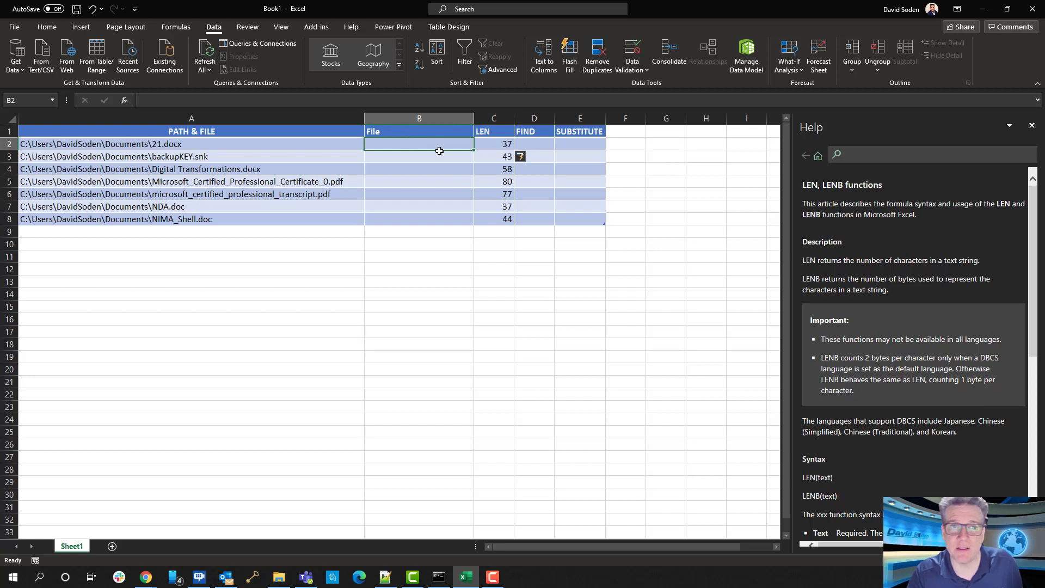
click(533, 144)
text(=)
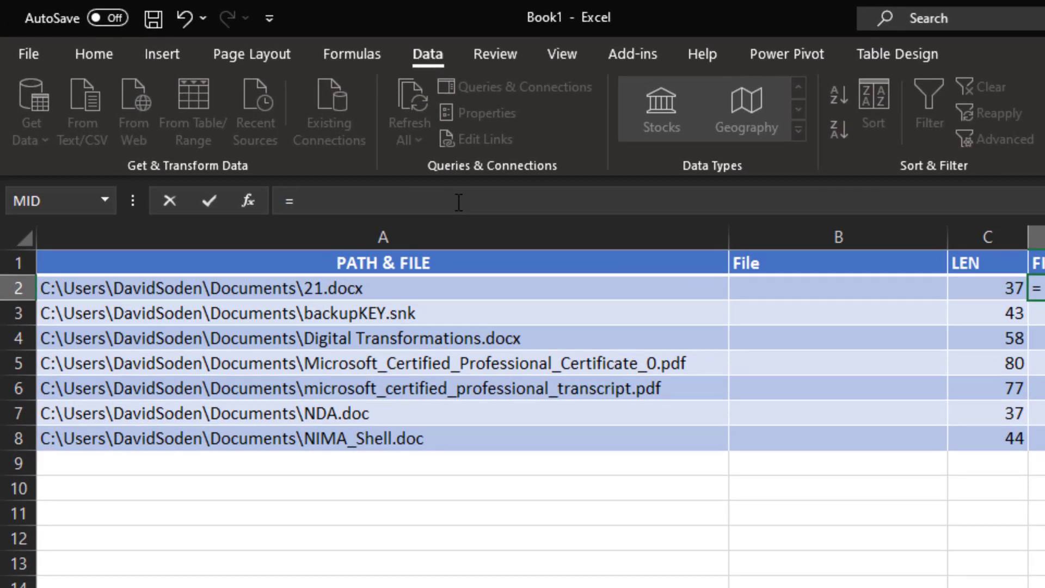
Step: Enter =FIND("\",A2) in D2 so the column returns 3 as the first backslash position
text(FIND()
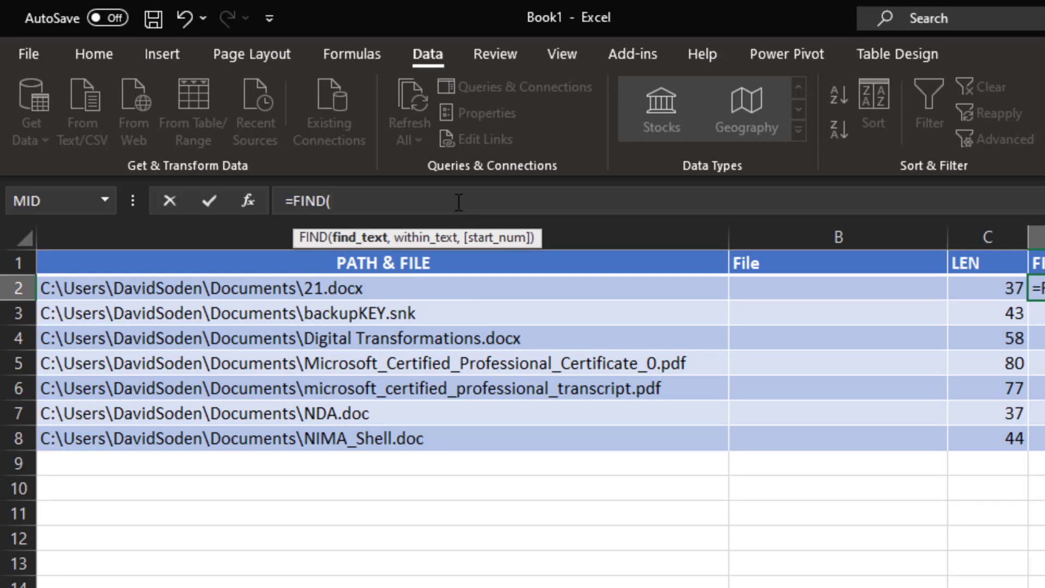
text(")
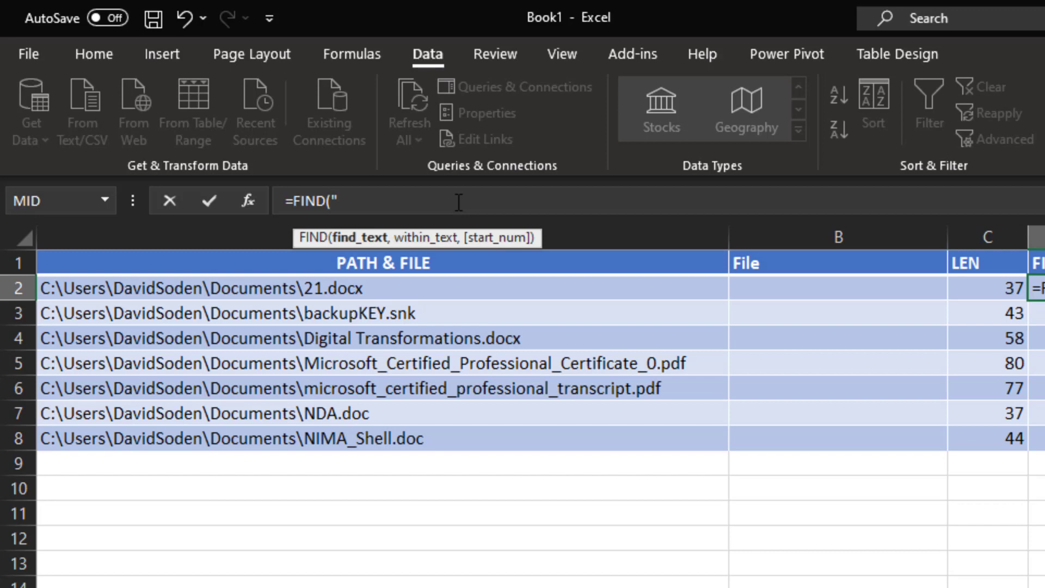
text(\)
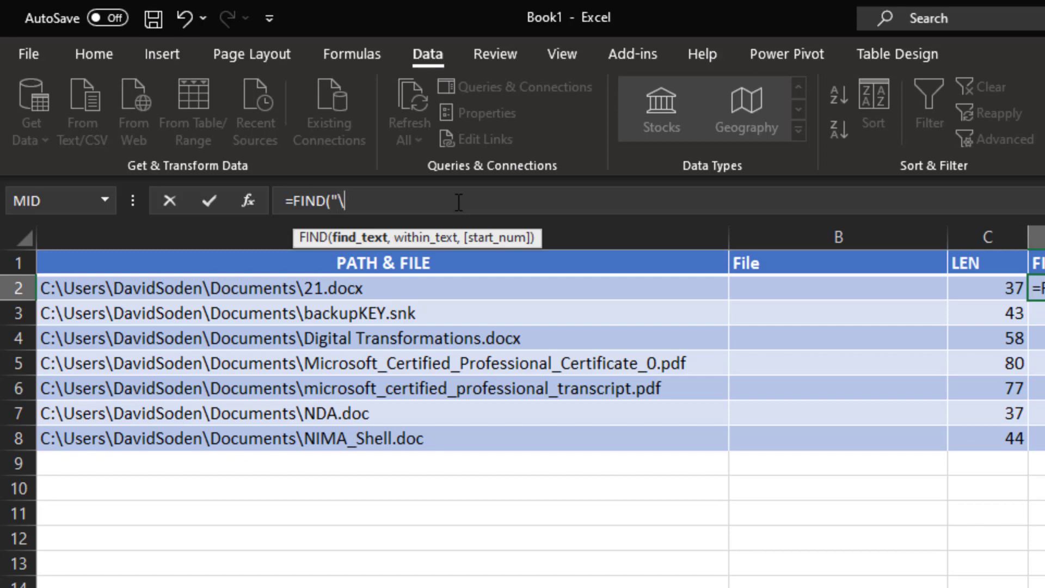
text(")
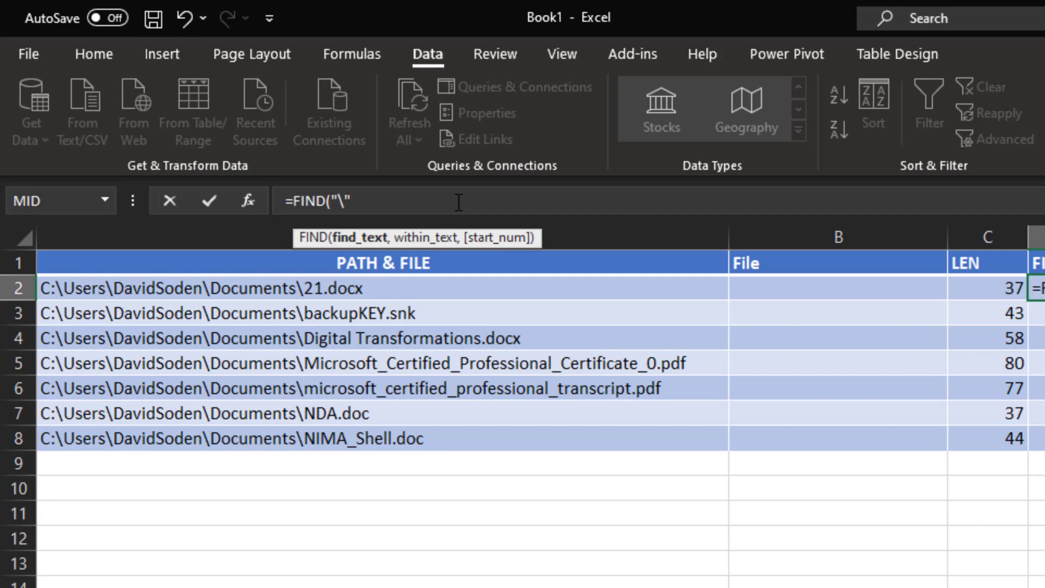
text(\)
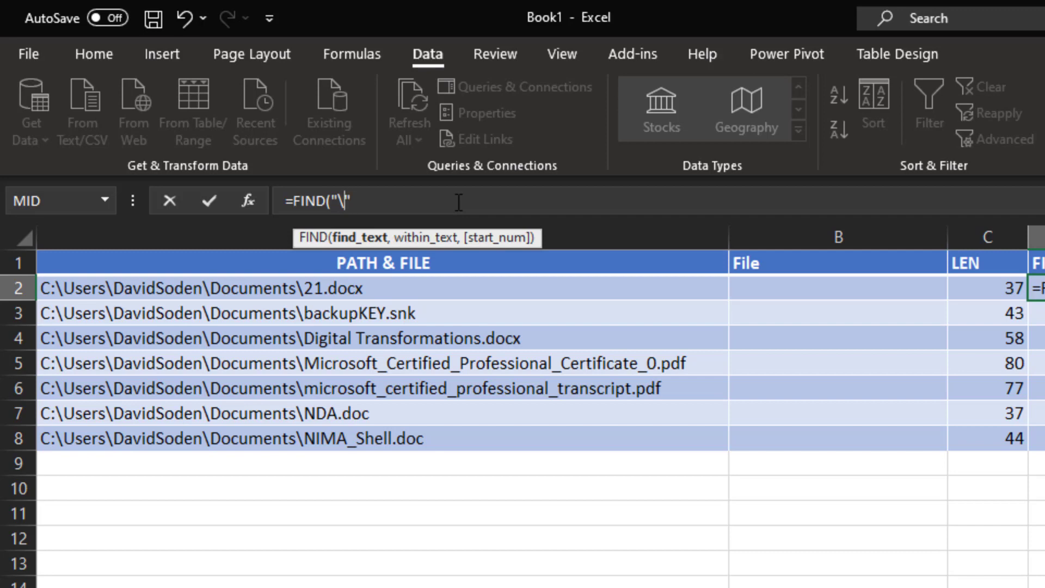
key(Backspace)
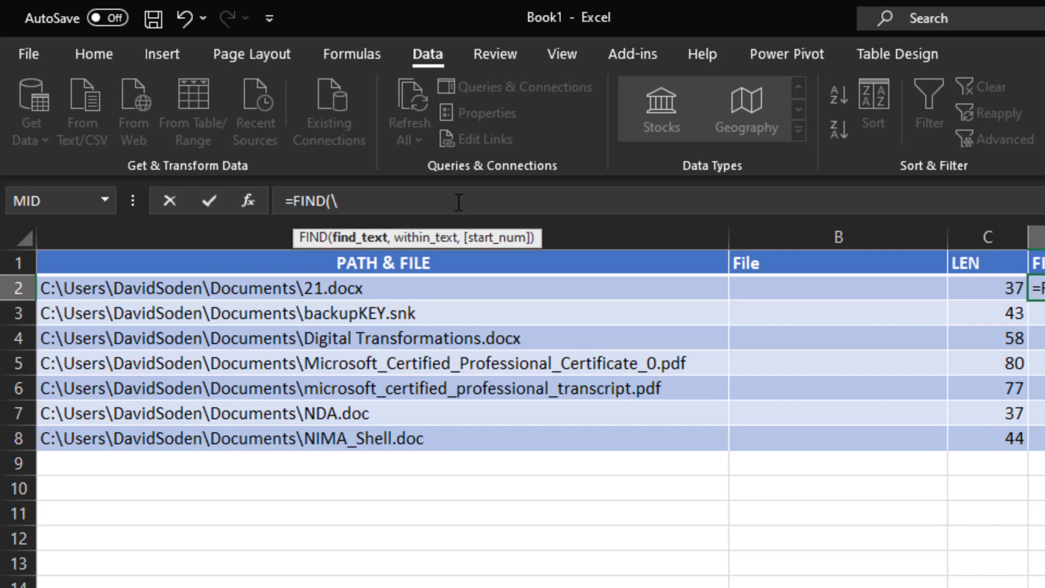
key(Backspace)
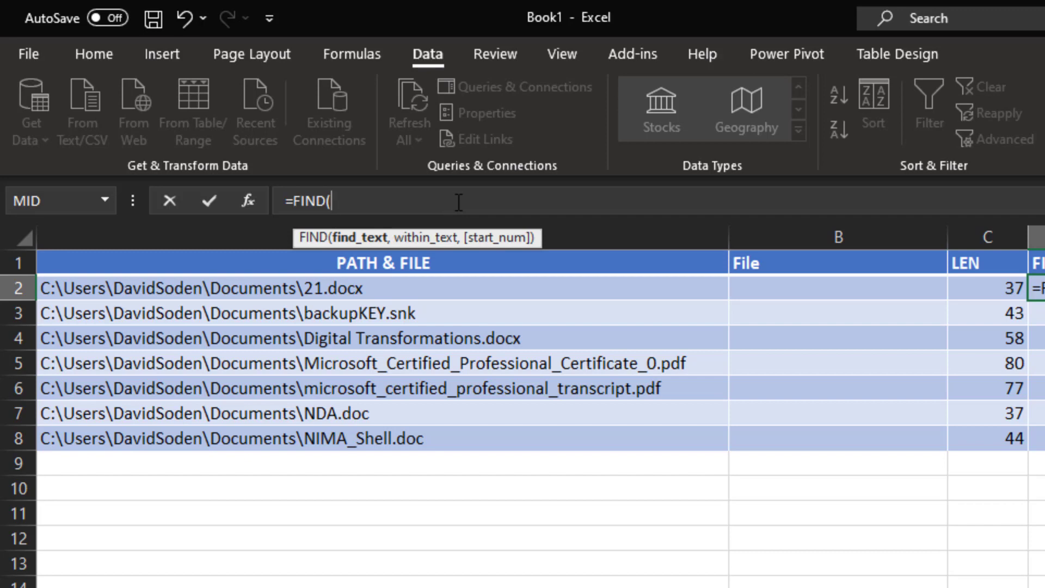
text("\)
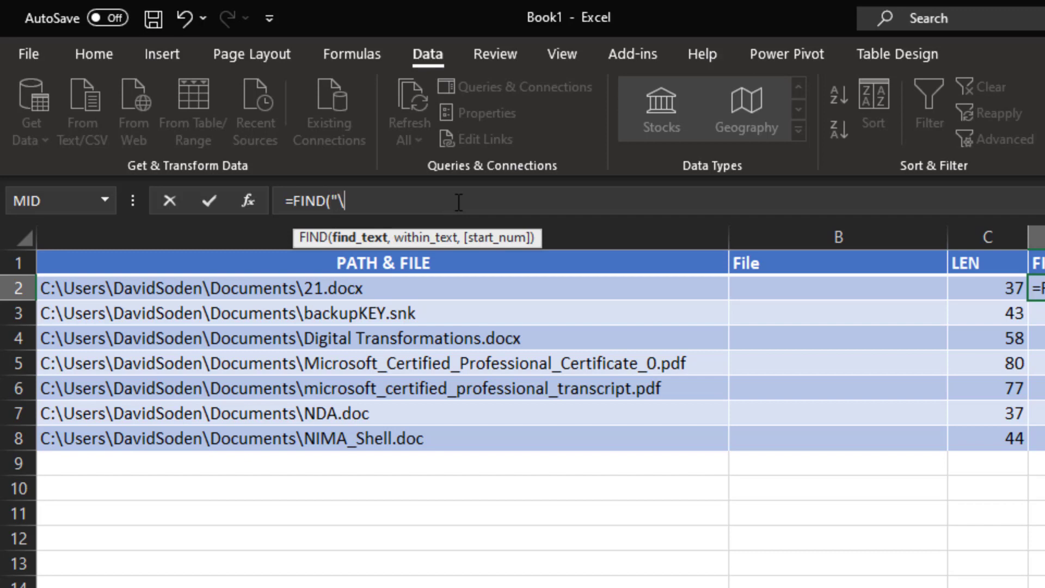
text(")
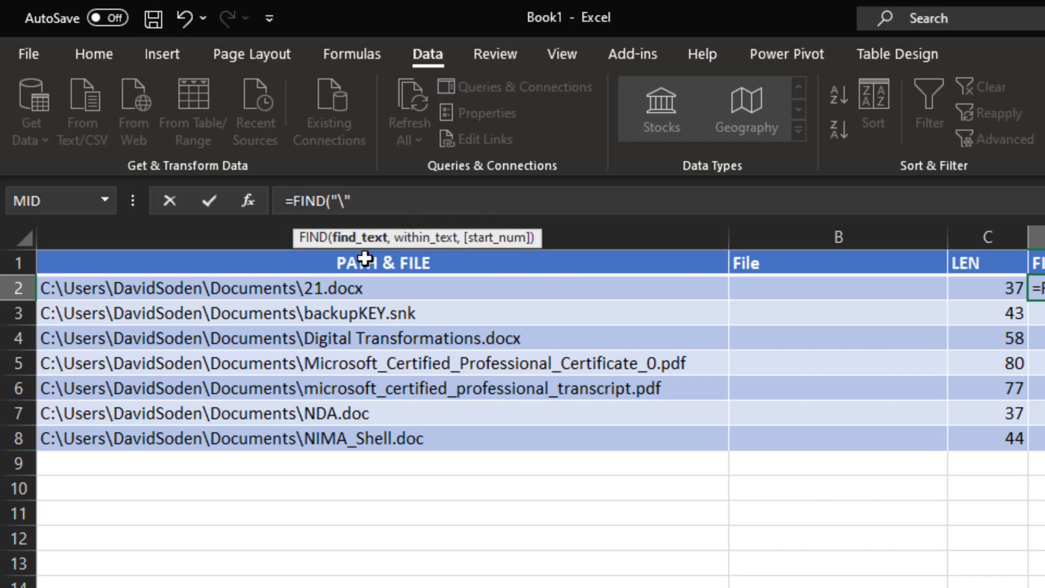
mouse_move(360, 200)
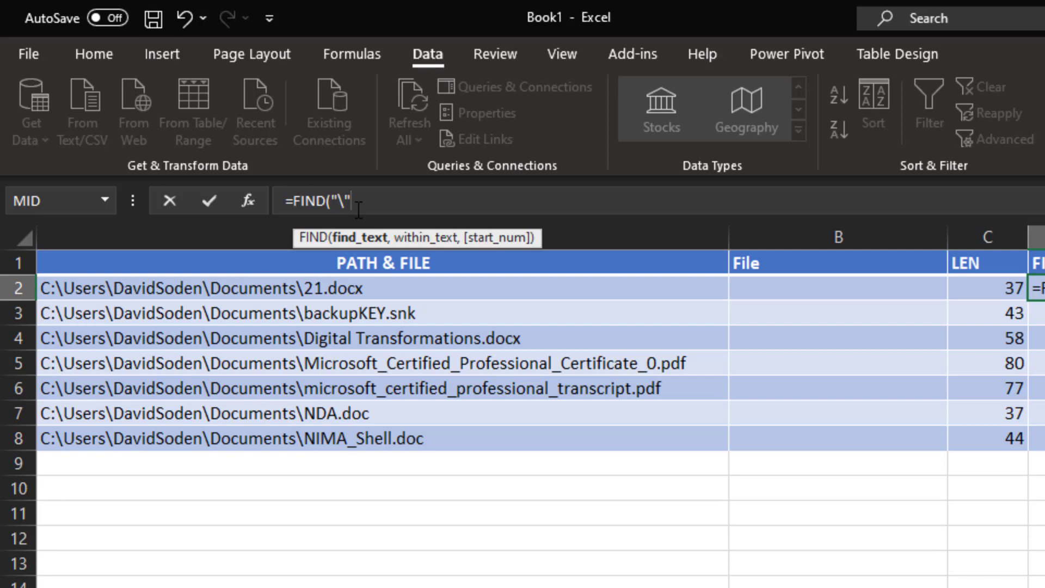
text(,)
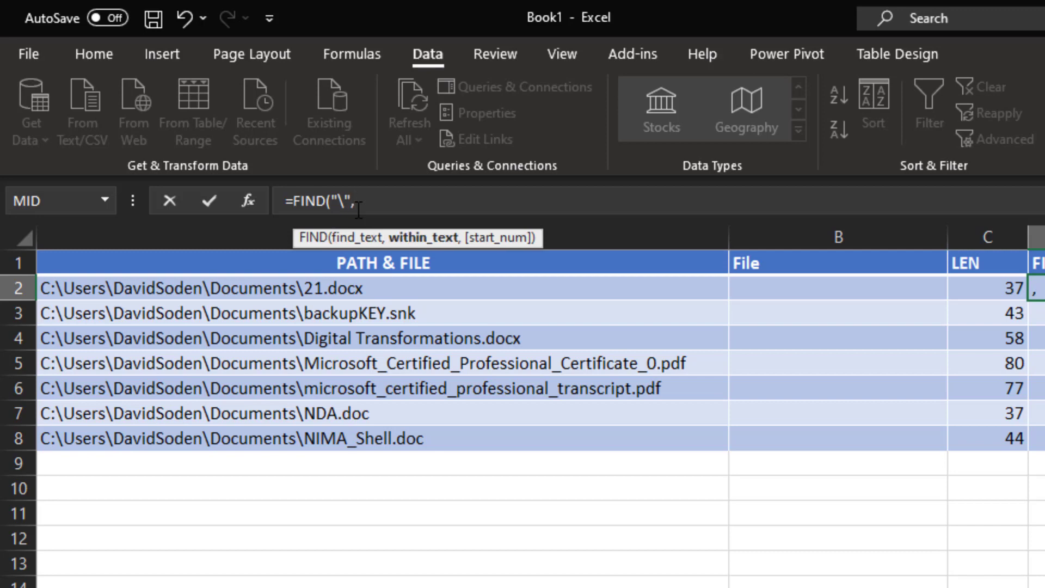
text(a2)
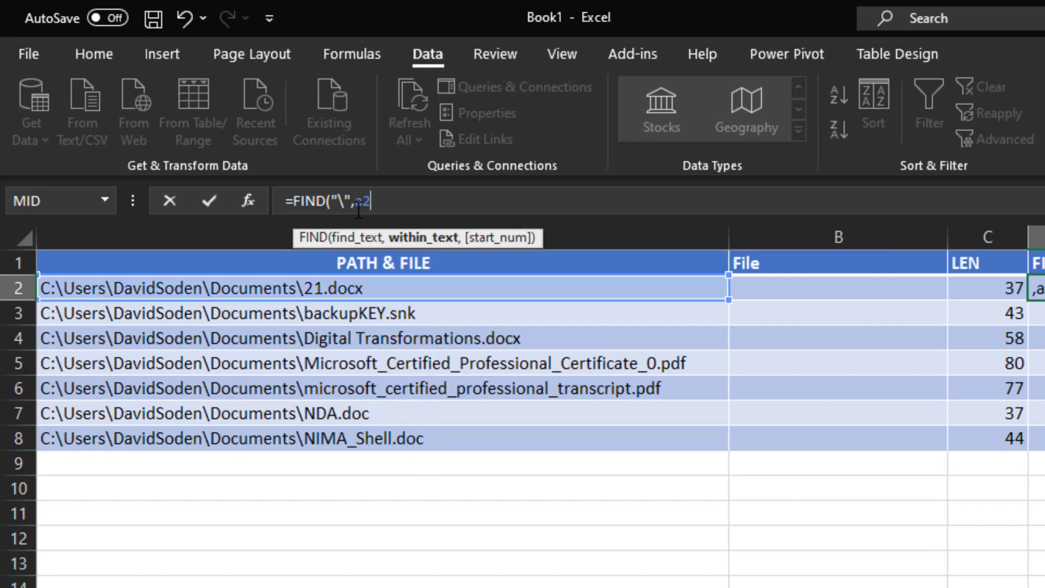
text(,)
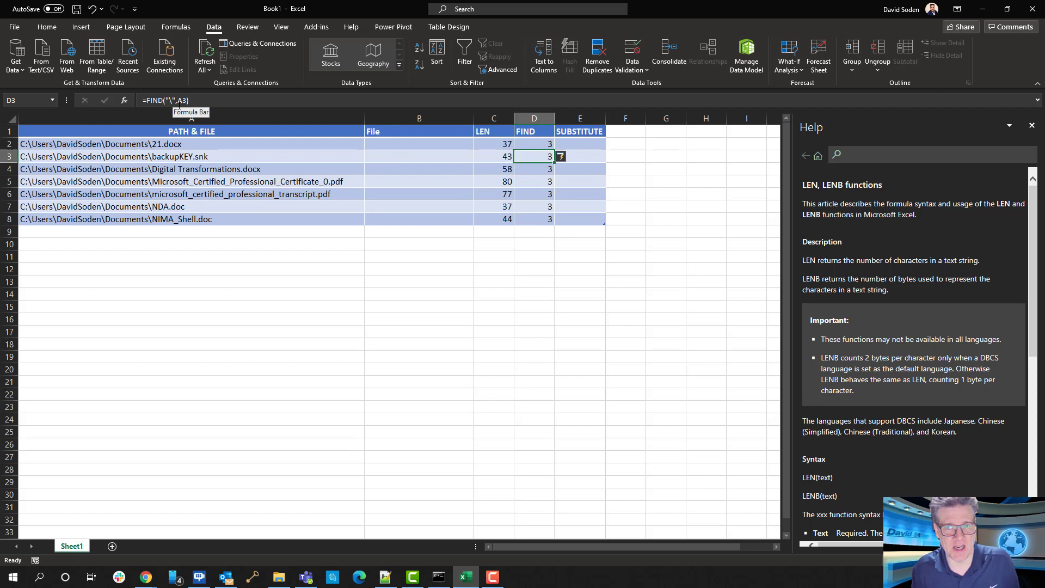
mouse_move(375, 99)
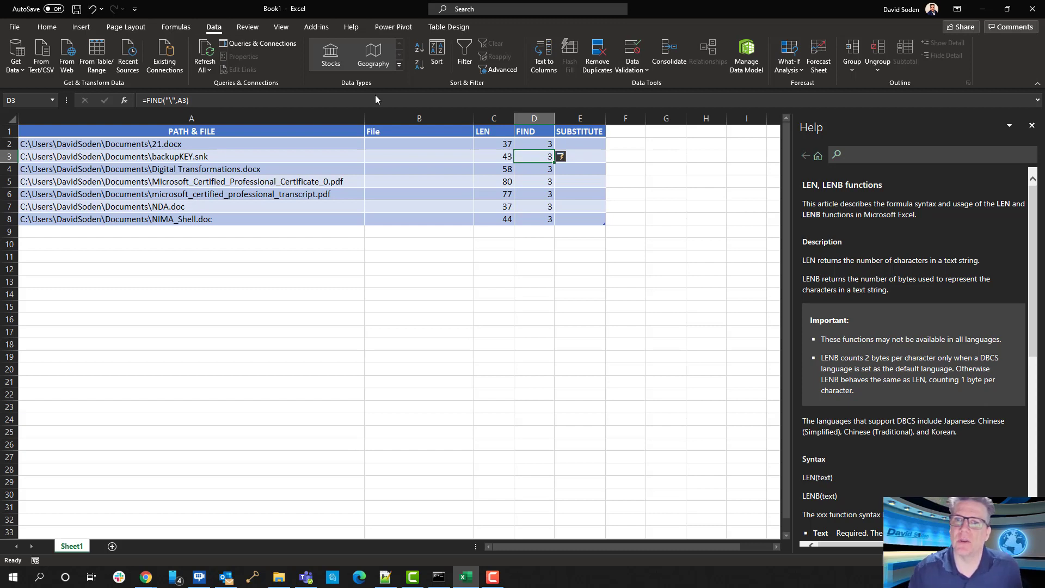
click(534, 143)
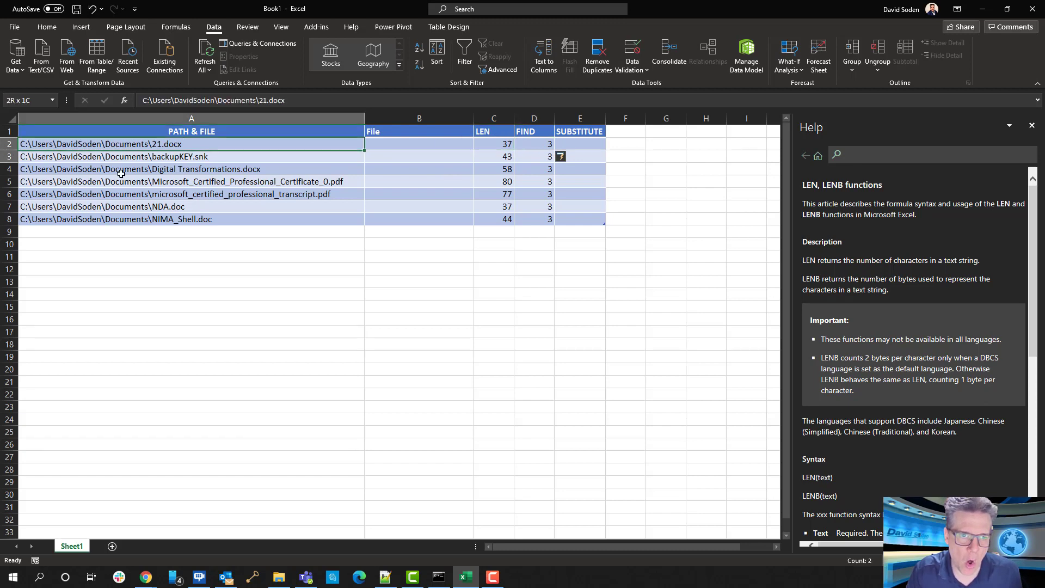
click(192, 155)
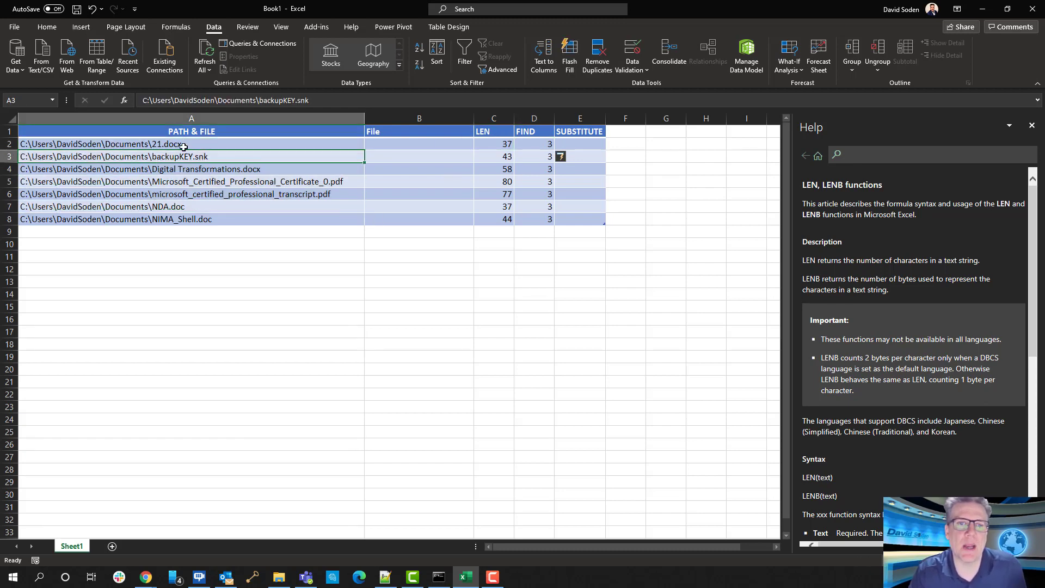
mouse_move(164, 165)
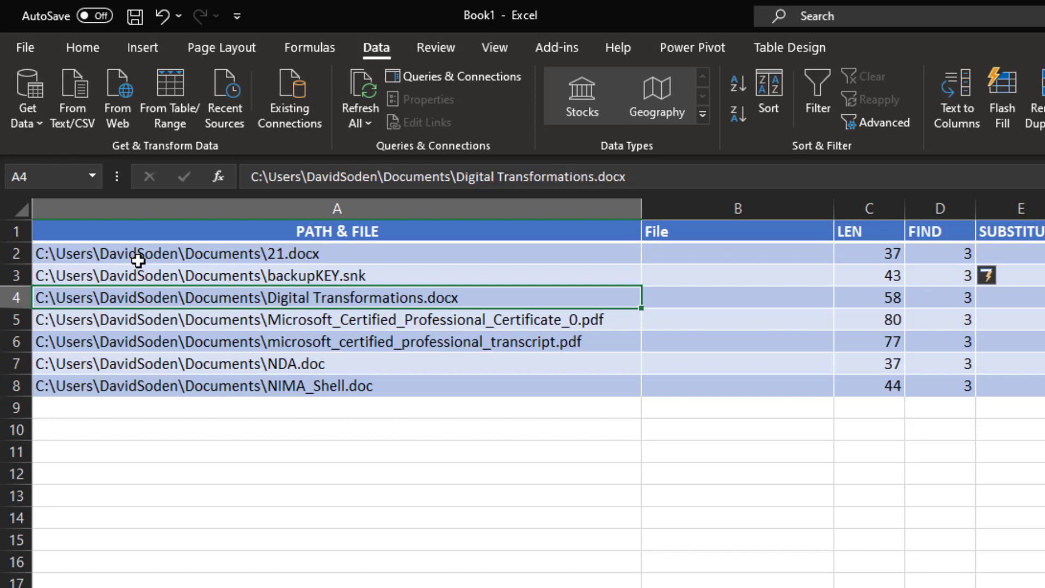
mouse_move(204, 258)
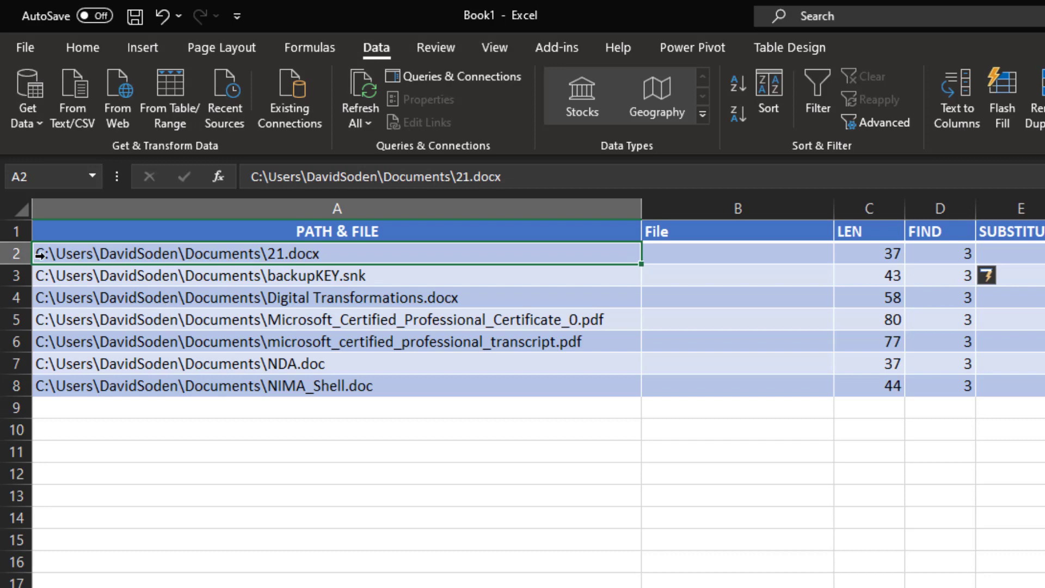
mouse_move(87, 254)
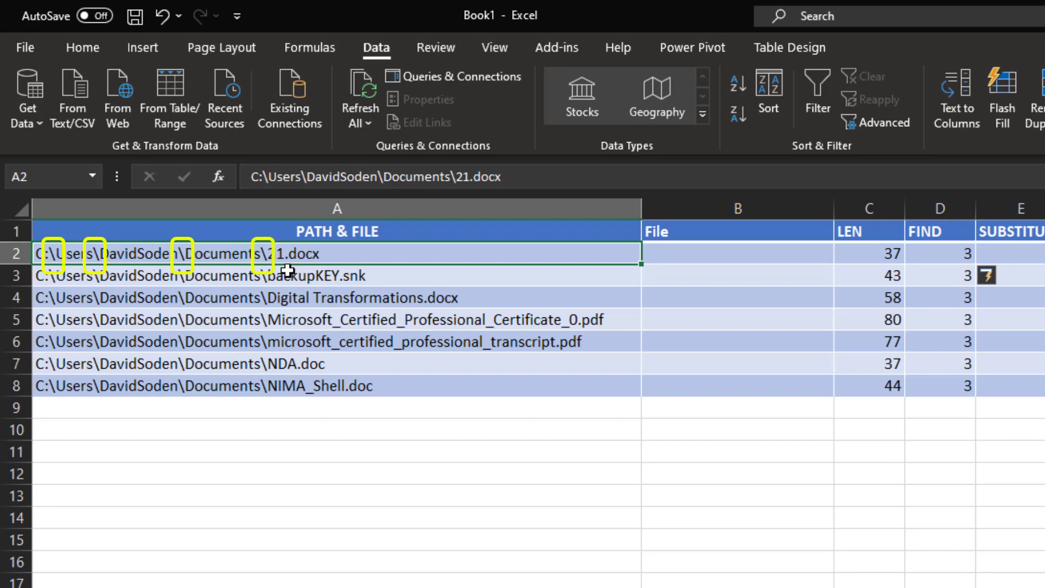
click(940, 252)
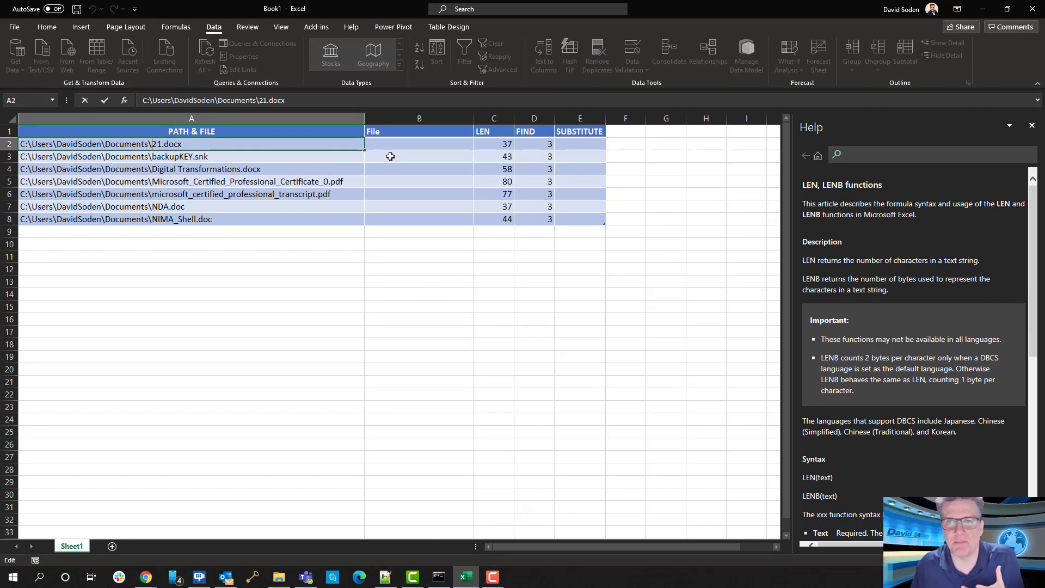
click(578, 144)
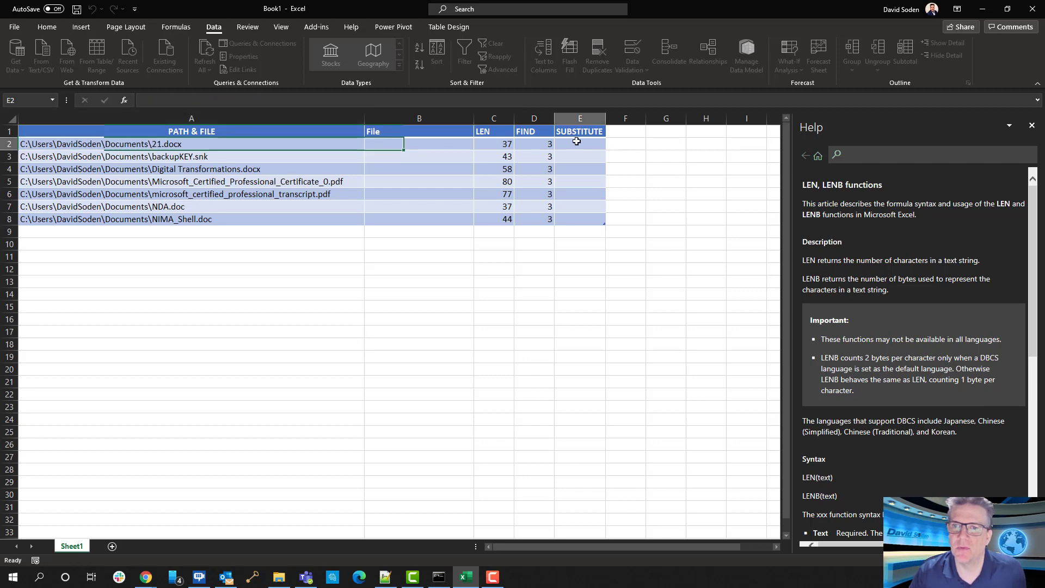
click(579, 143)
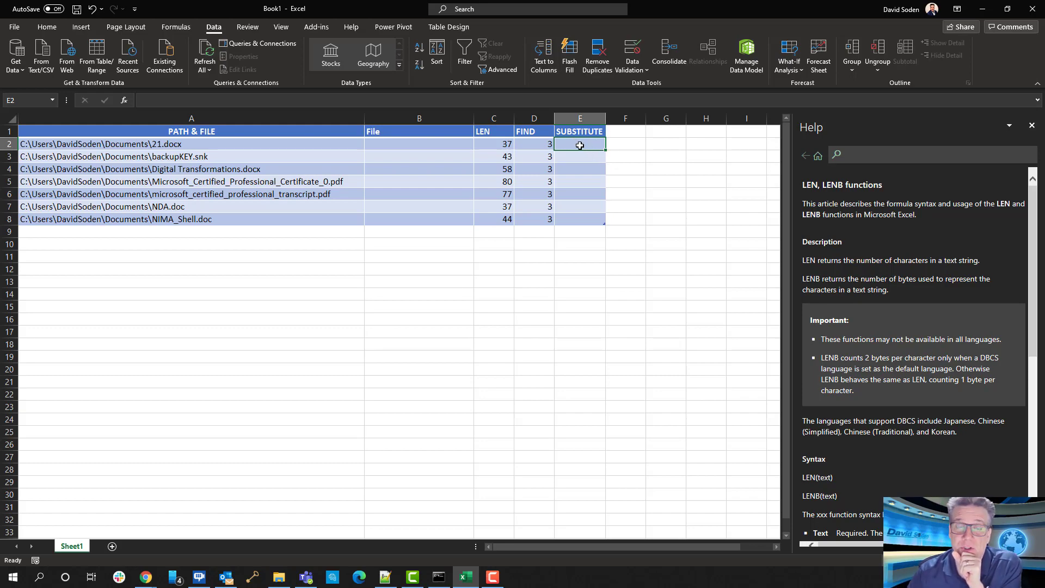
click(1033, 126)
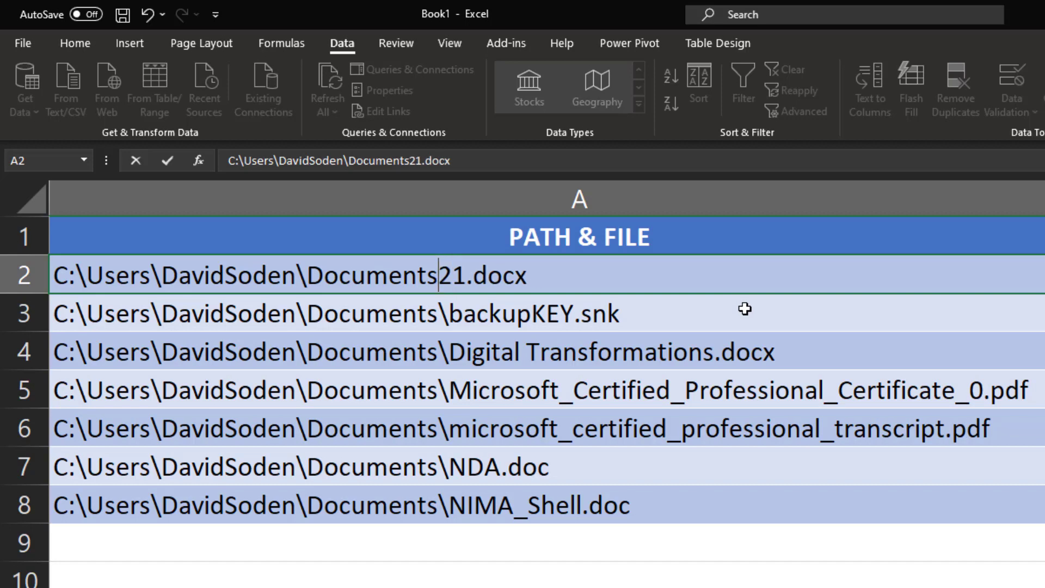
text(\)
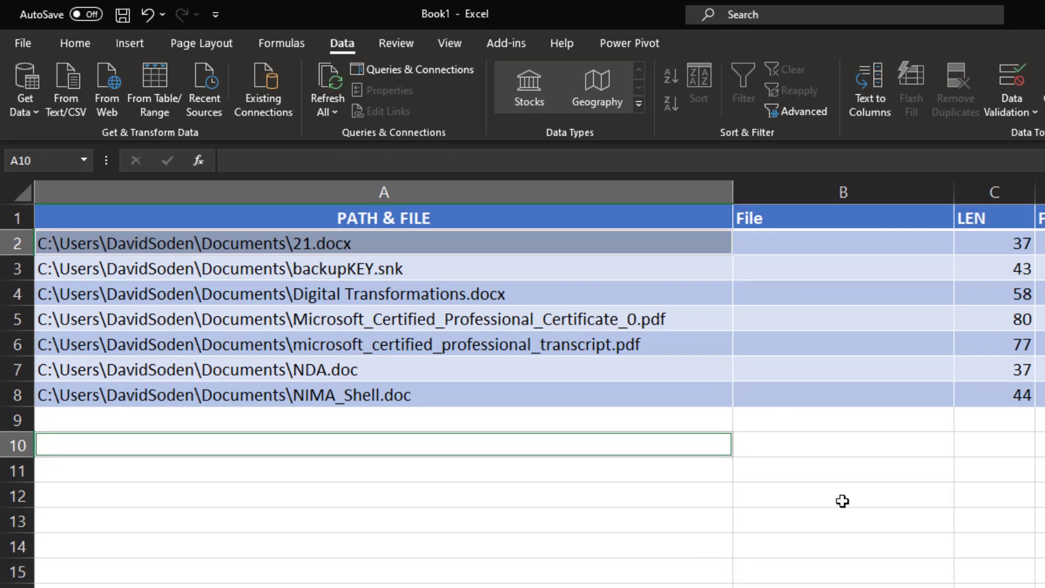
click(383, 191)
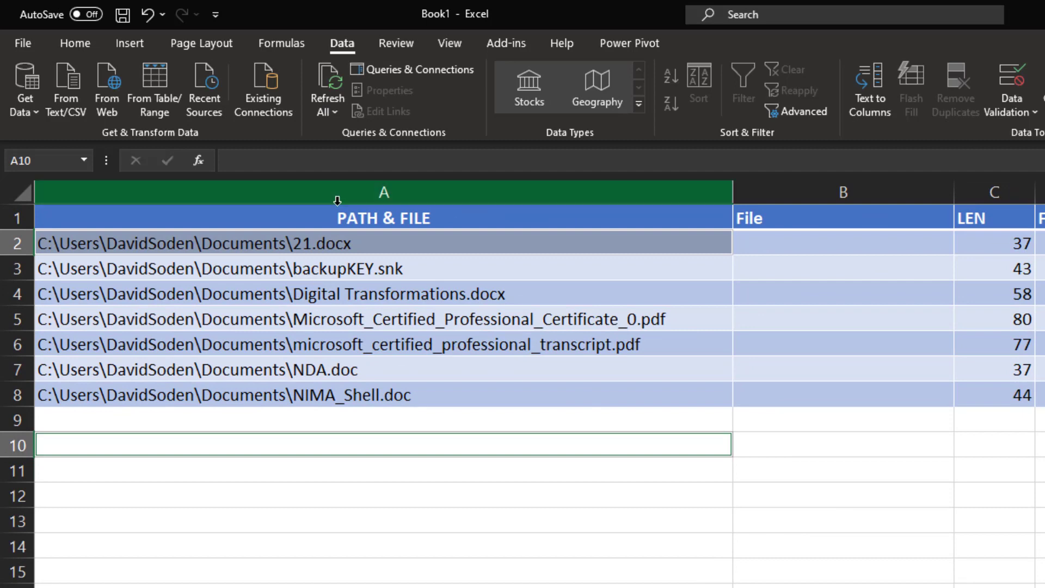
mouse_move(292, 238)
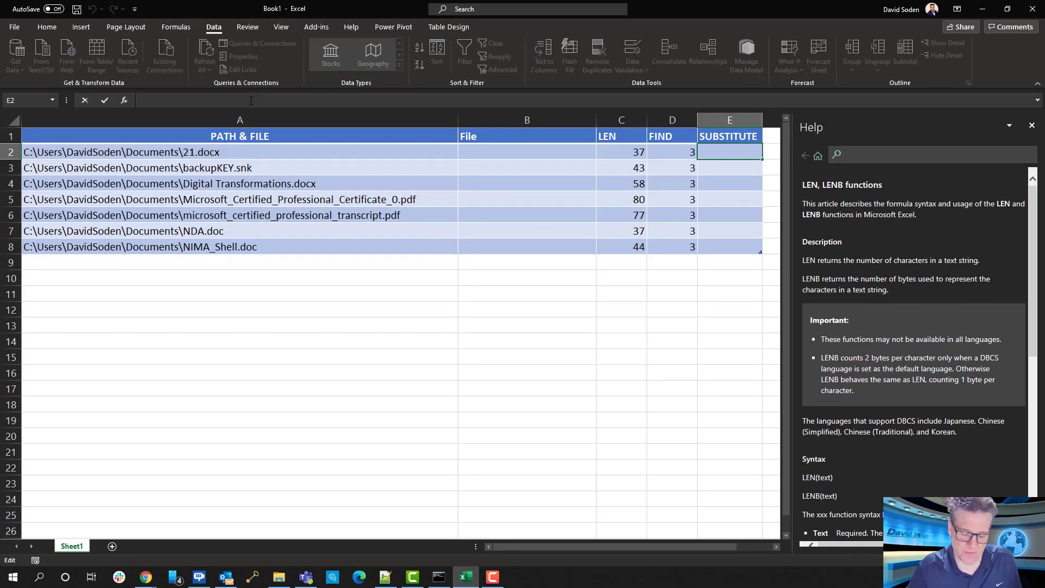
Step: Enter =SUBSTITUTE(A2,"\","~",4) in E2 so each path's fourth backslash becomes a tilde
text(=sub)
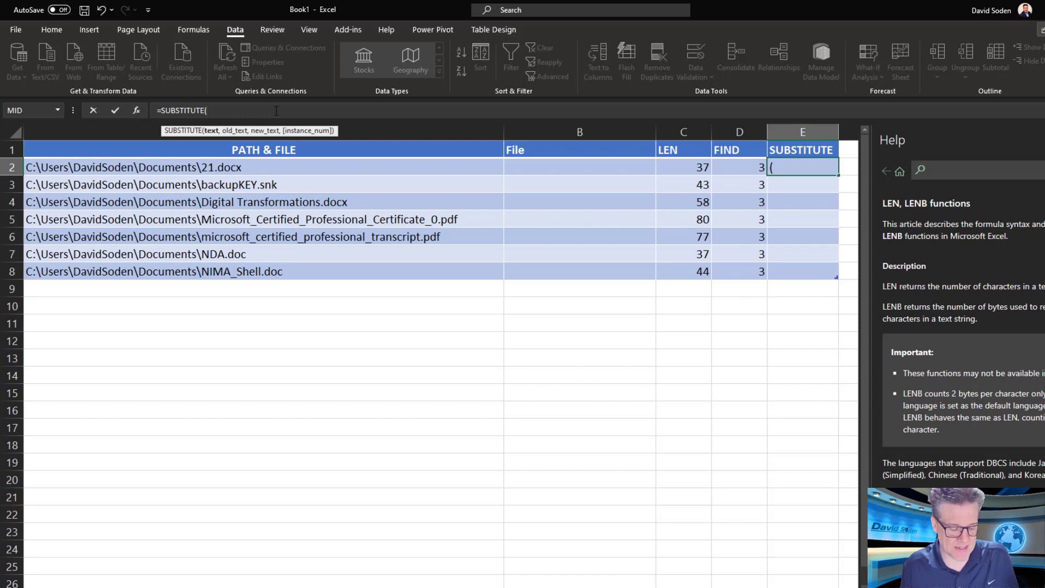
click(133, 167)
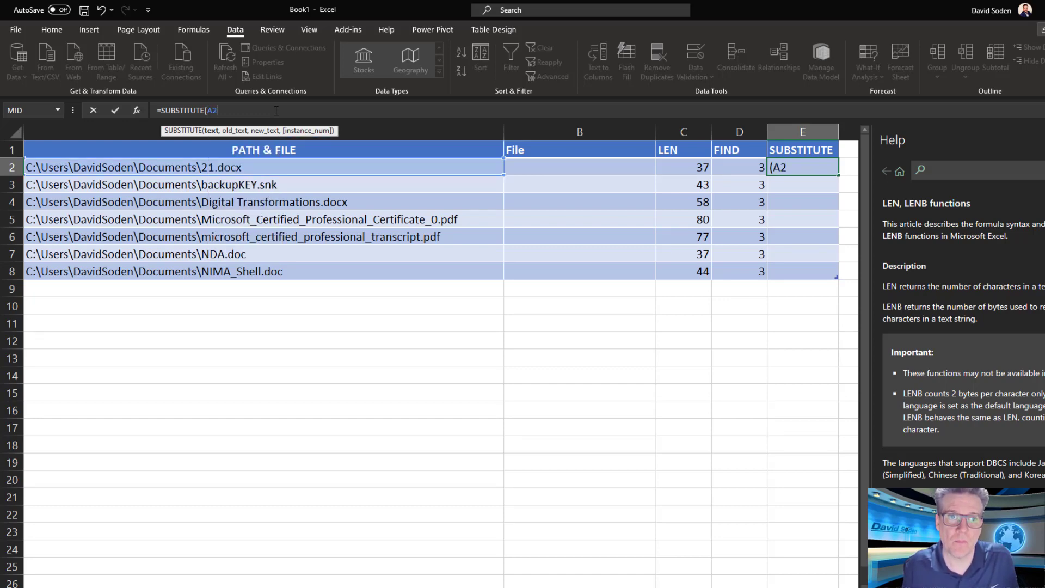
text(,"\)
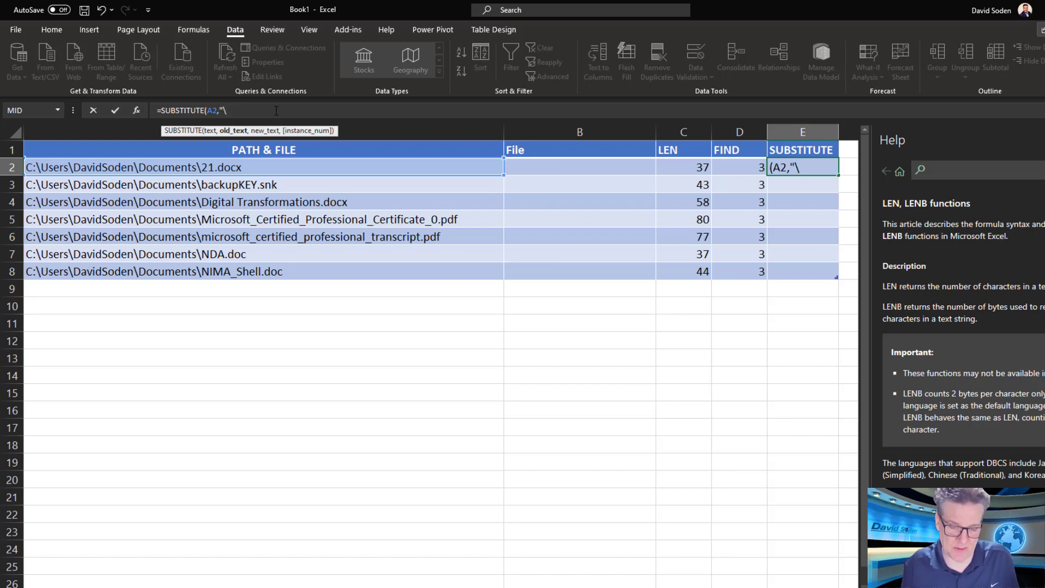
text(")
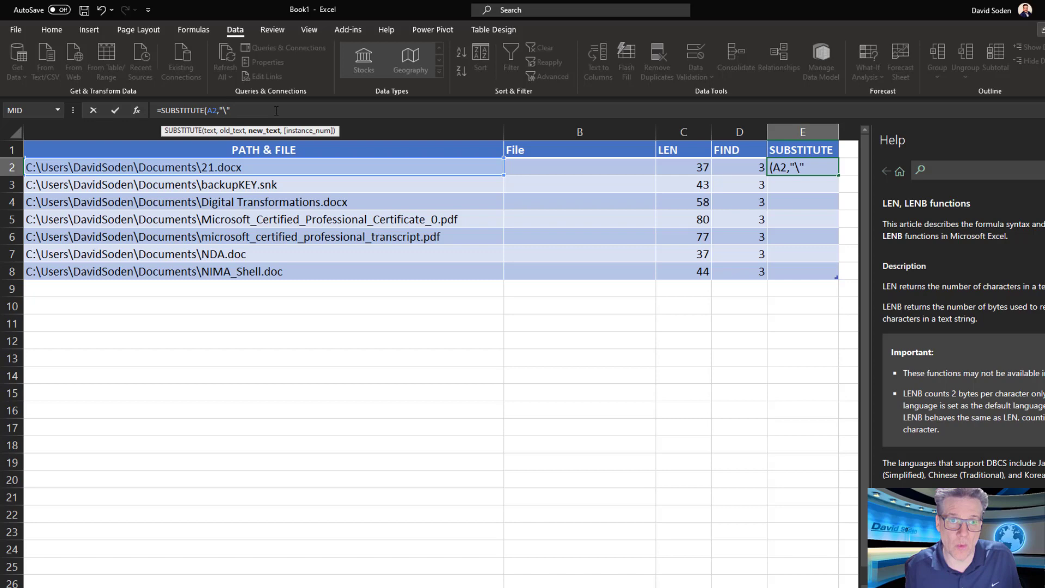
text(,)
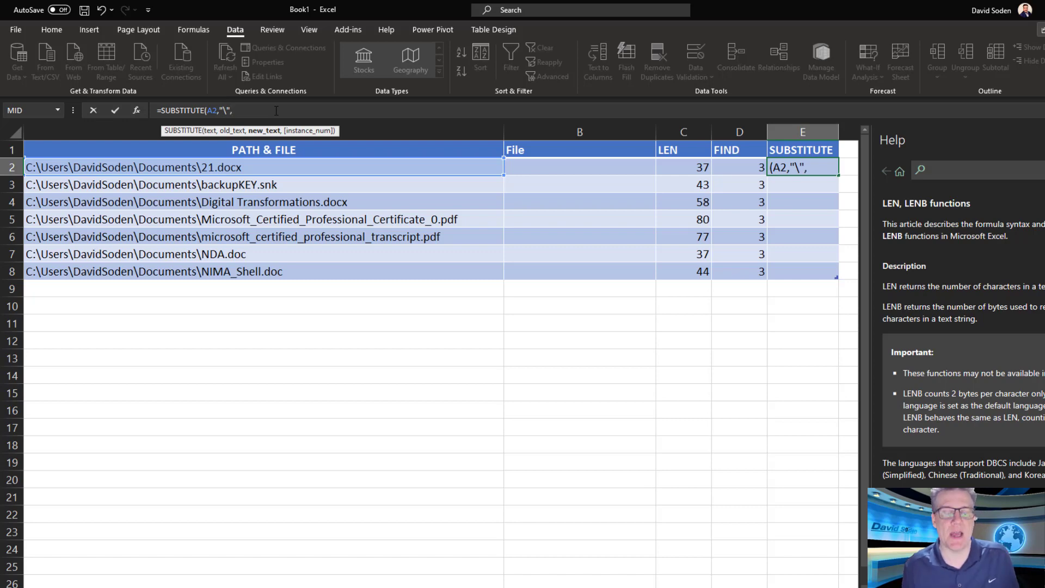
text("")
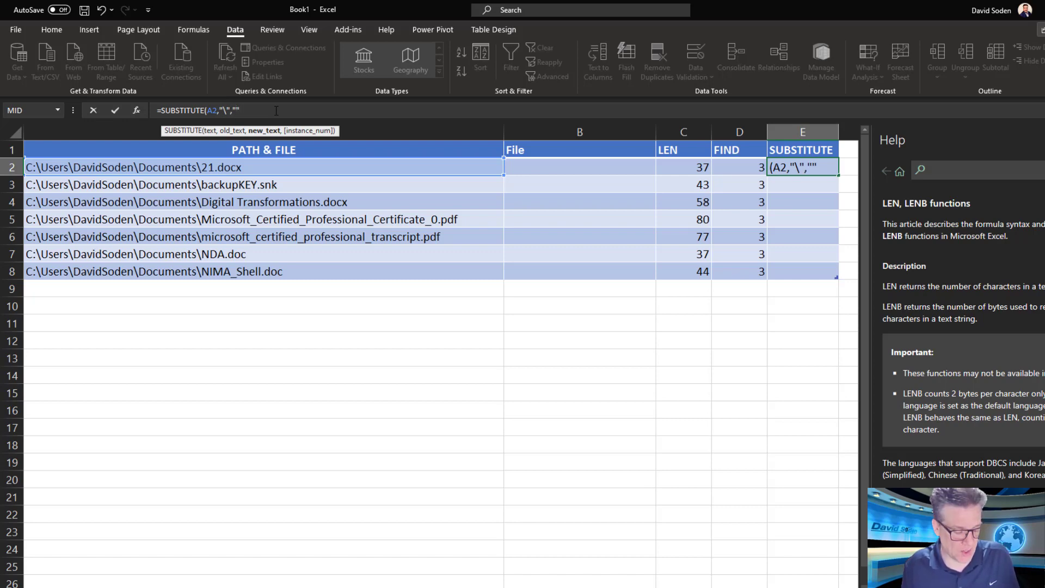
text(~)
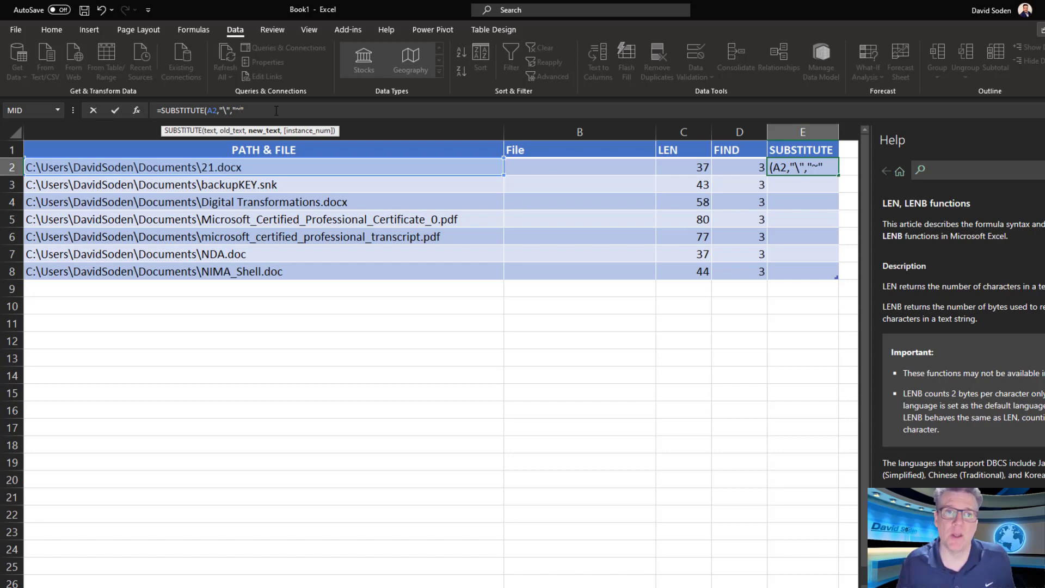
text(,)
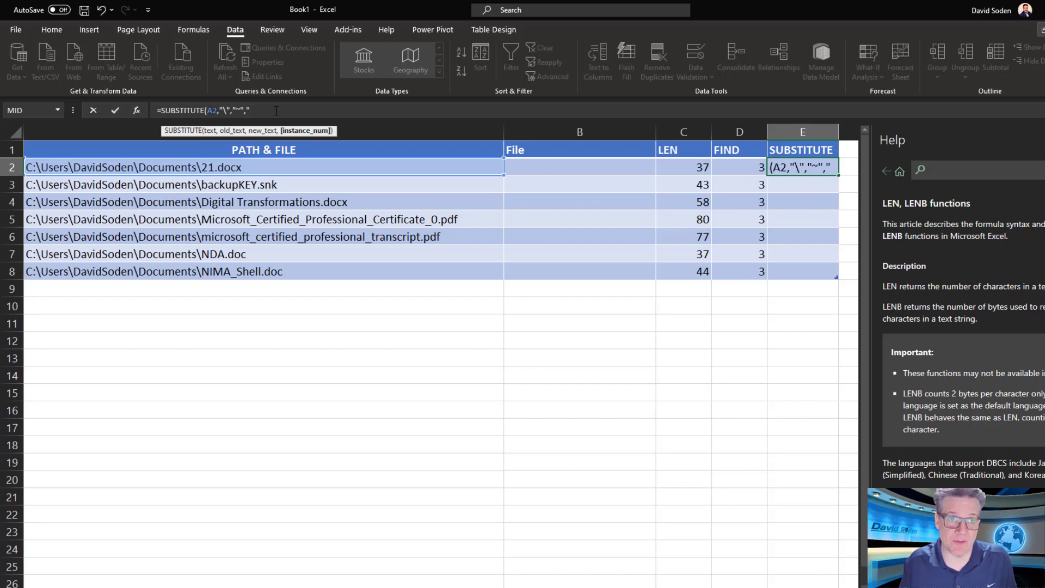
text(4)
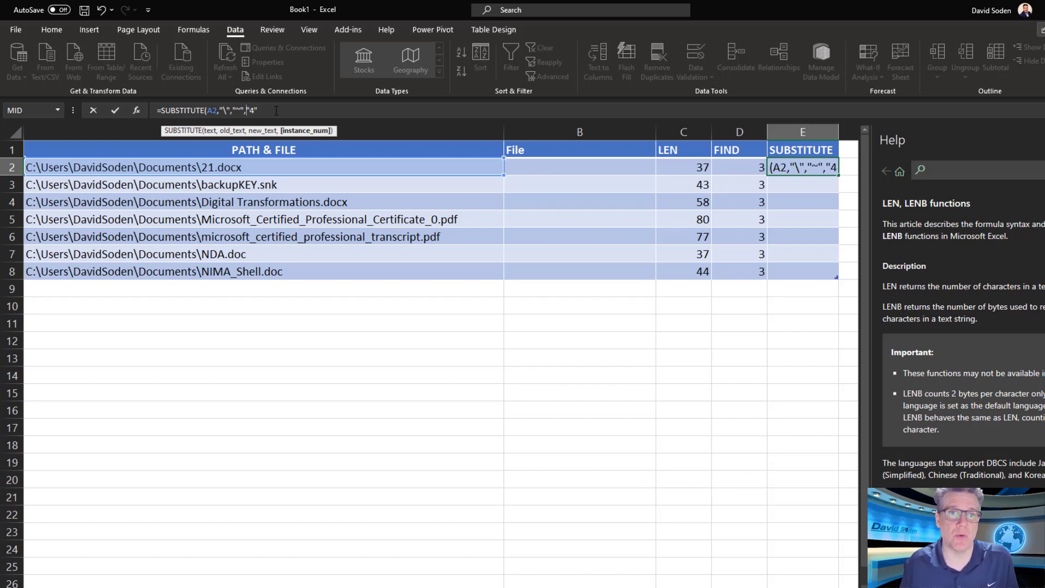
text(4)
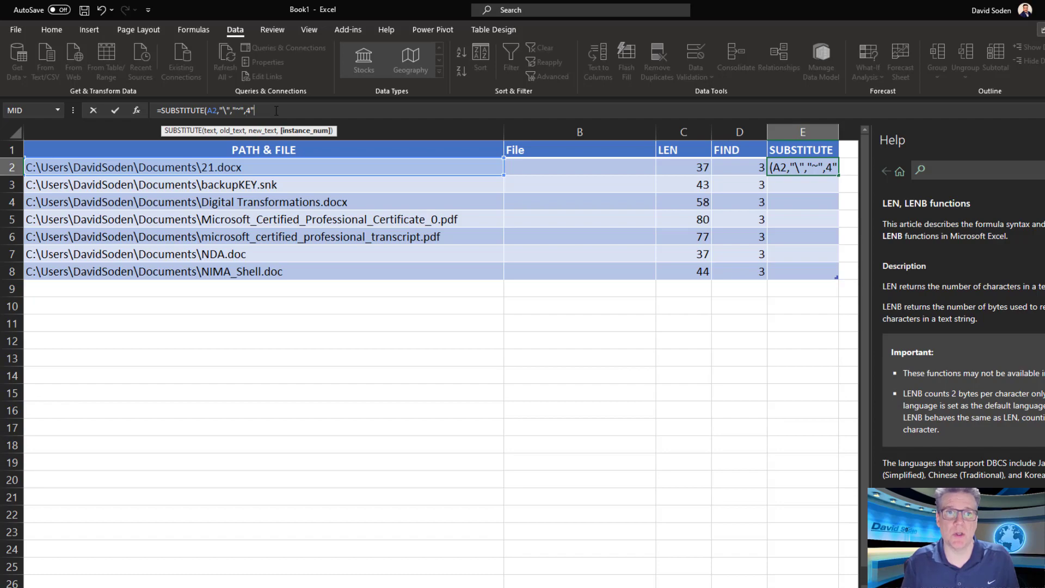
key(Backspace)
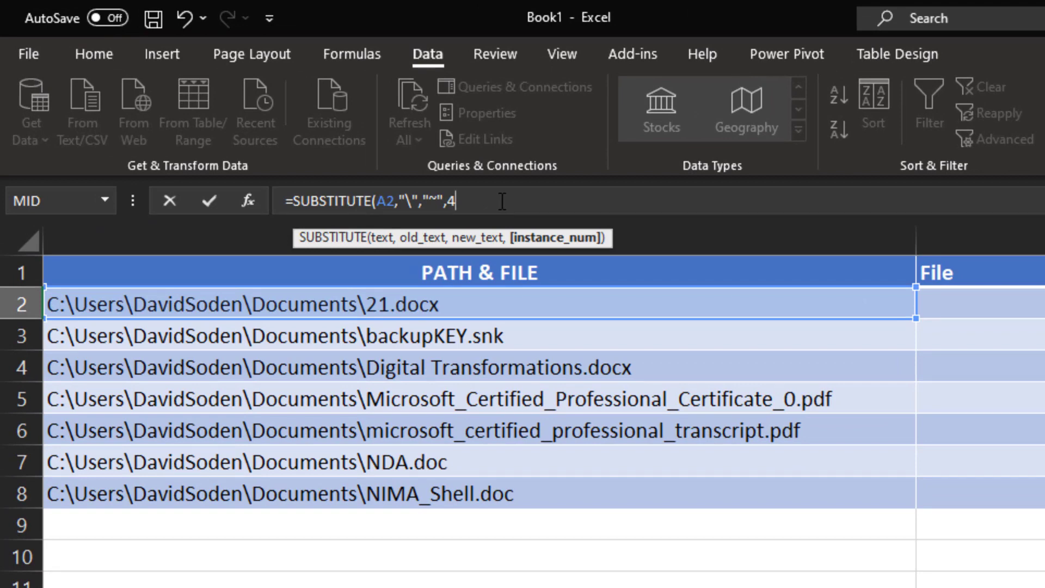
text())
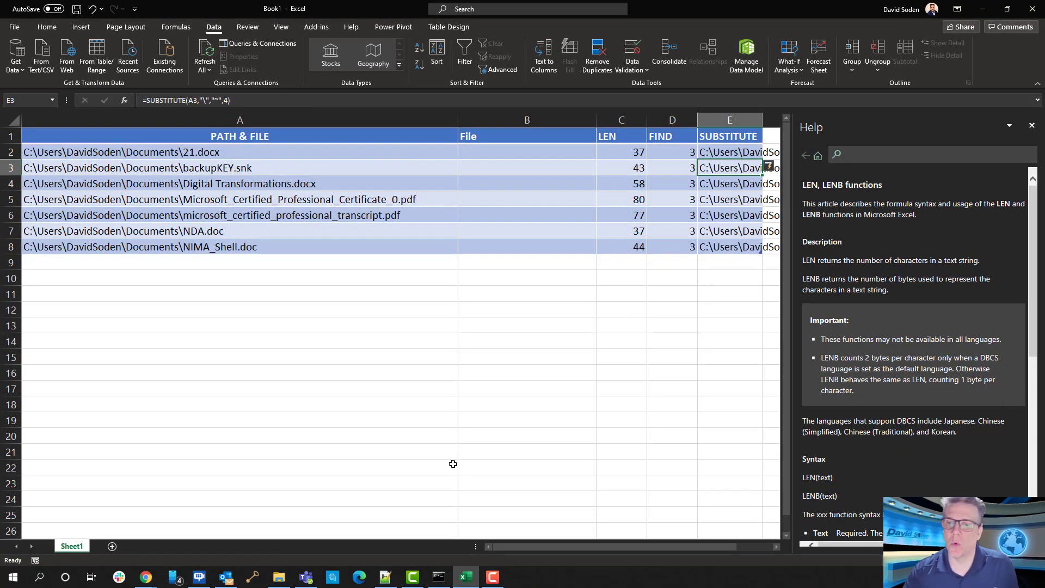
mouse_move(603, 547)
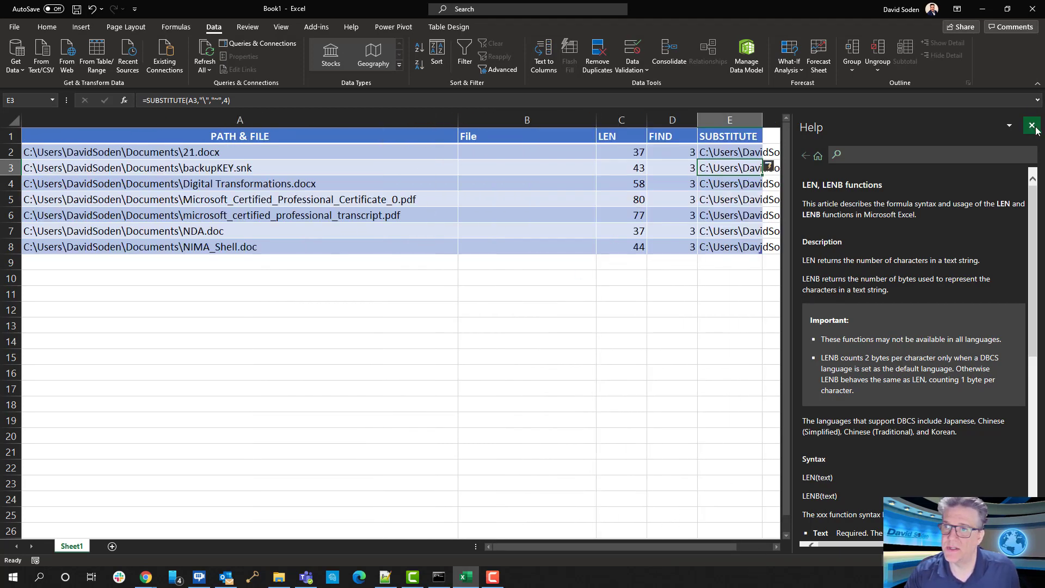
Step: Close the Help pane to see the Documents~ results in full and start a new formula in E2
click(1030, 125)
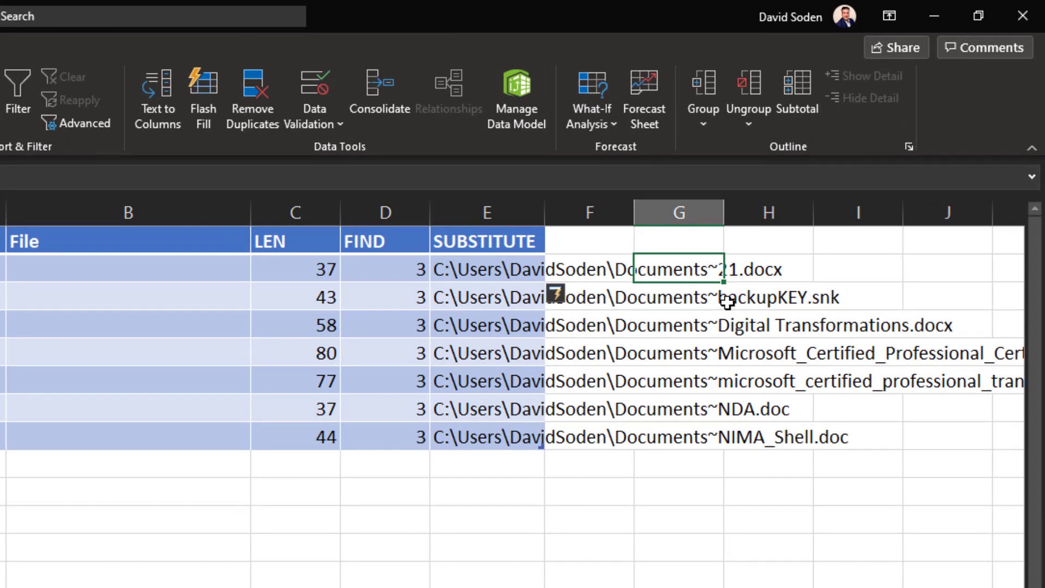
mouse_move(739, 331)
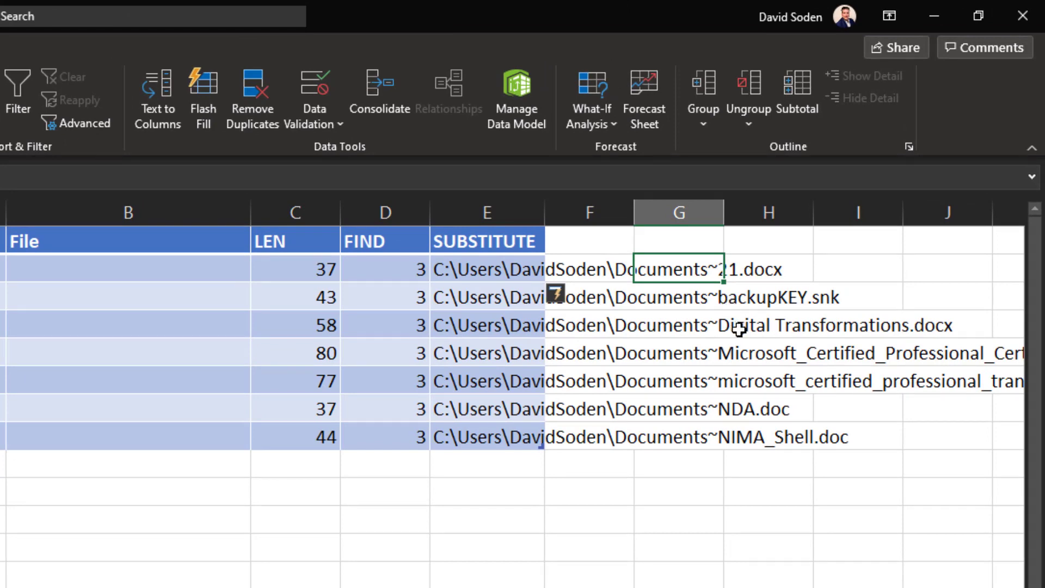
mouse_move(470, 314)
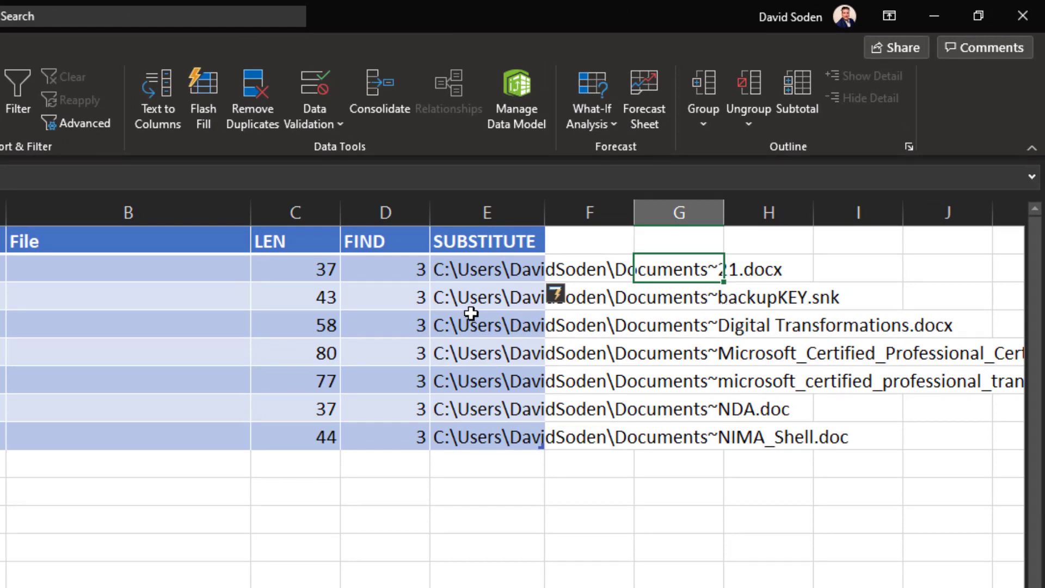
click(486, 268)
text(=)
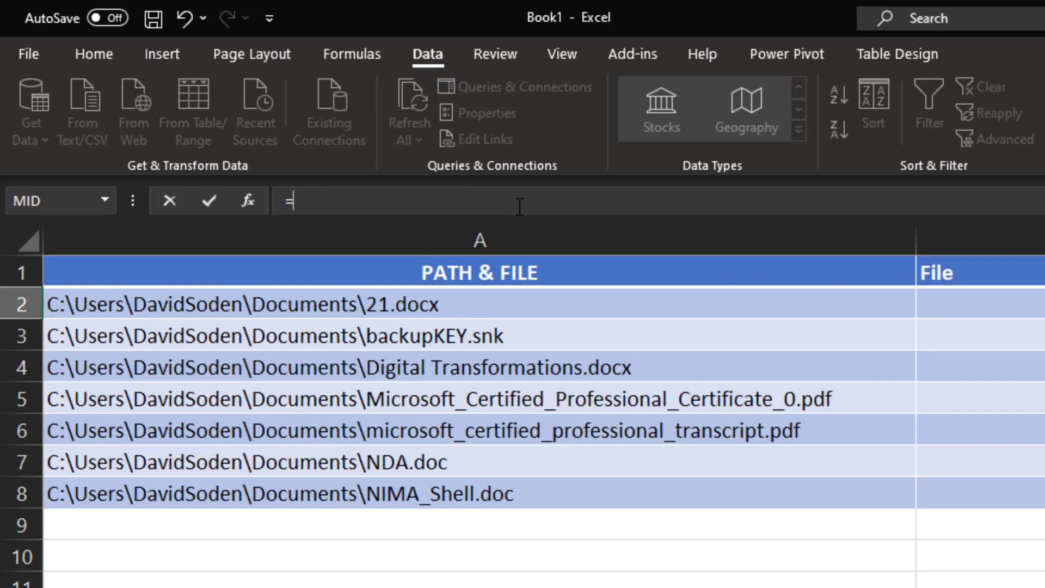
Step: Wrap the formula as =FIND("~",SUBSTITUTE(A2,"\","~",4)) so the column returns 30, the tilde position
text(SUBSTITUTE(A2,"\","~",4))
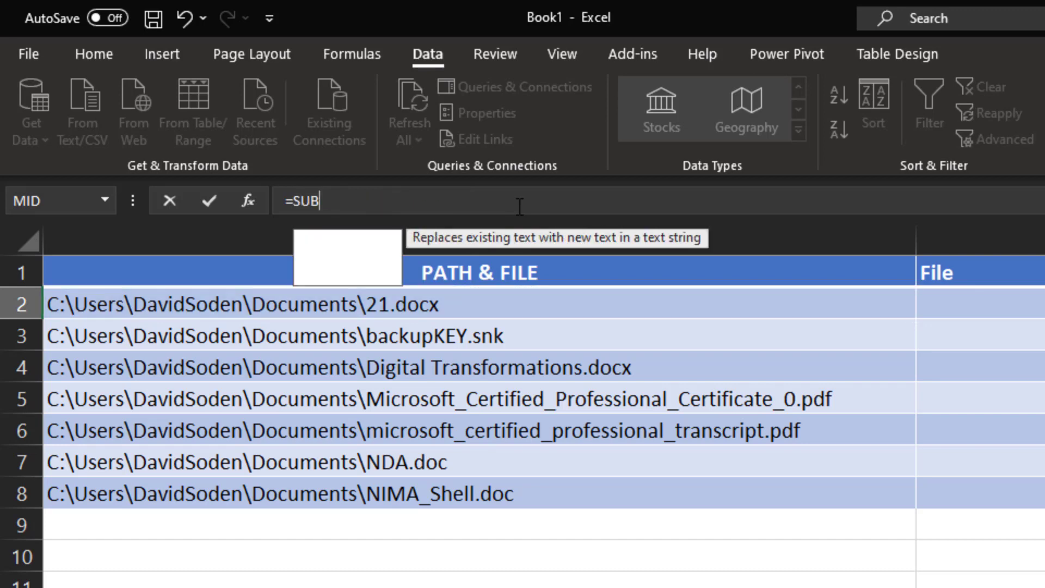
key(Backspace)
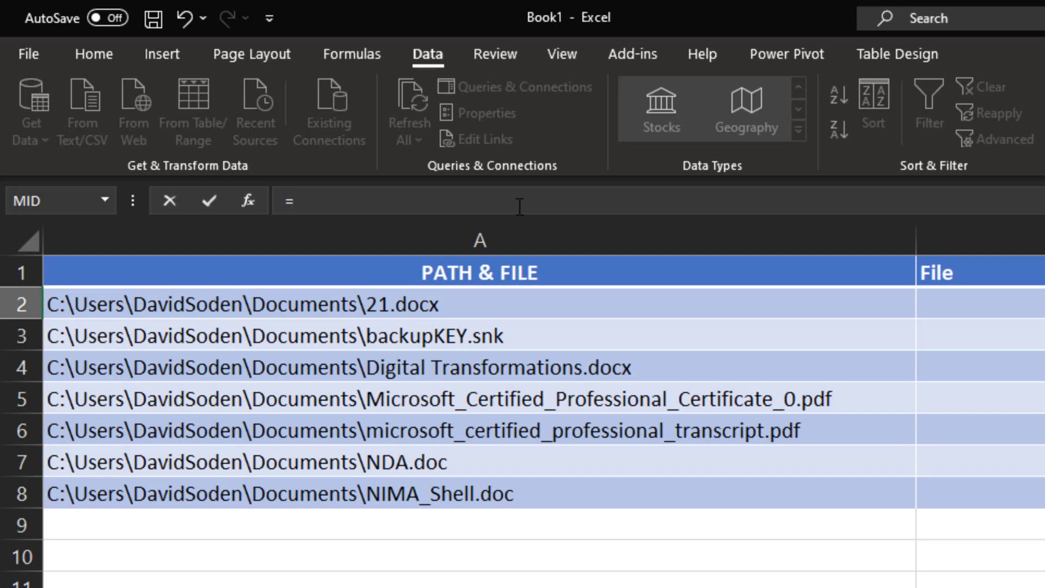
click(287, 200)
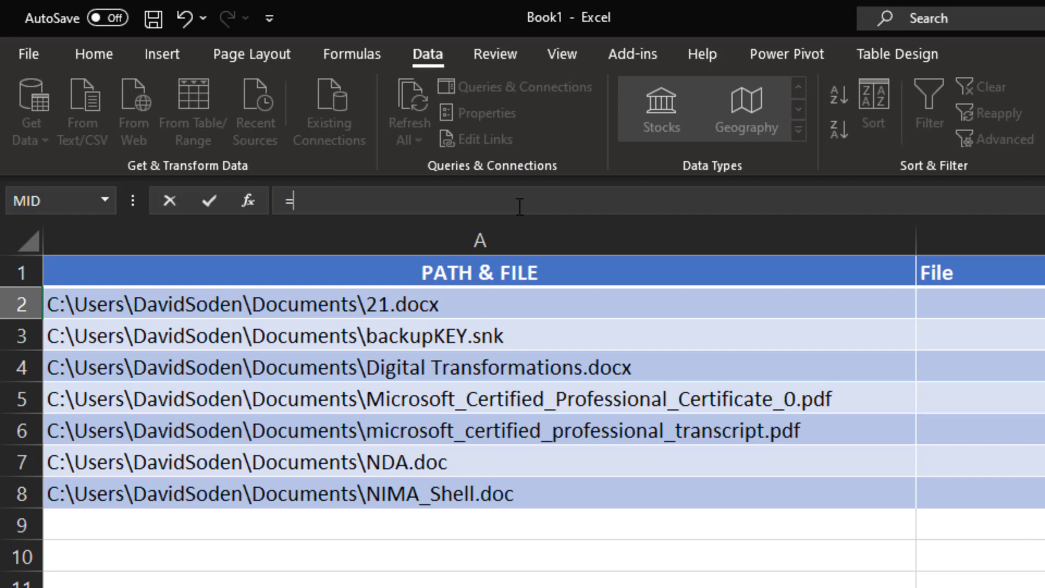
text(()
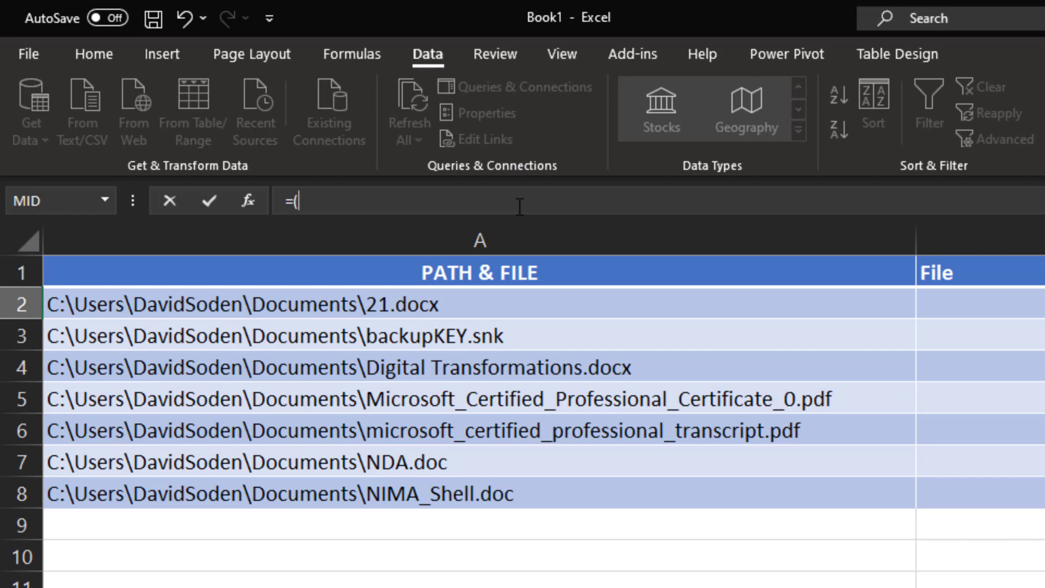
text(FIND)
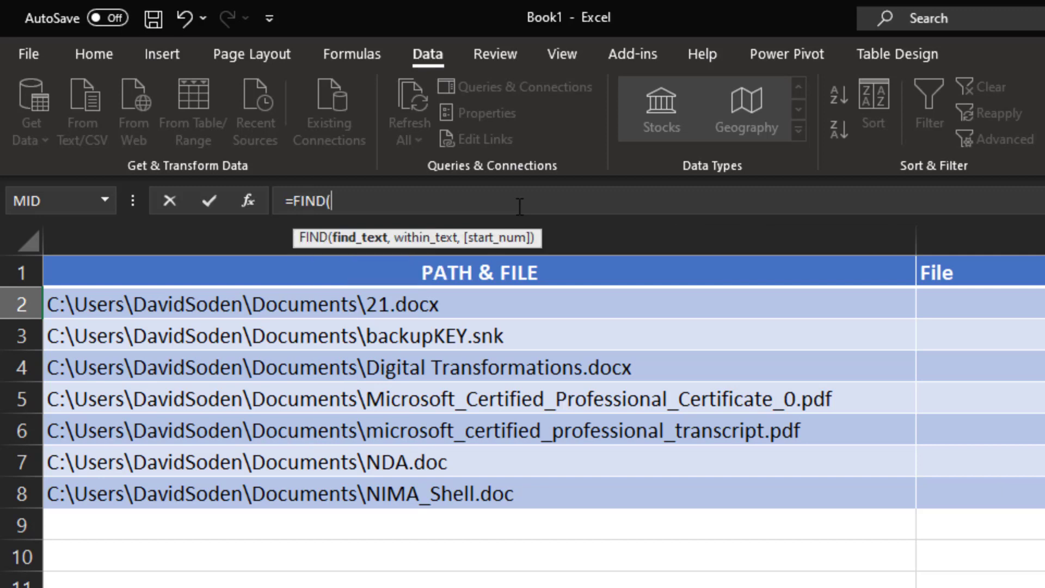
text("")
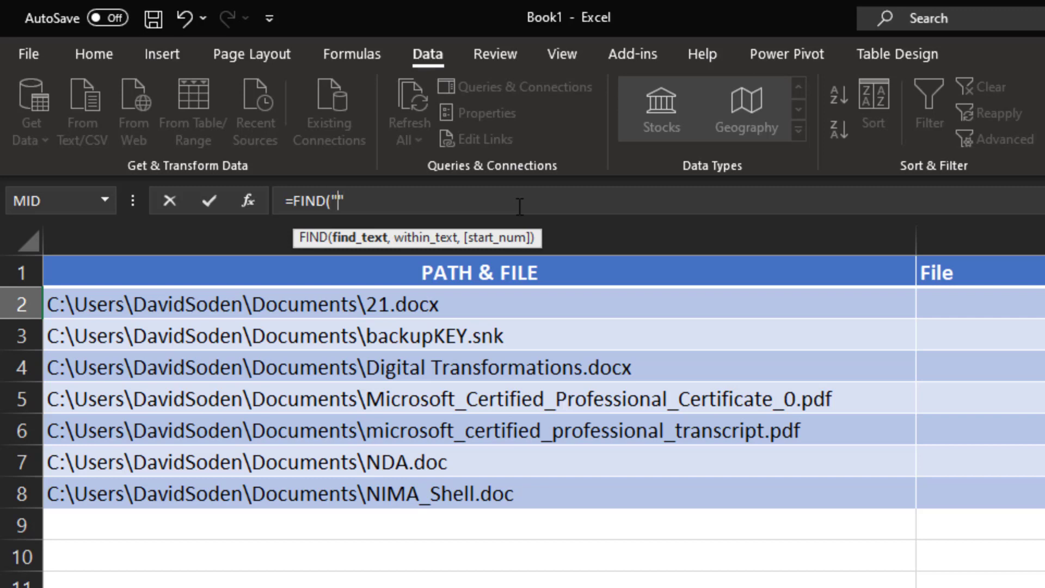
text(~)
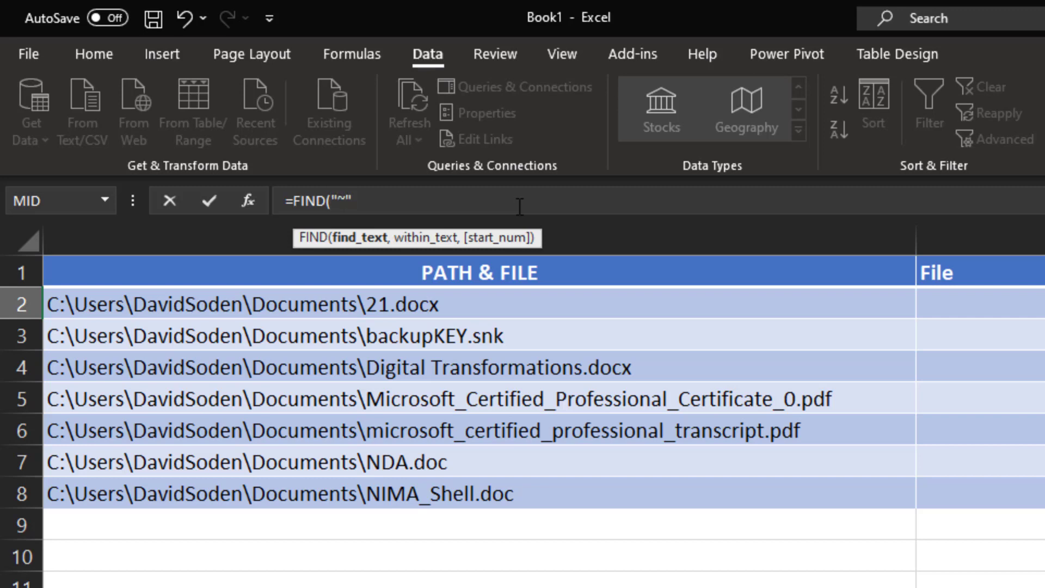
text(,)
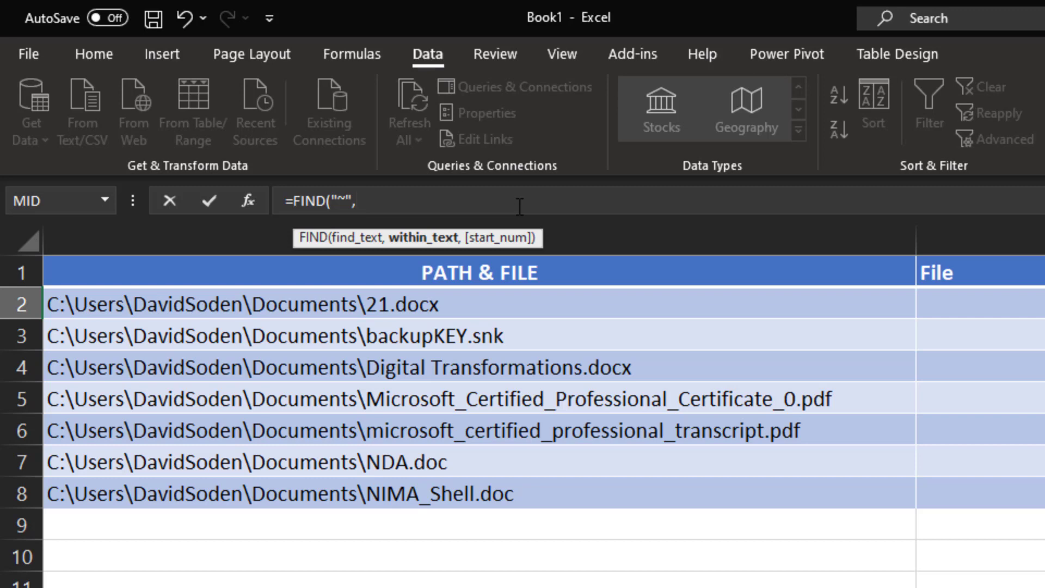
text(,)
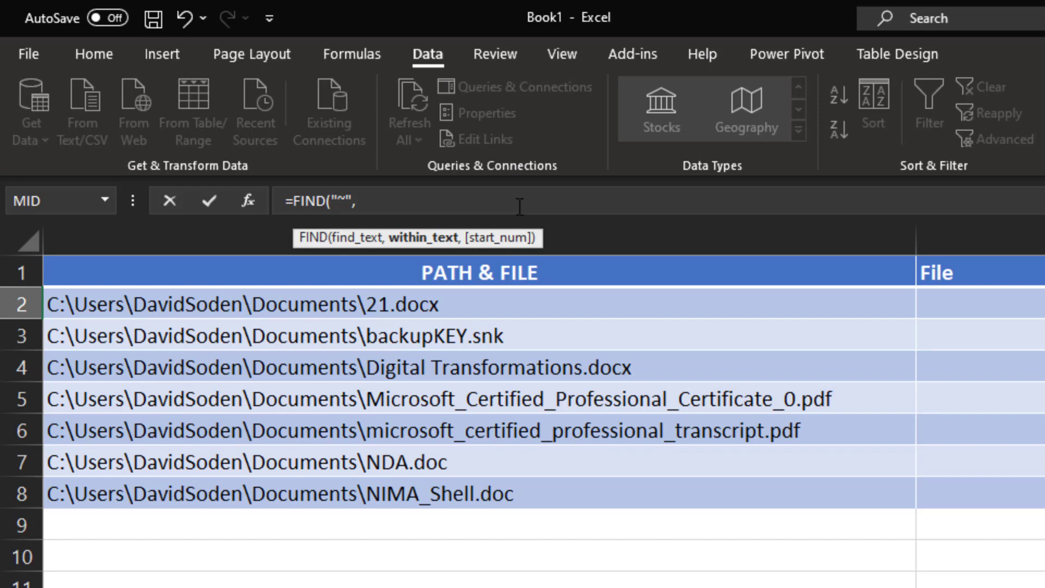
text(SUBSTITUTE(A2,"\","~",4)
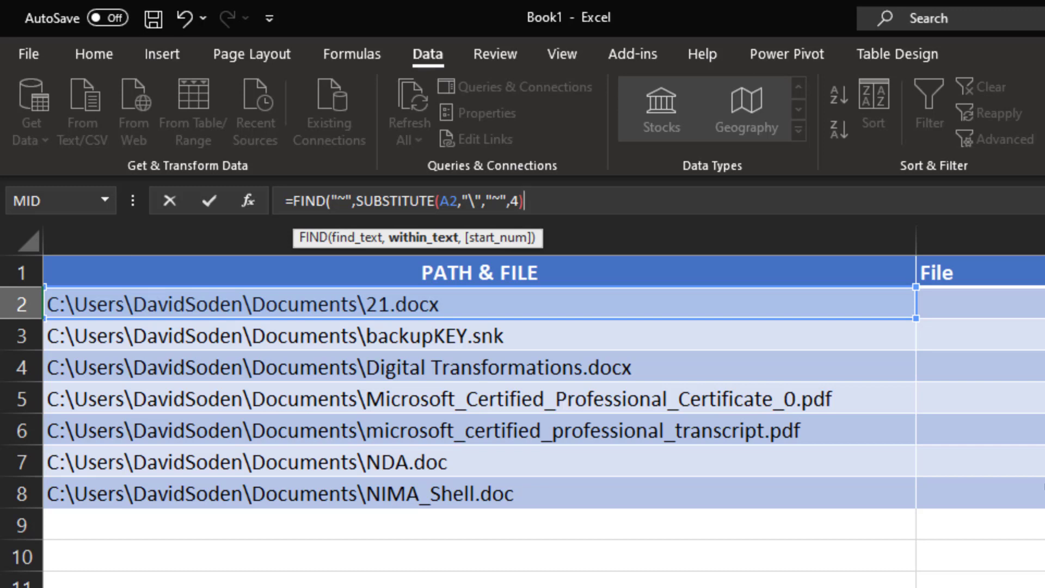
text())
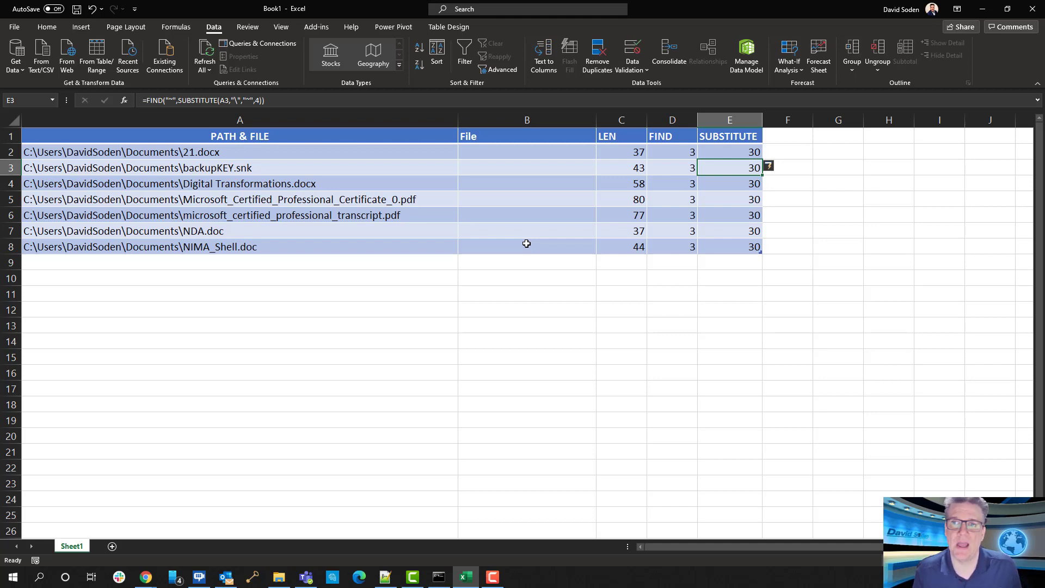
mouse_move(251, 199)
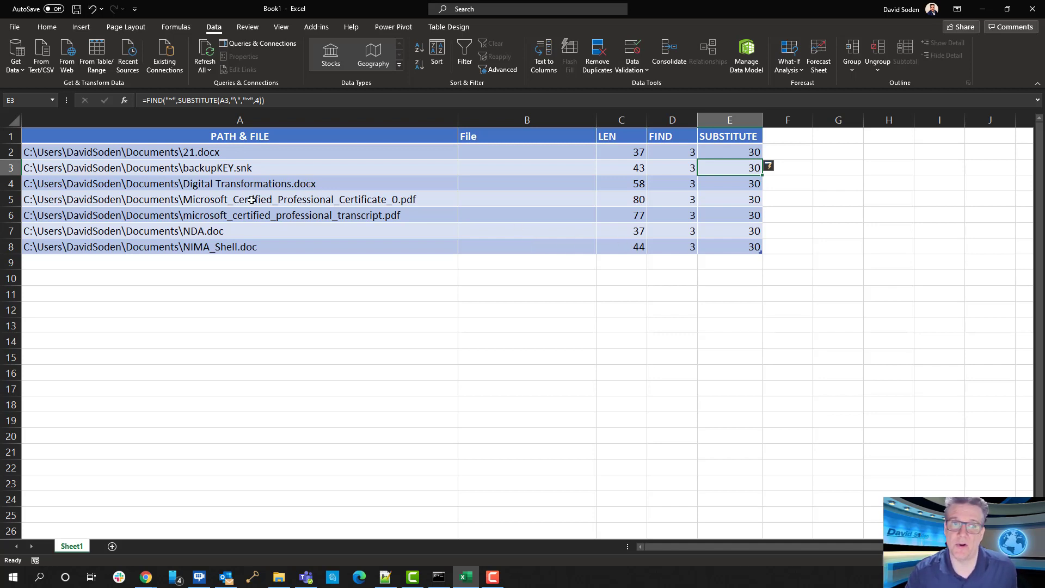
mouse_move(182, 153)
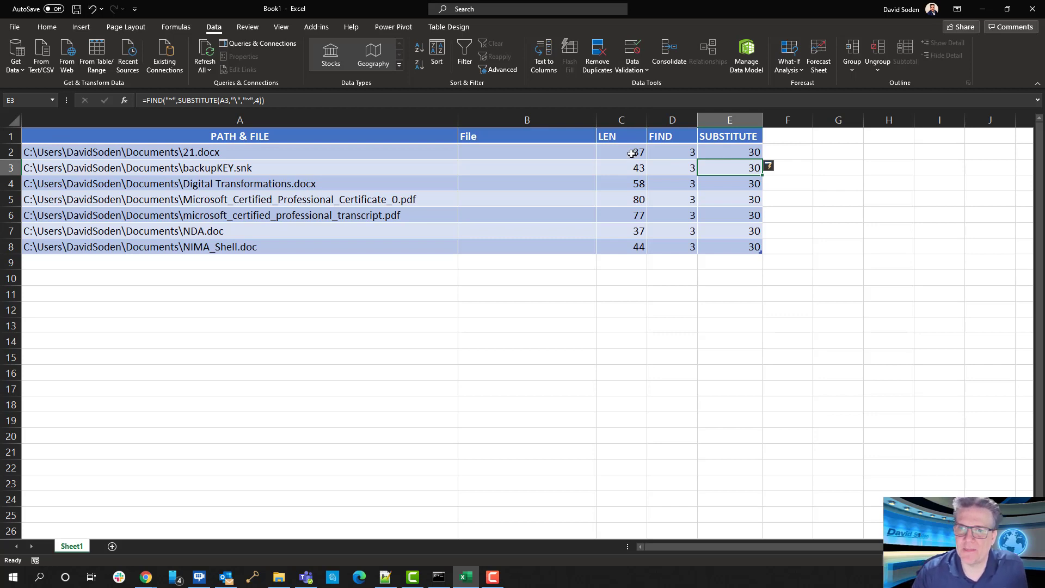
Step: Review the LEN and FIND results for the first path
click(620, 153)
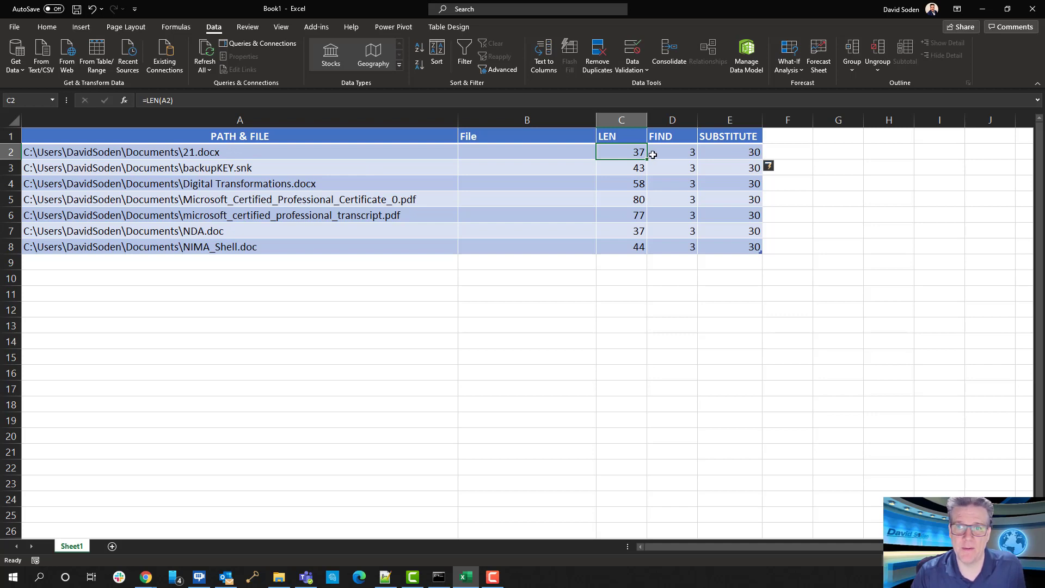
mouse_move(705, 155)
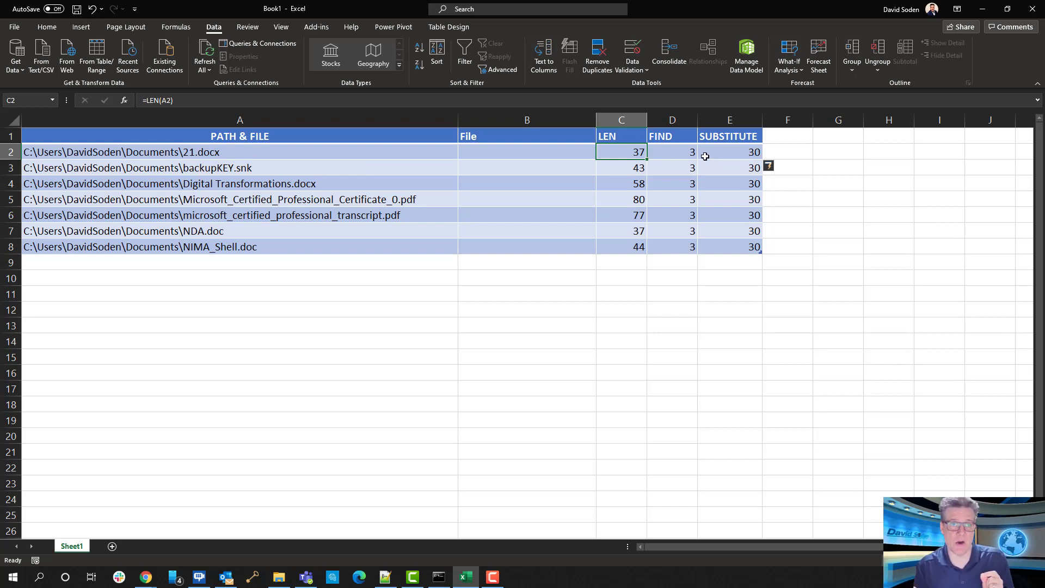
click(527, 153)
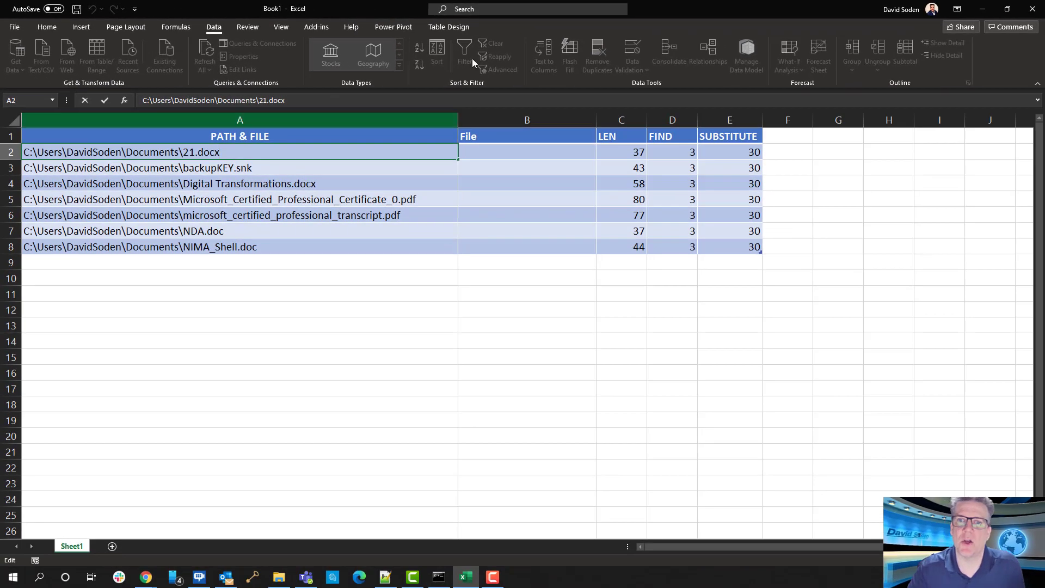
Step: Enter =RIGHT(A2,7) in B2 so the File column shows seven-character cuts like KEY.snk and 21.docx
click(527, 292)
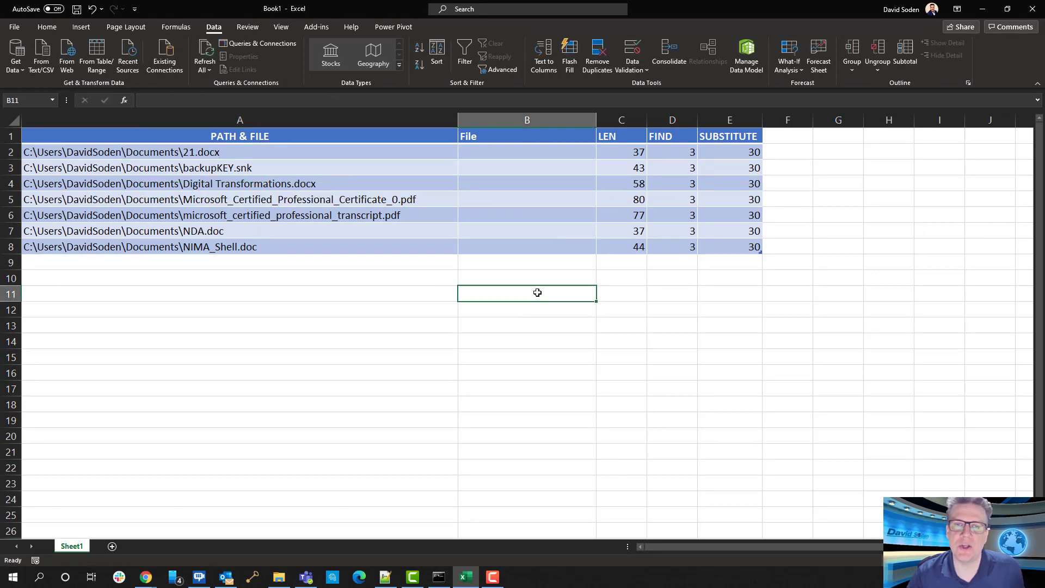
mouse_move(490, 148)
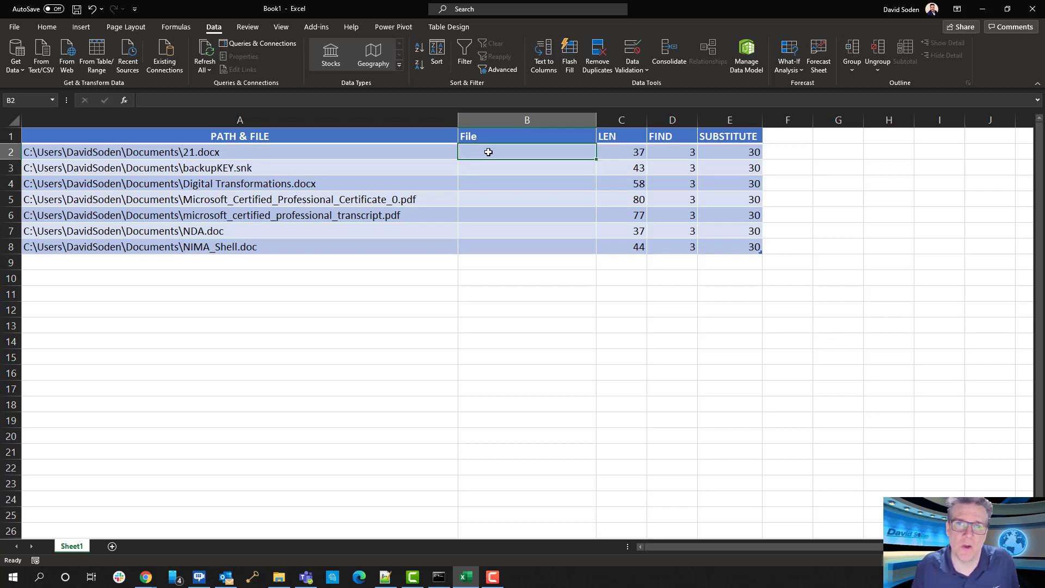
text(=)
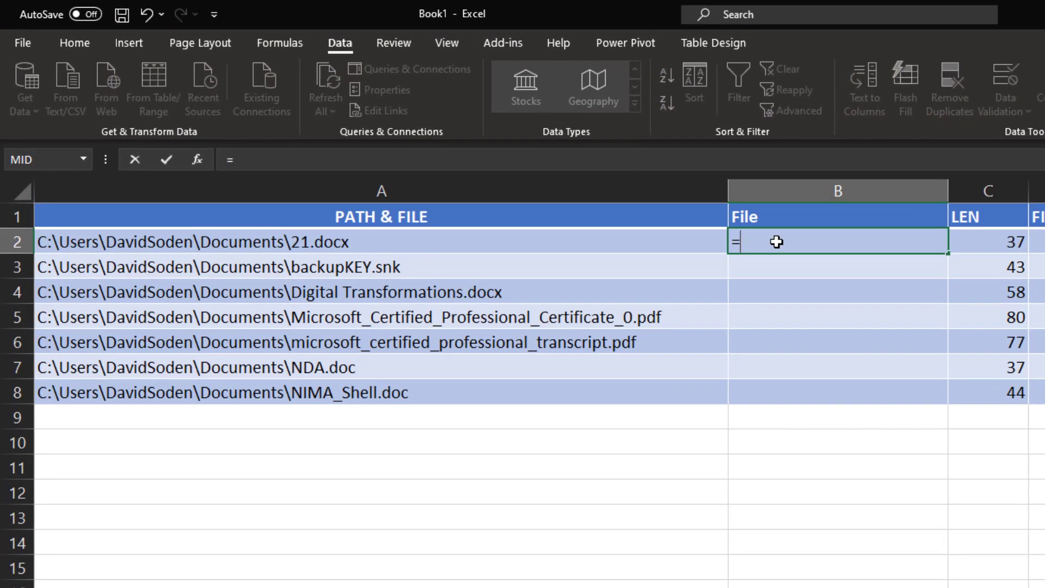
text(R)
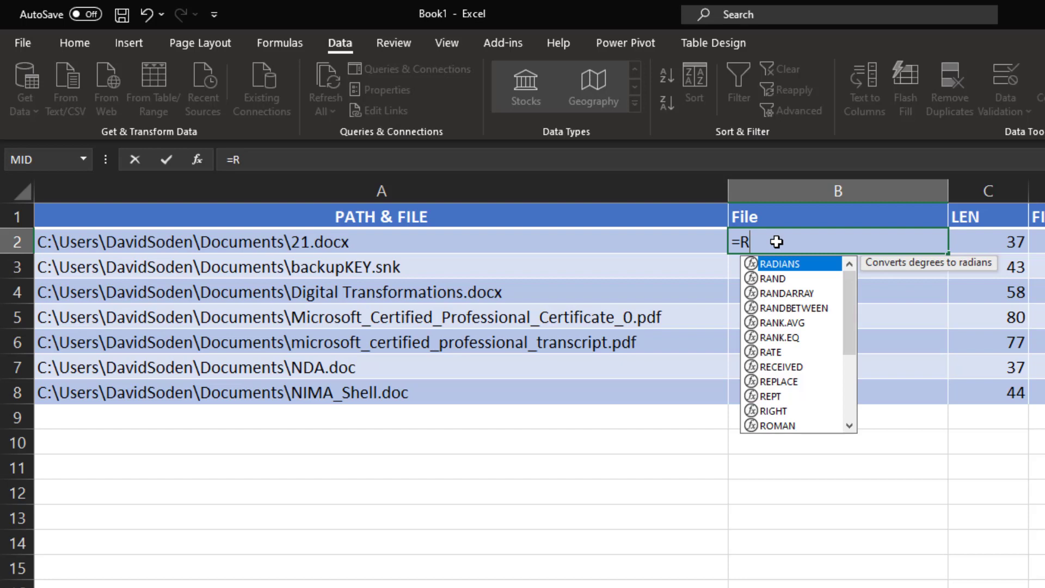
text(r)
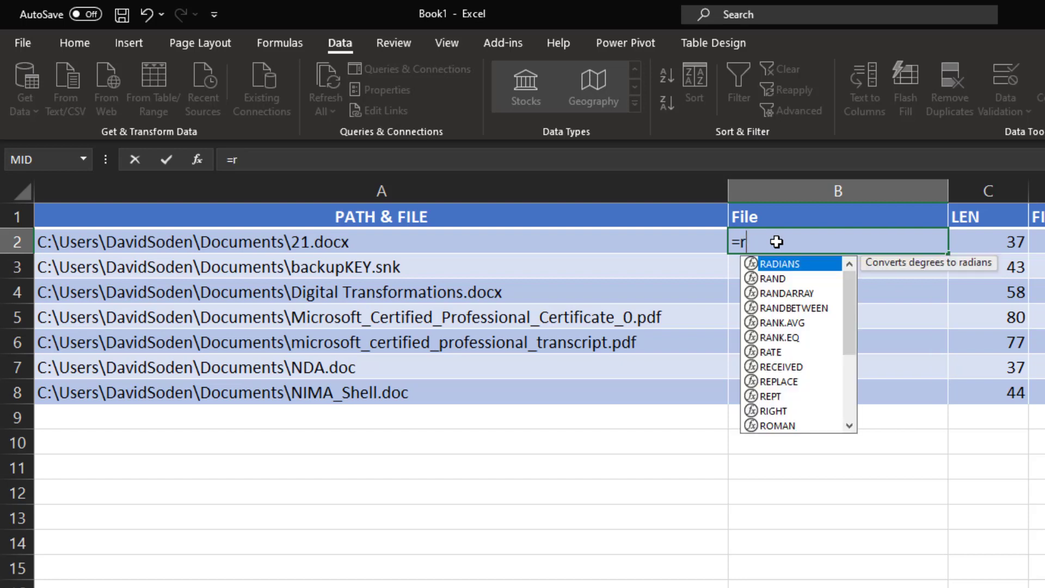
key(Escape)
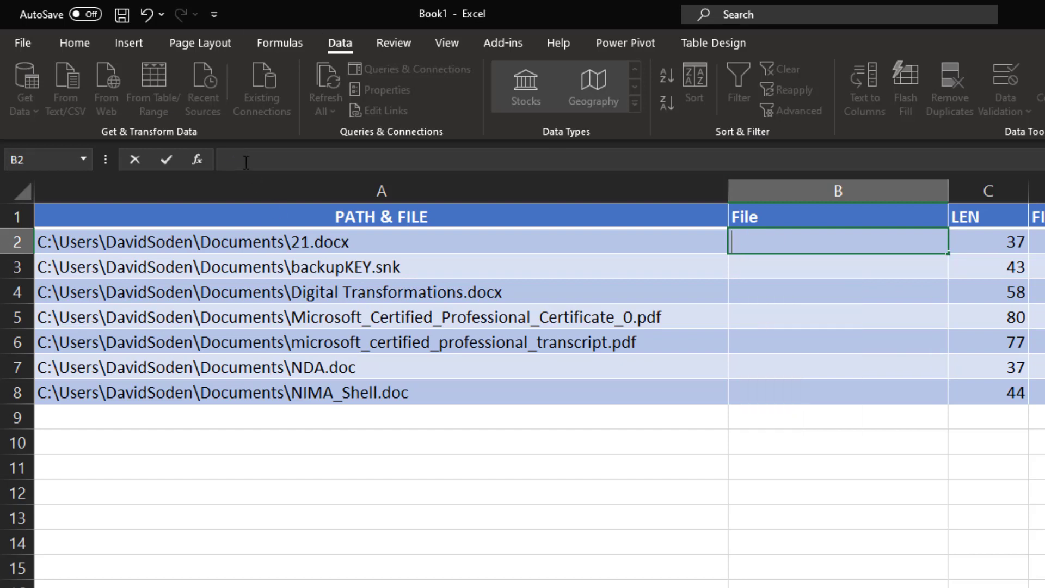
text(=)
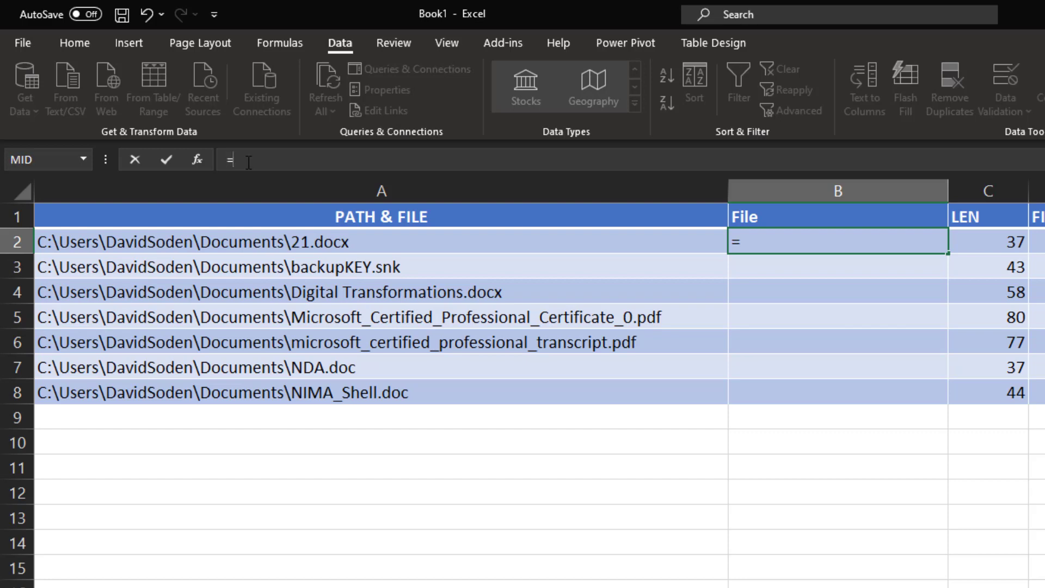
text(righ)
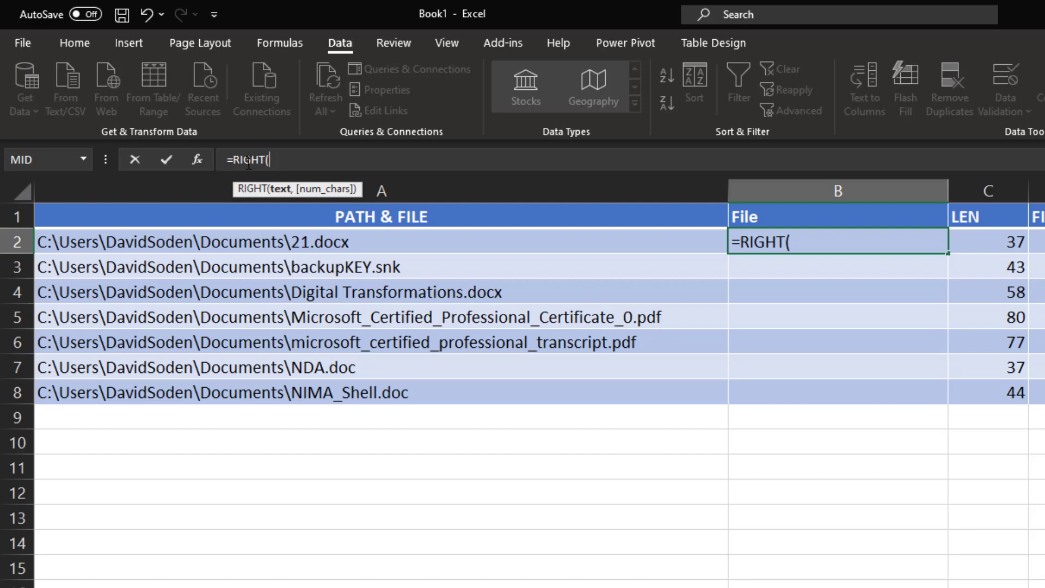
text(a2)
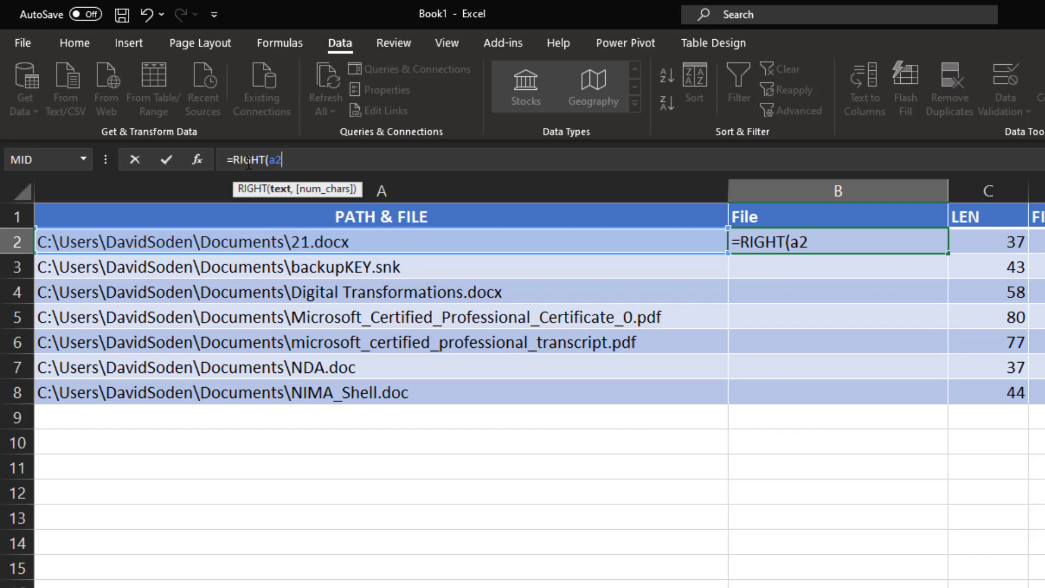
text(,)
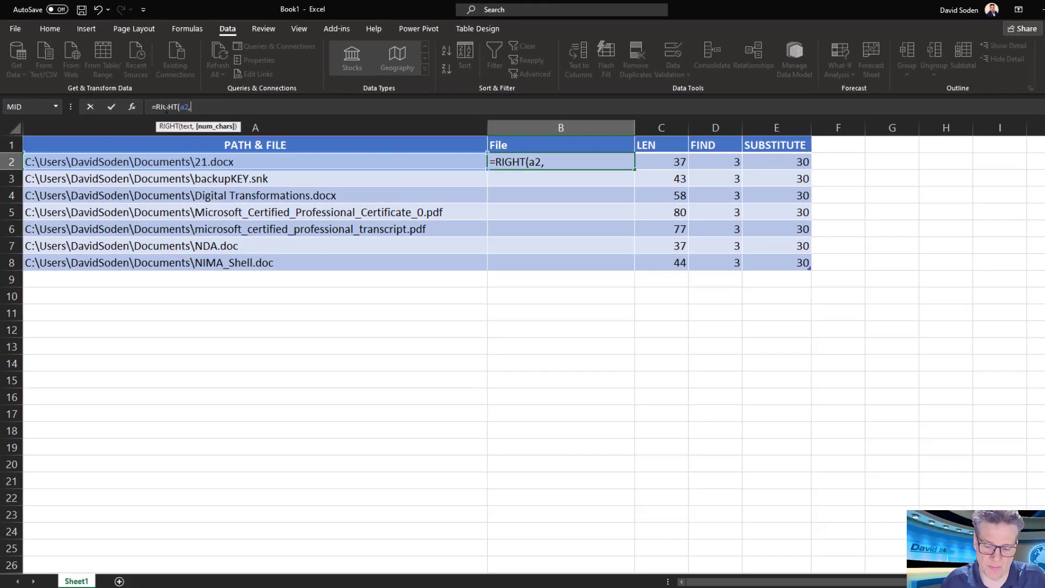
text(7))
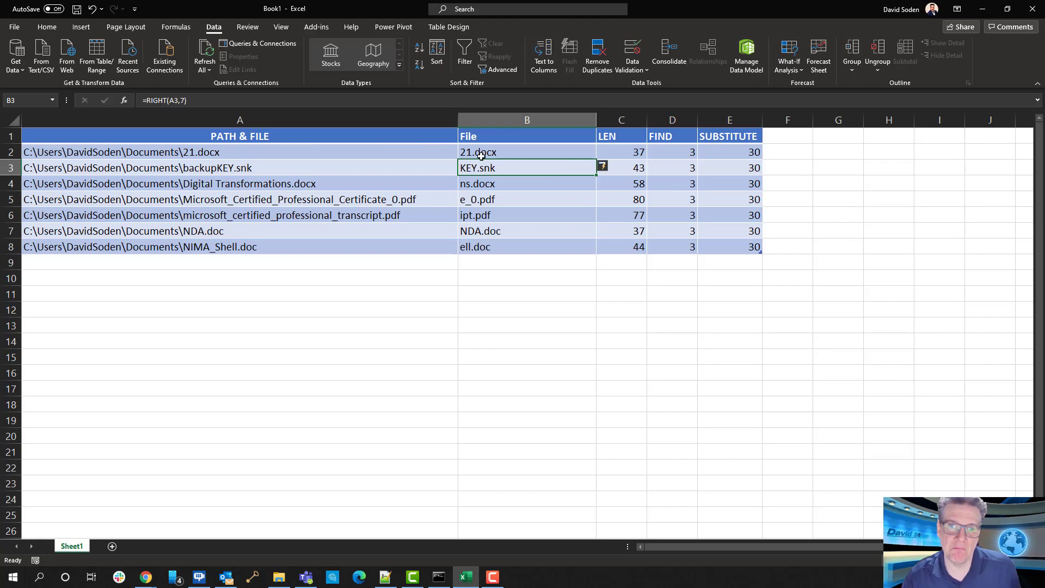
Step: Change B2 to =RIGHT(A2,C2-E2) so the File column shows full names like backupKEY.snk and NDA.doc
click(527, 152)
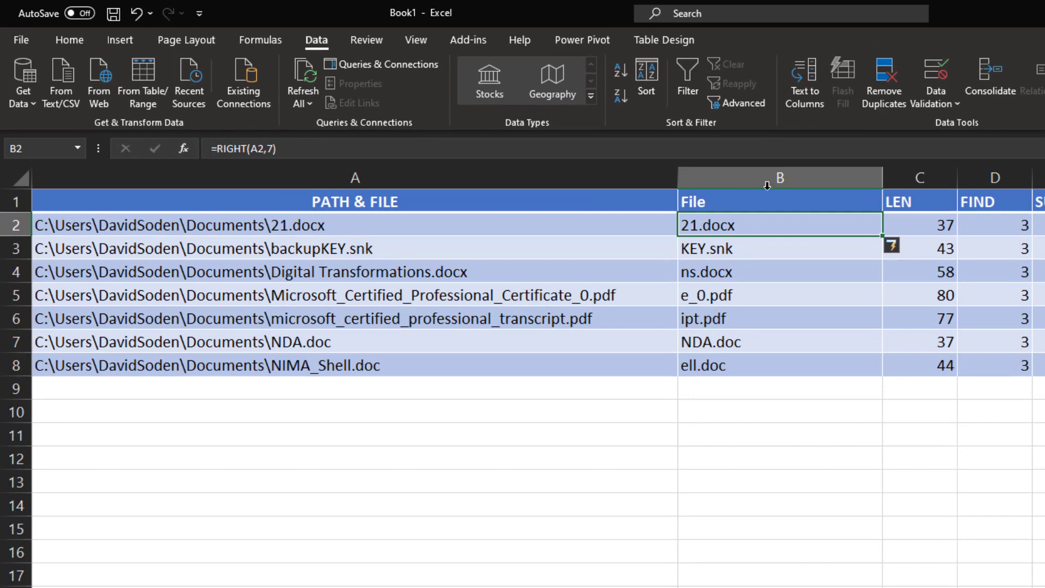
mouse_move(767, 186)
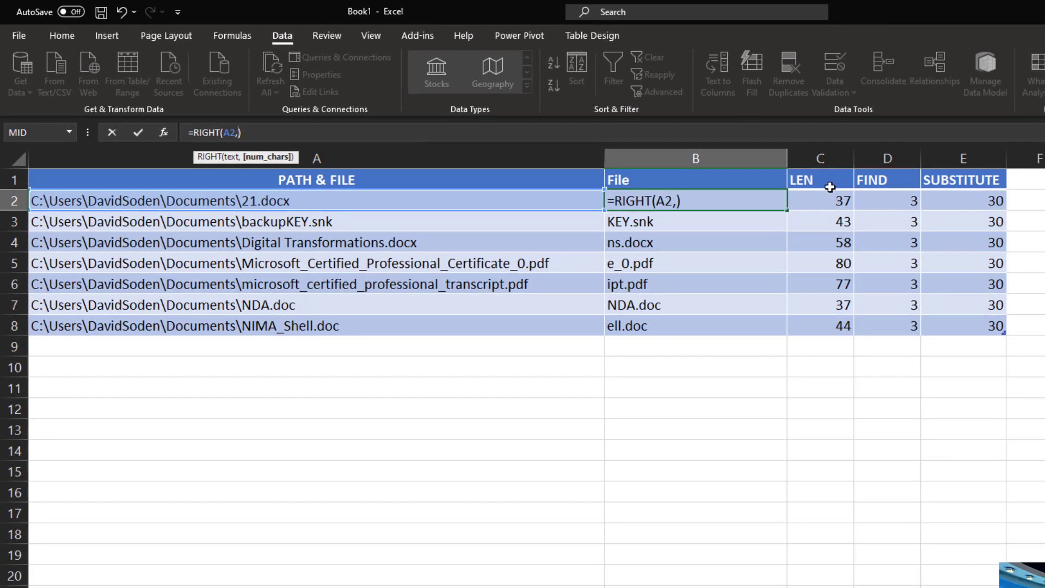
click(819, 201)
text(7)
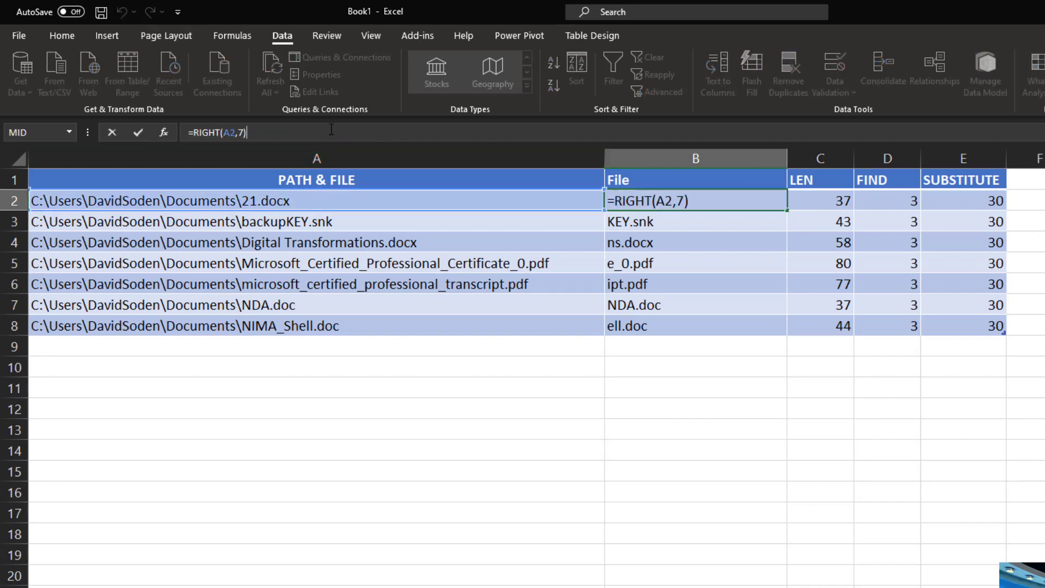
key(Backspace)
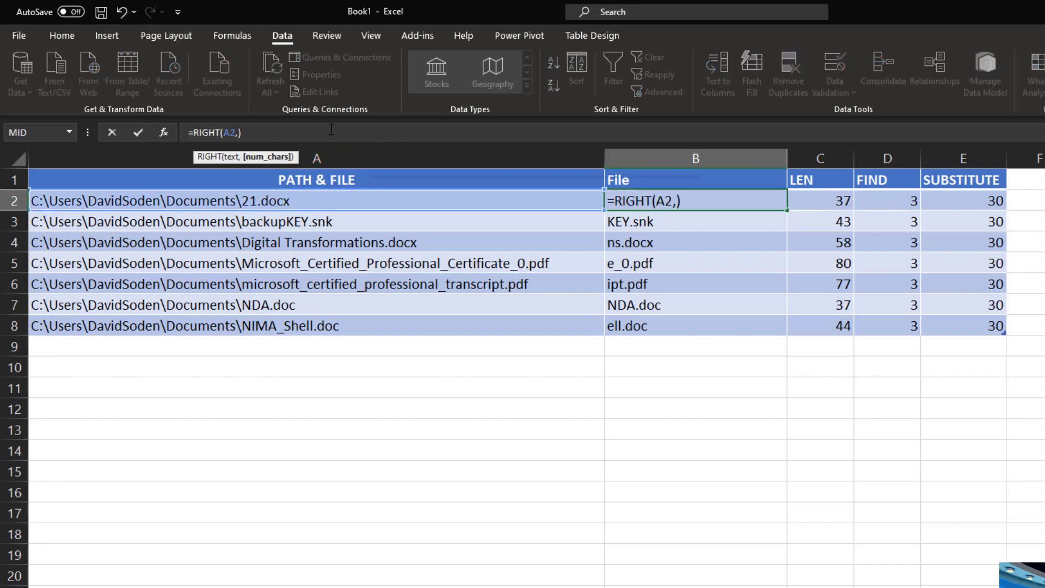
text(C2)
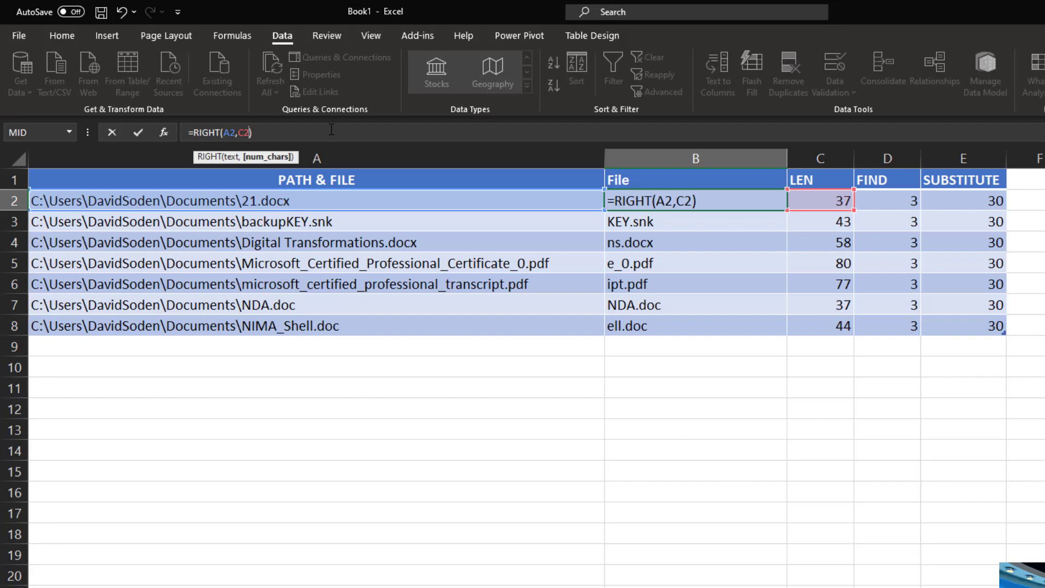
text(-)
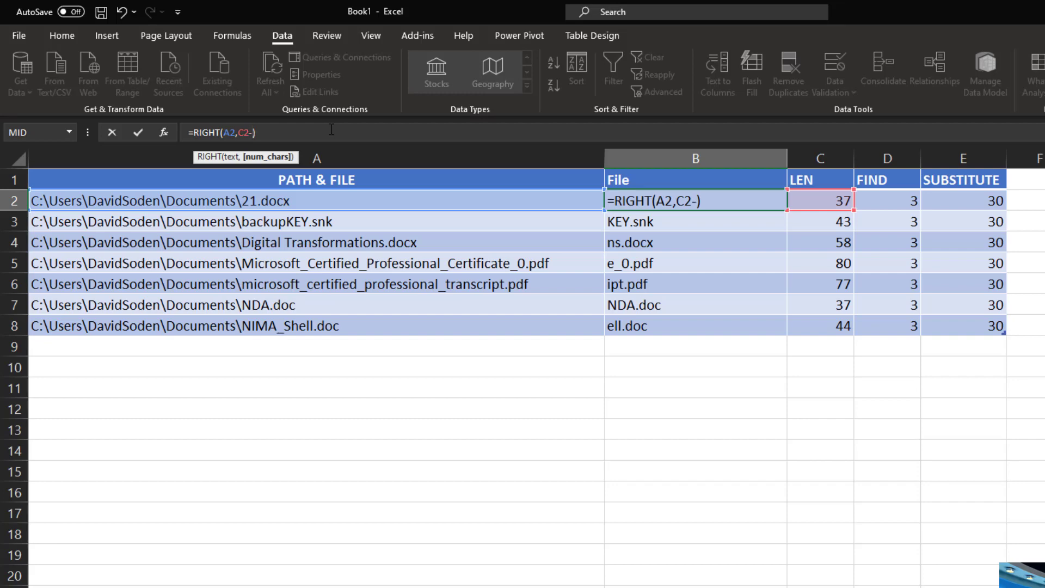
text(e2)
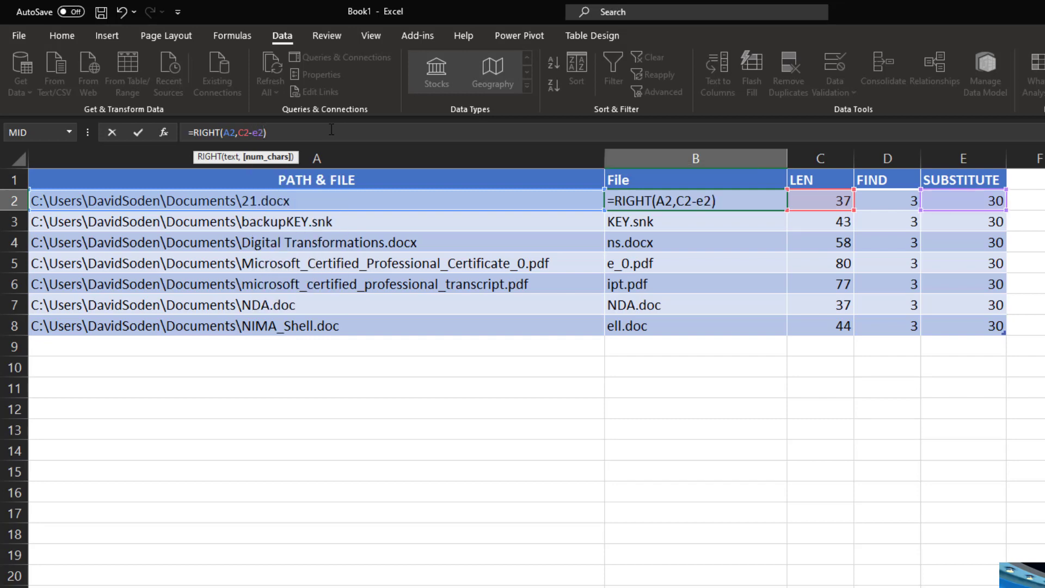
key(Return)
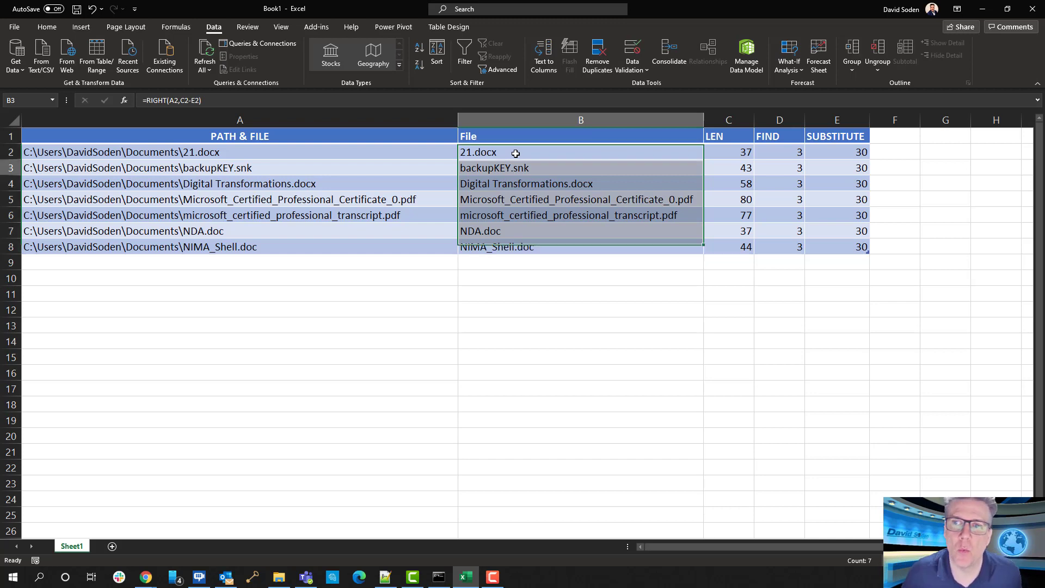
Step: Replace C2 in the File formula with LEN(A2) so length is computed inside =RIGHT
click(580, 214)
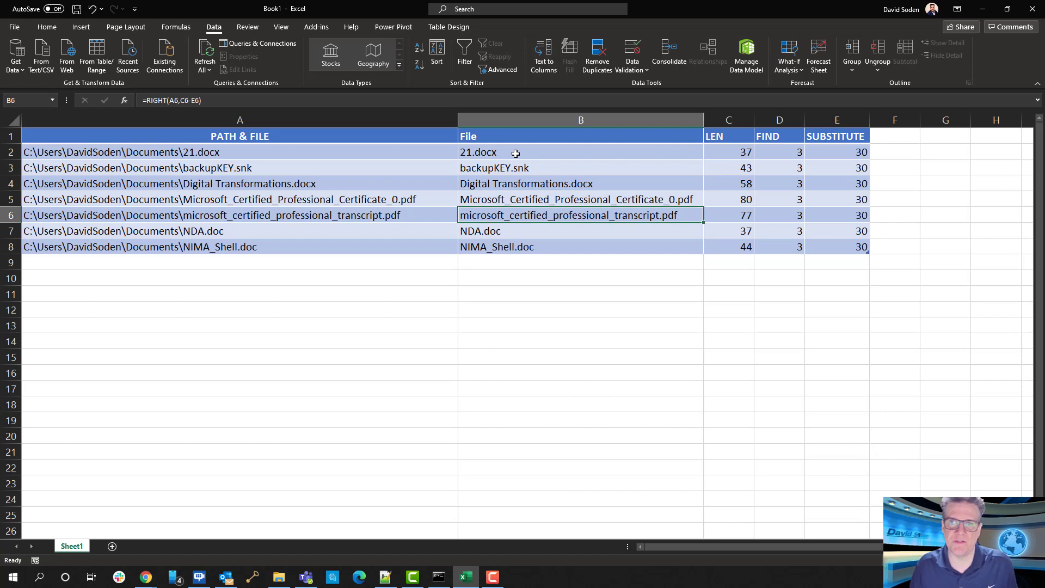
click(579, 277)
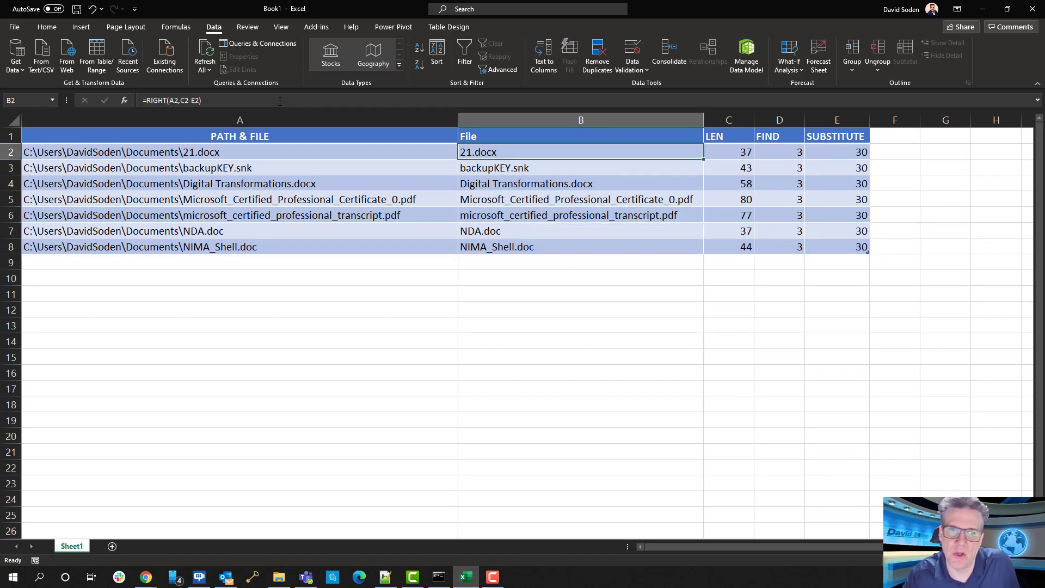
click(728, 151)
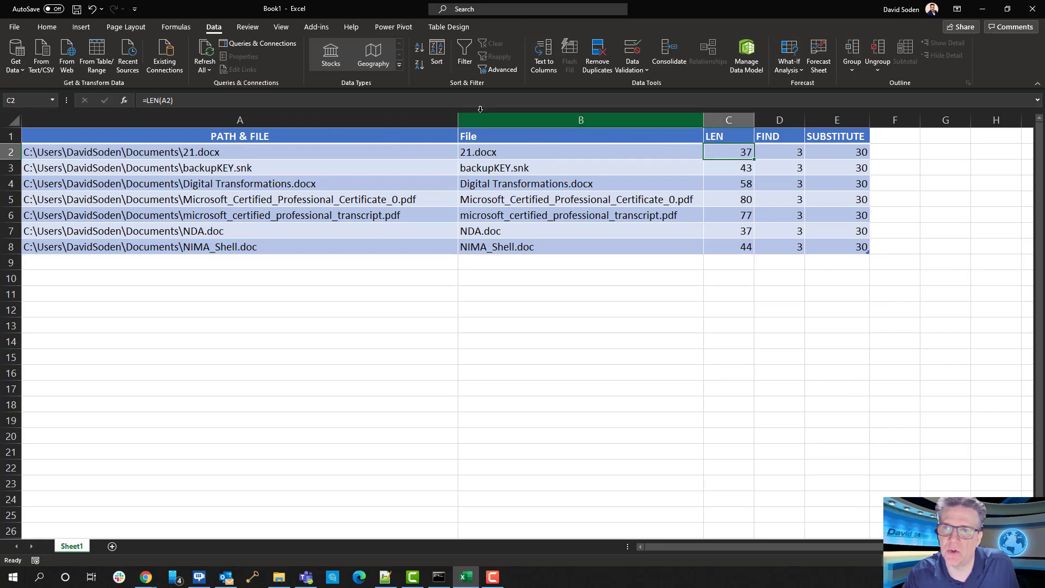
double_click(729, 153)
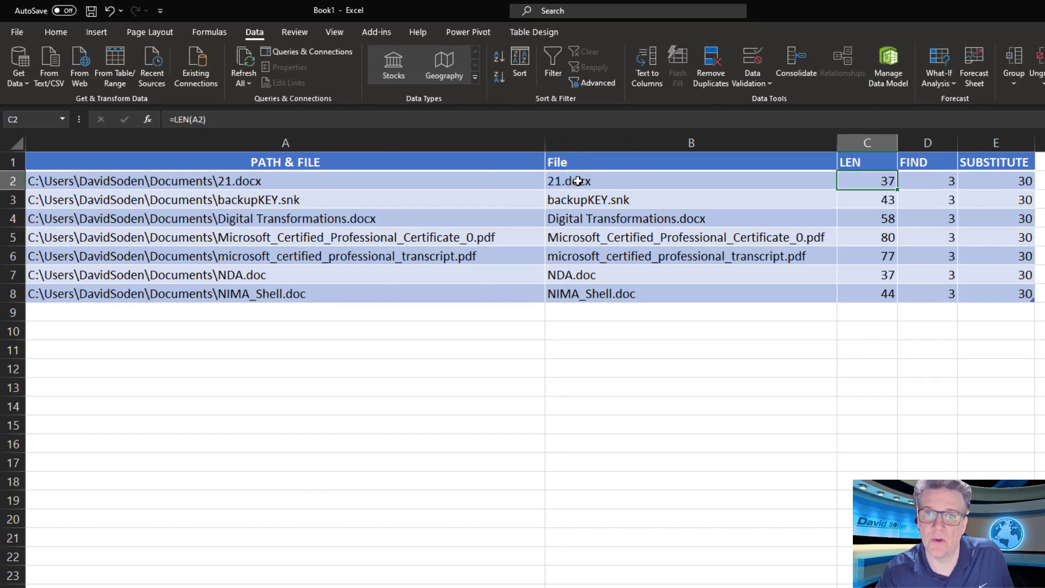
text(=RIGHT(A2,C2-E2))
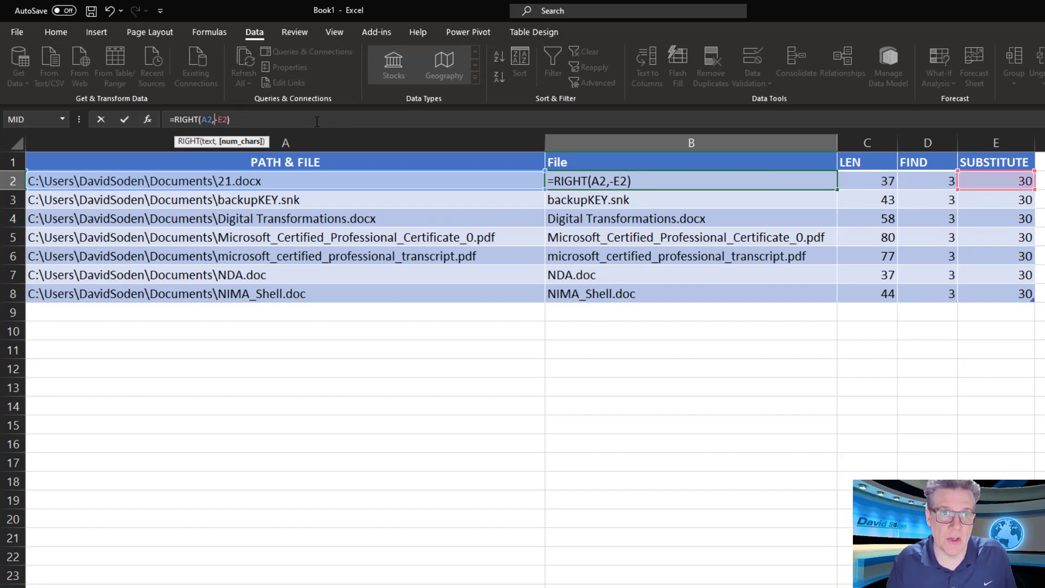
text(LEN(A2))
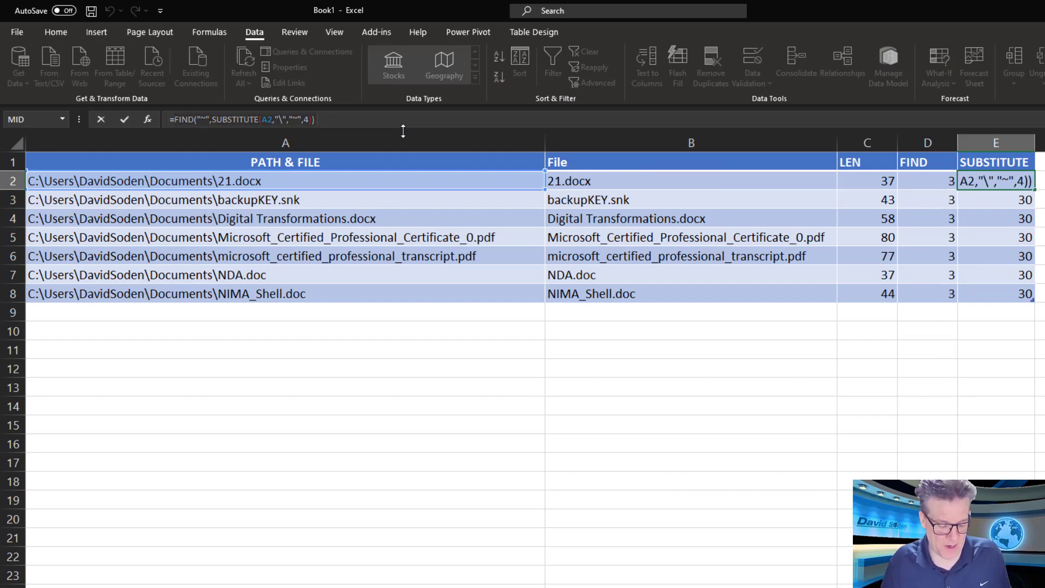
mouse_move(589, 185)
text(=RIGHT(A2,C2-E2))
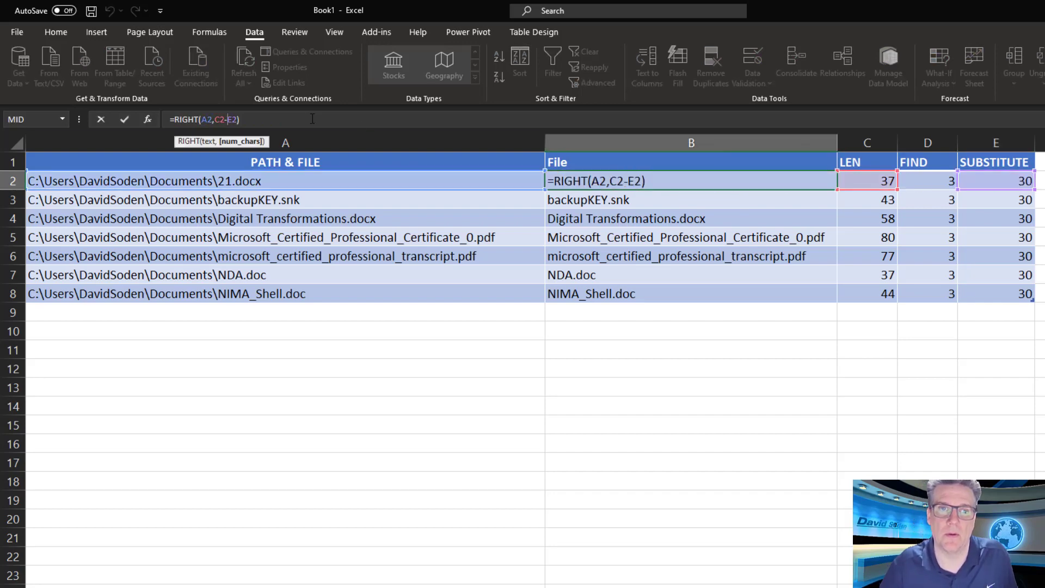
key(Return)
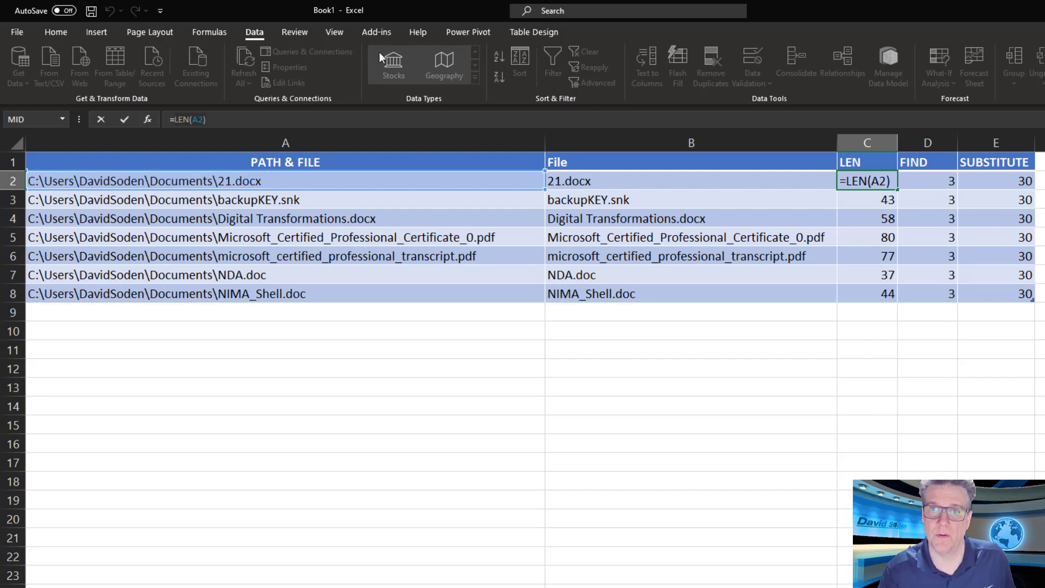
Step: Replace E2 with FIND("~",SUBSTITUTE(A2,"\","~",4)) making the File formula fully self-contained, and check row 6
click(690, 181)
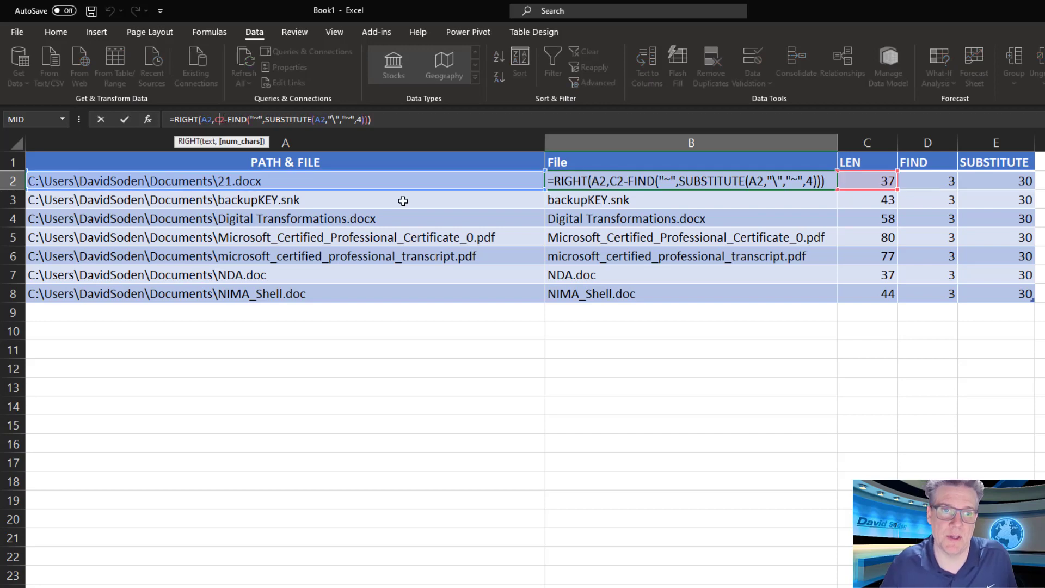
text(LEN(A2))
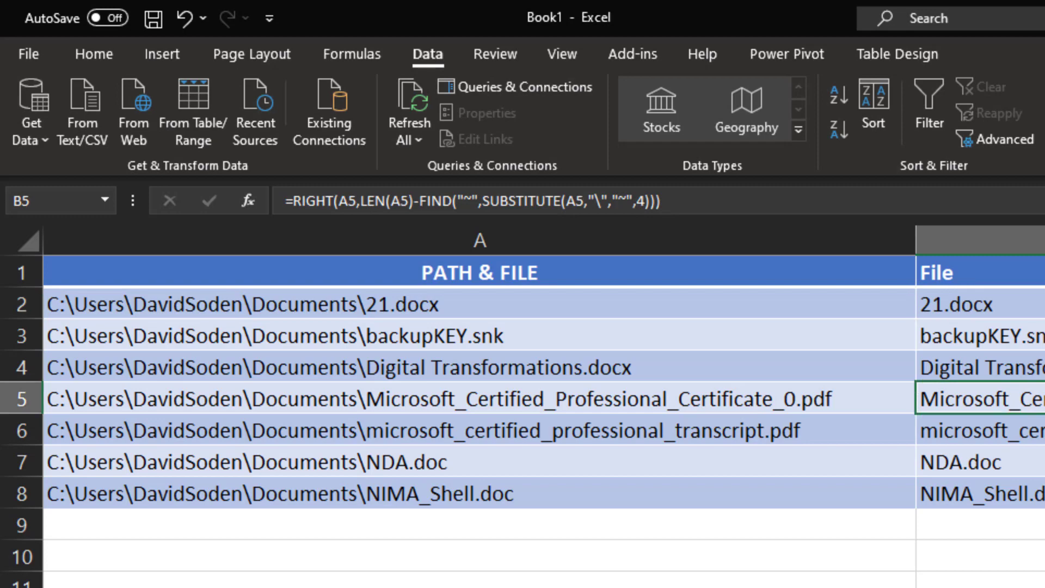
click(973, 430)
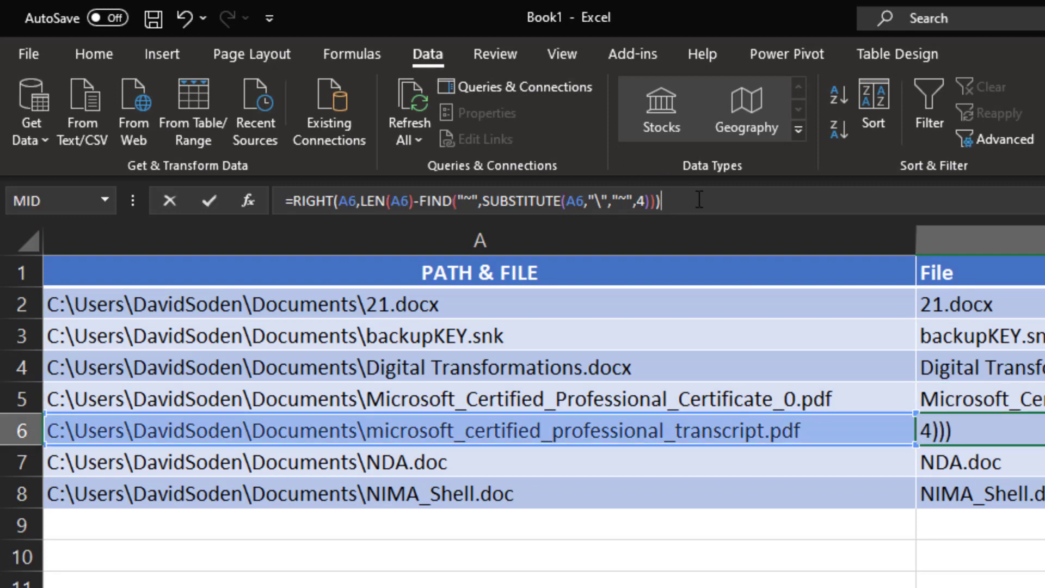